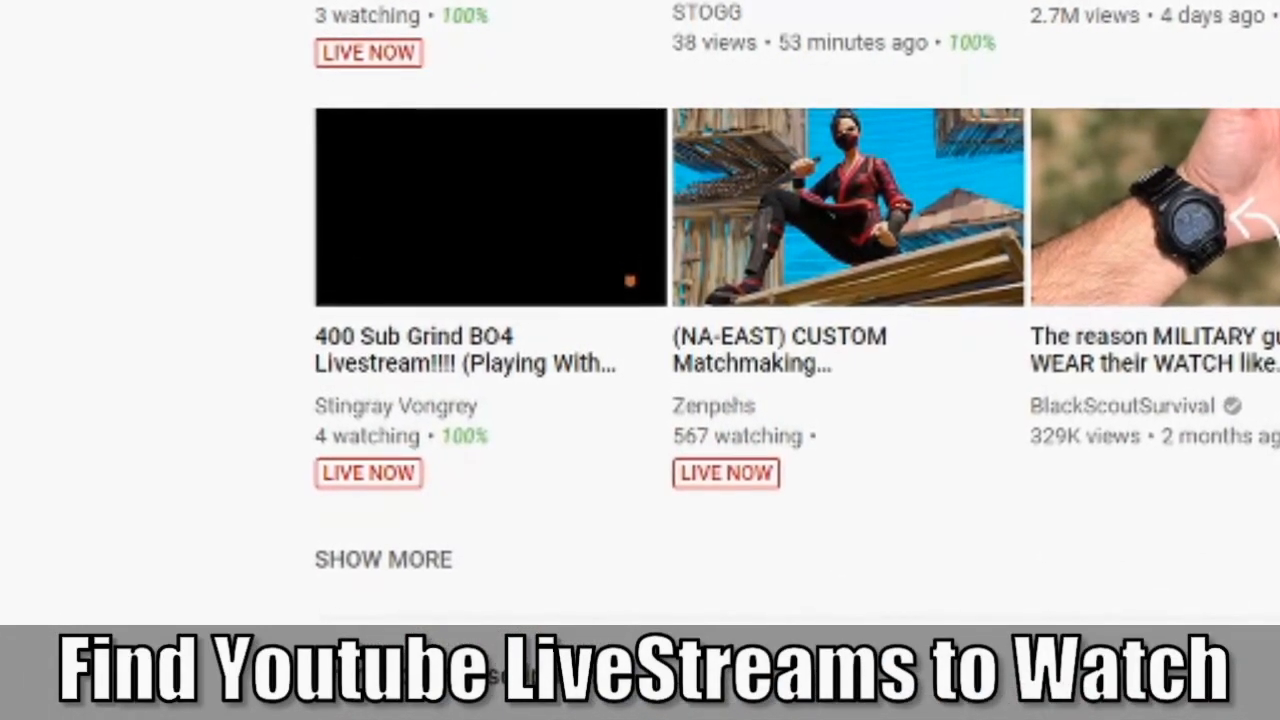
- Search YouTube for 'black ops 4' from the search box
scroll(down, 3)
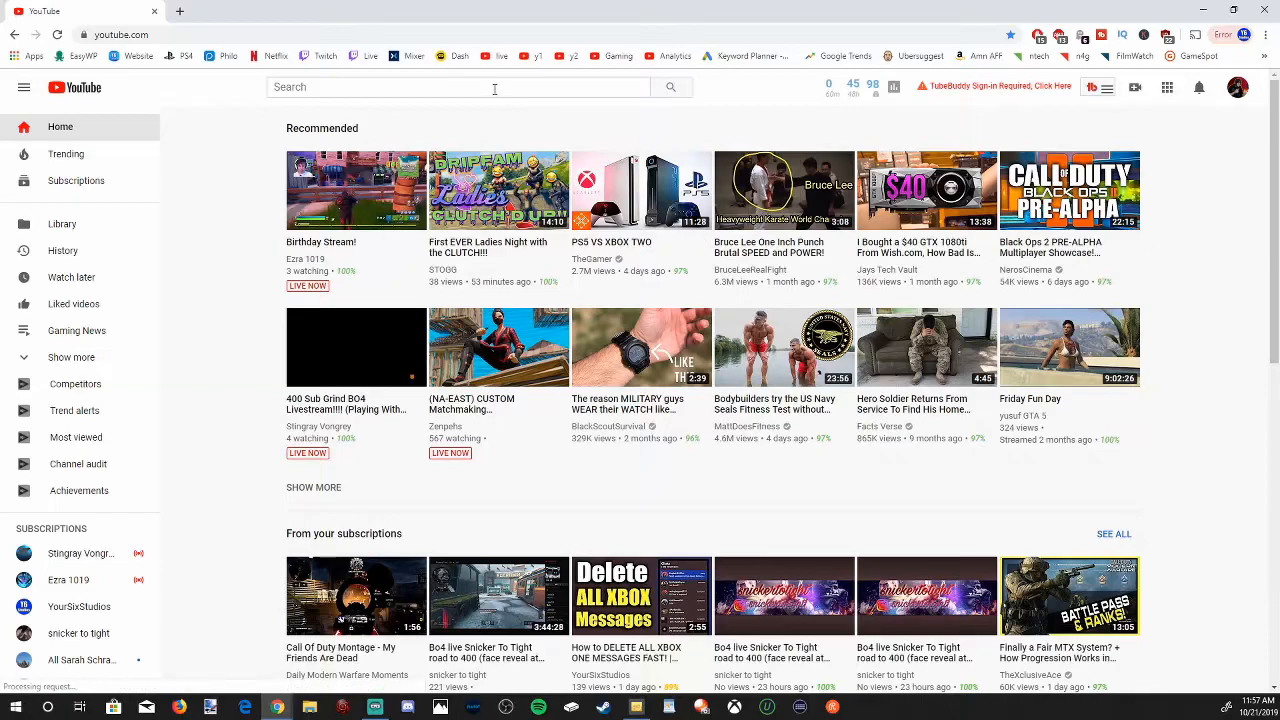
click(458, 88)
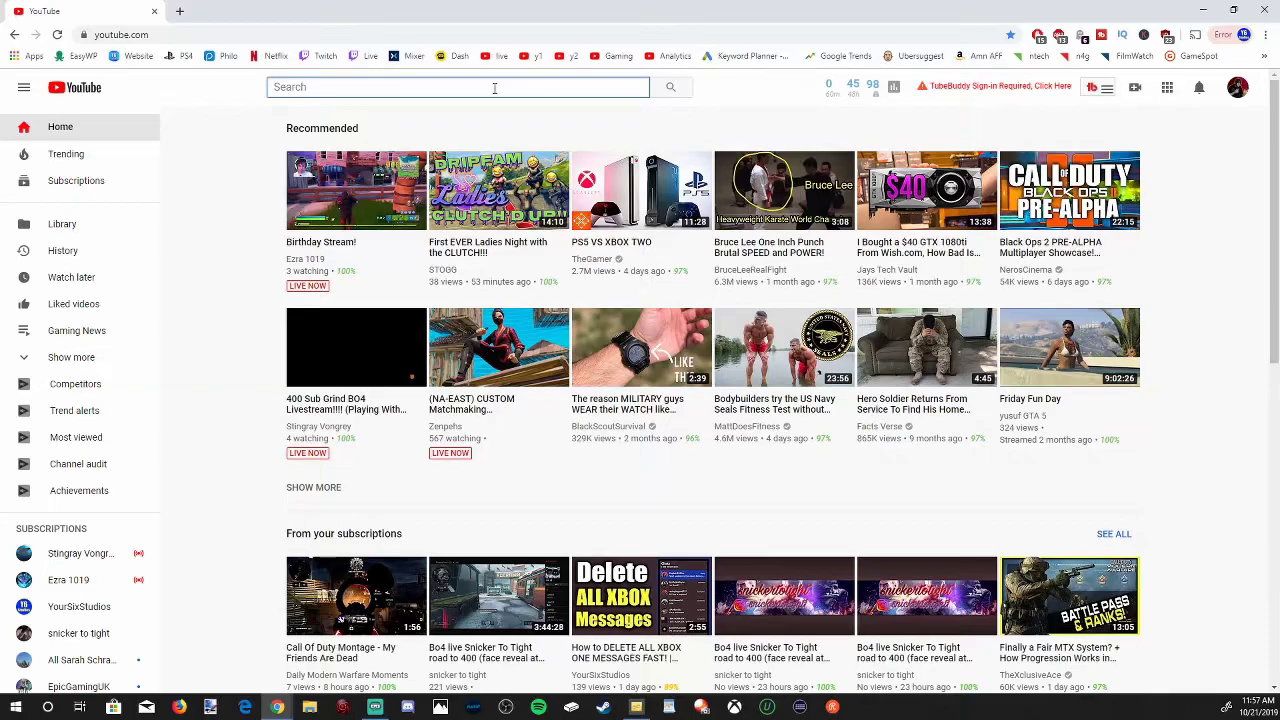
text(black)
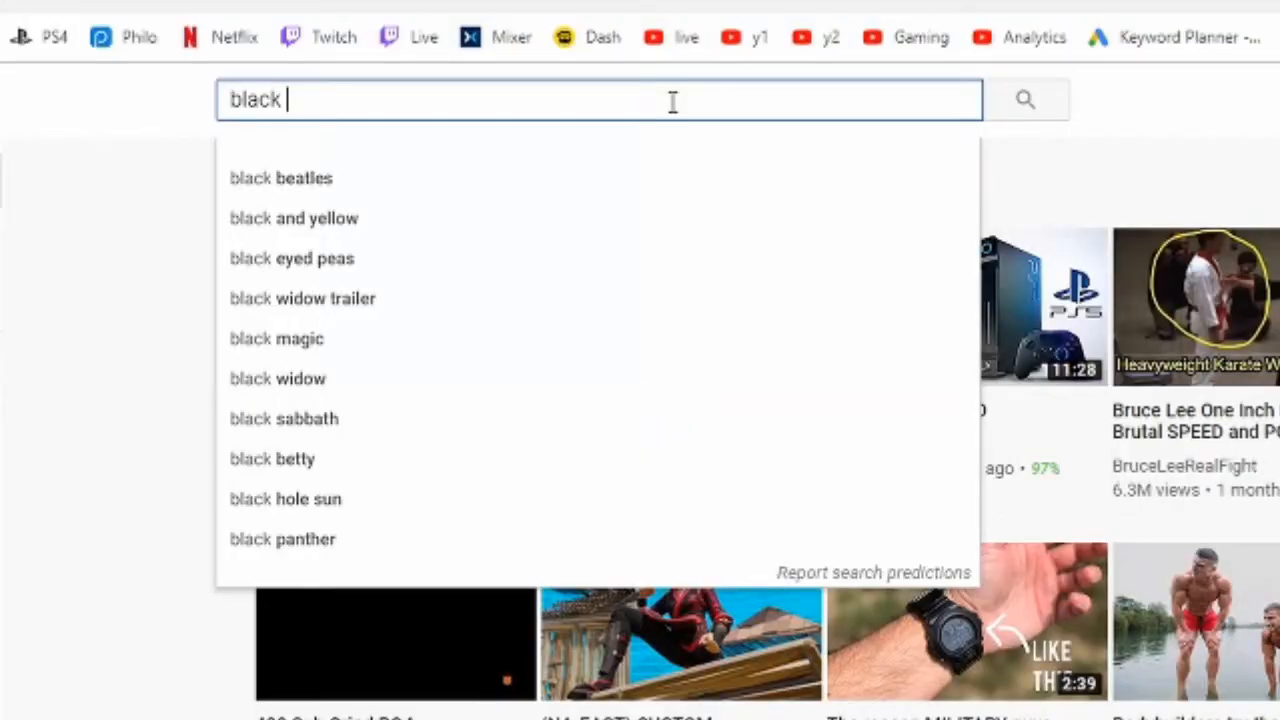
text(ops 4)
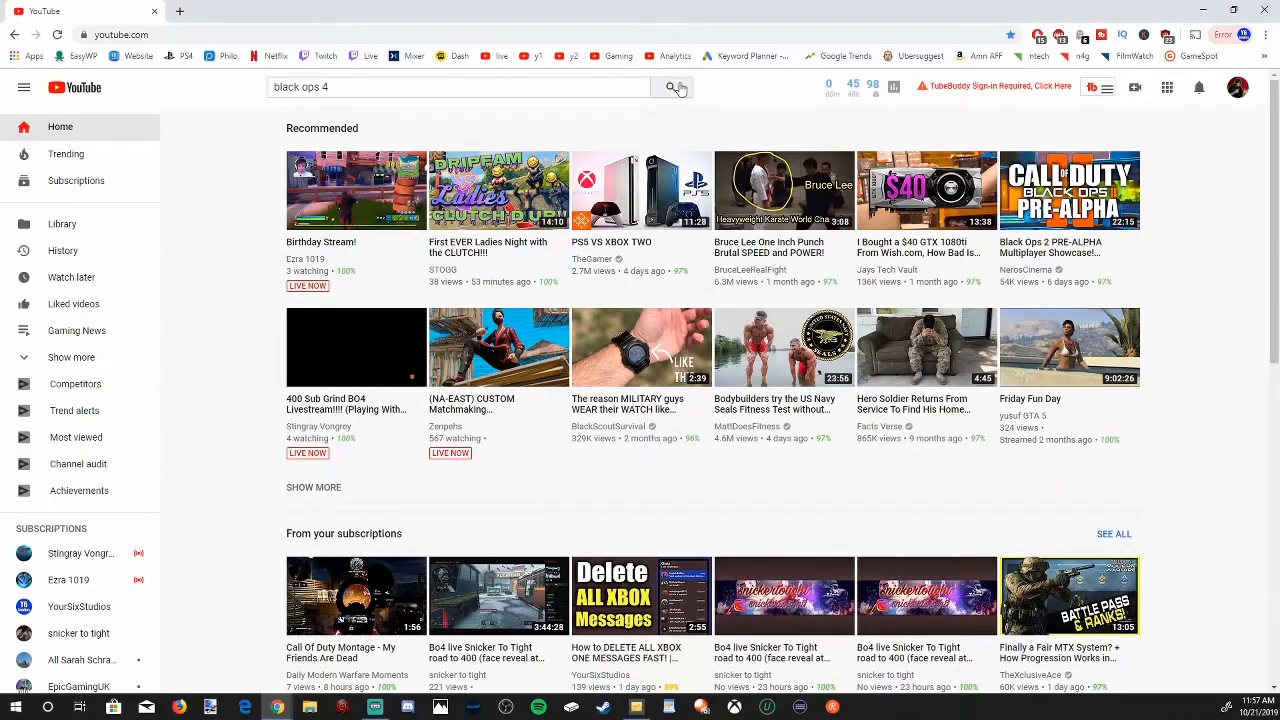
click(680, 88)
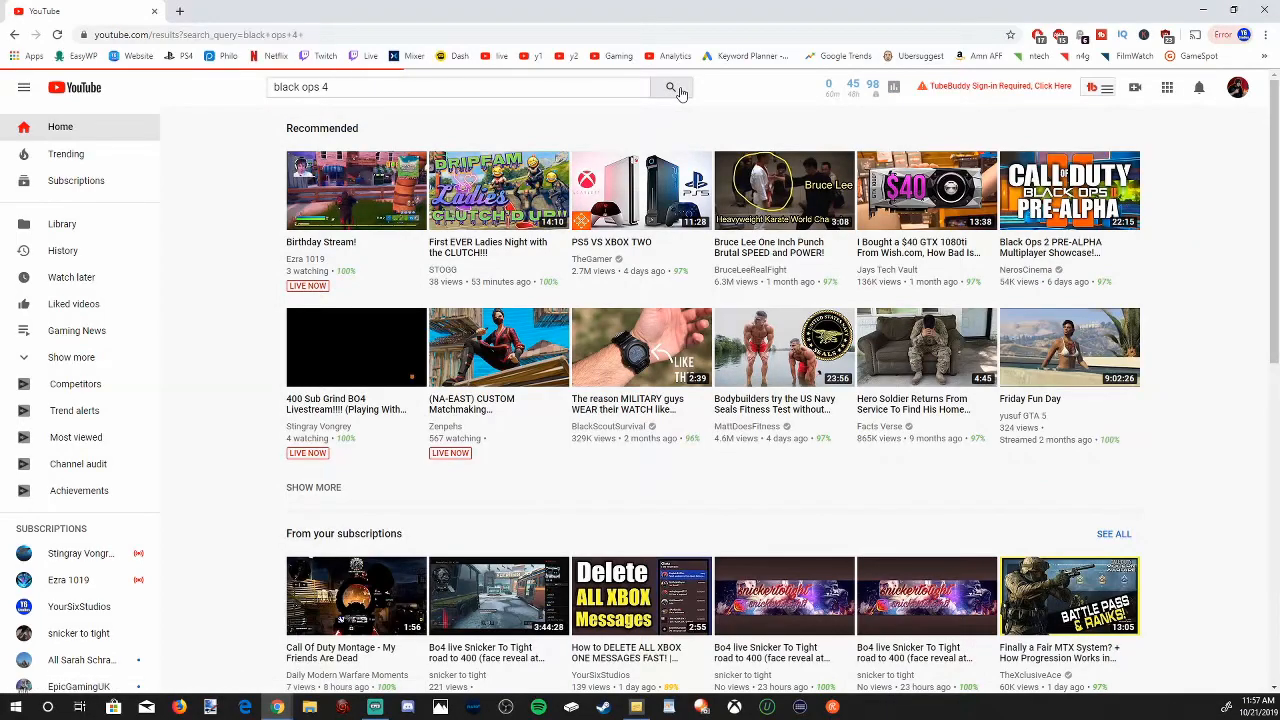
click(672, 88)
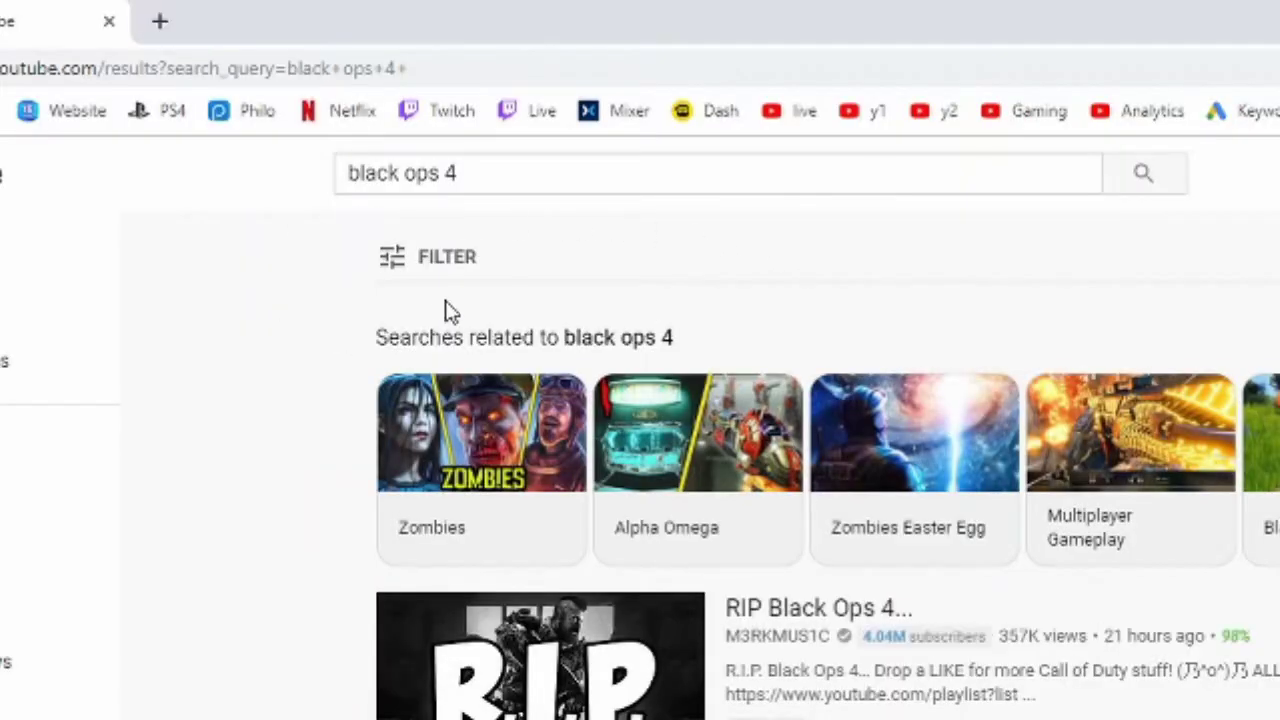
mouse_move(444, 262)
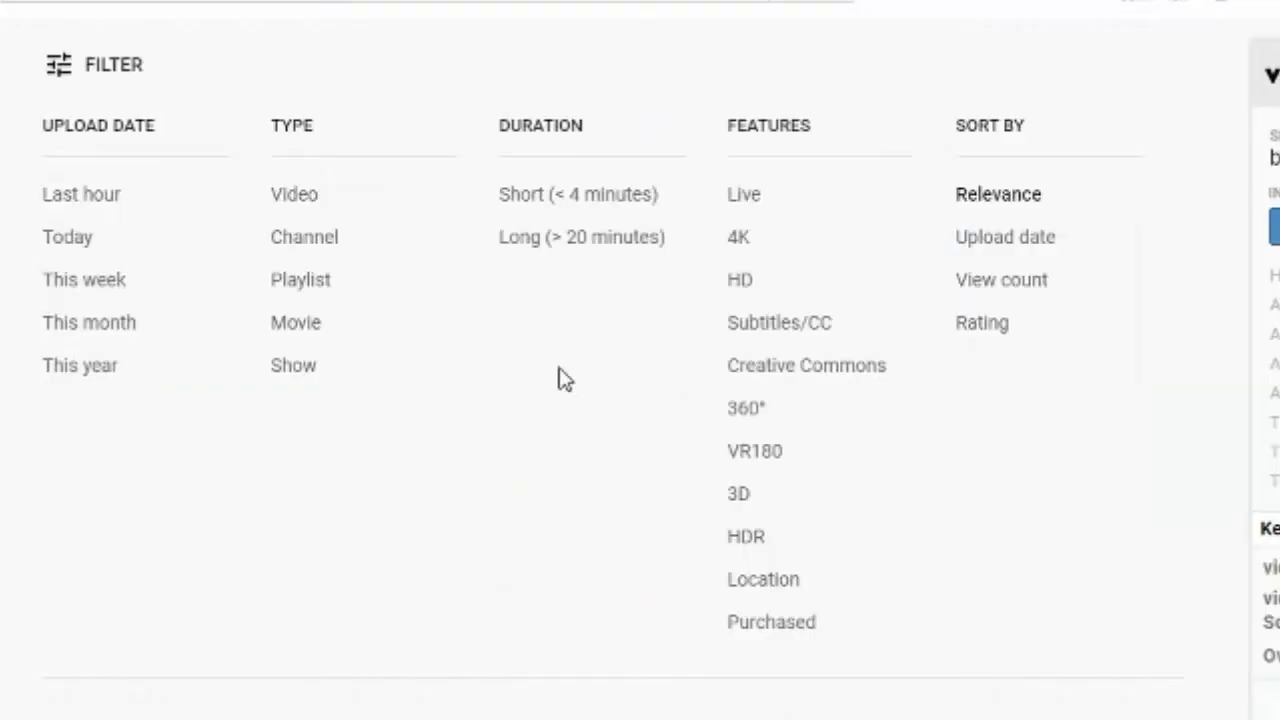
mouse_move(744, 152)
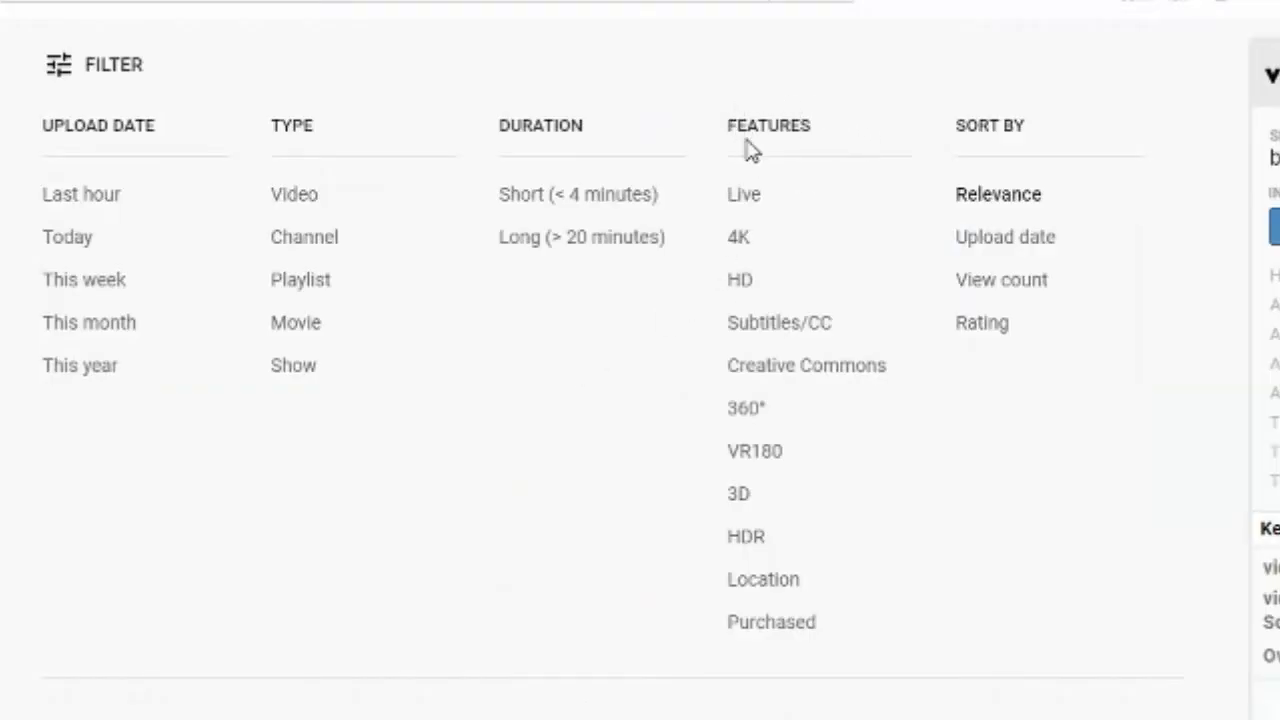
mouse_move(752, 204)
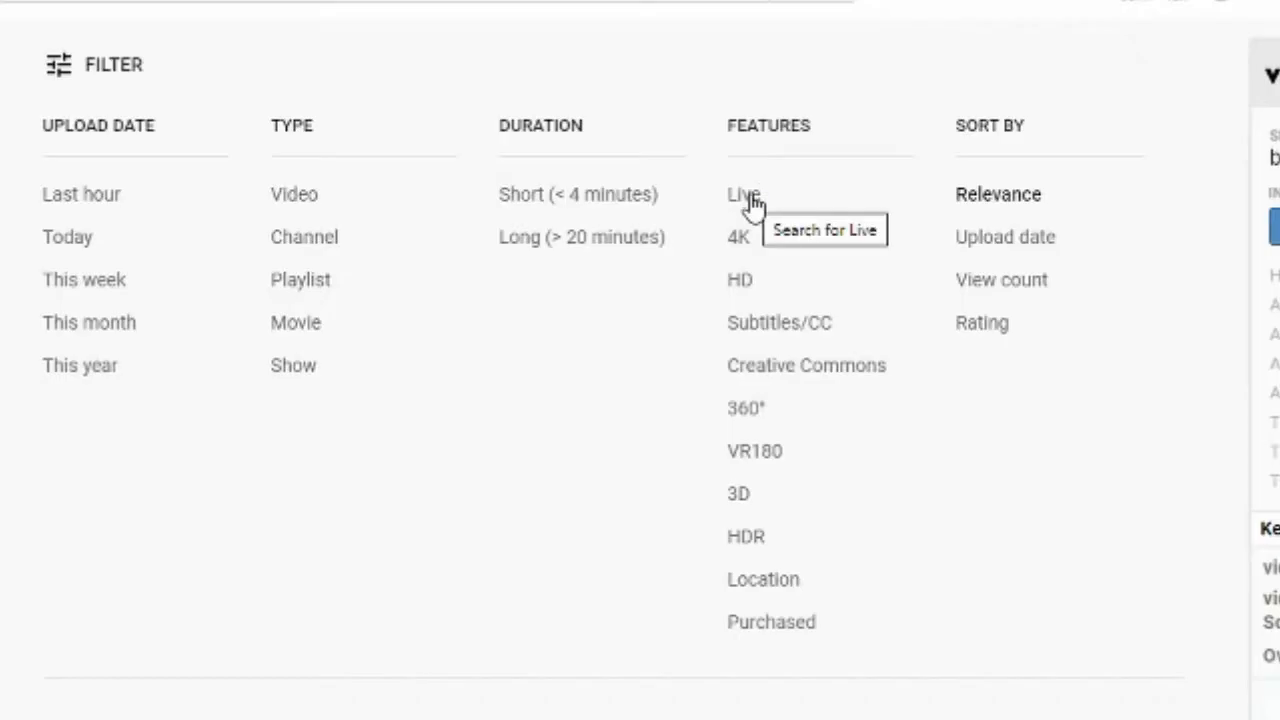
- Apply the Live filter under Features to the black ops 4 results
click(736, 194)
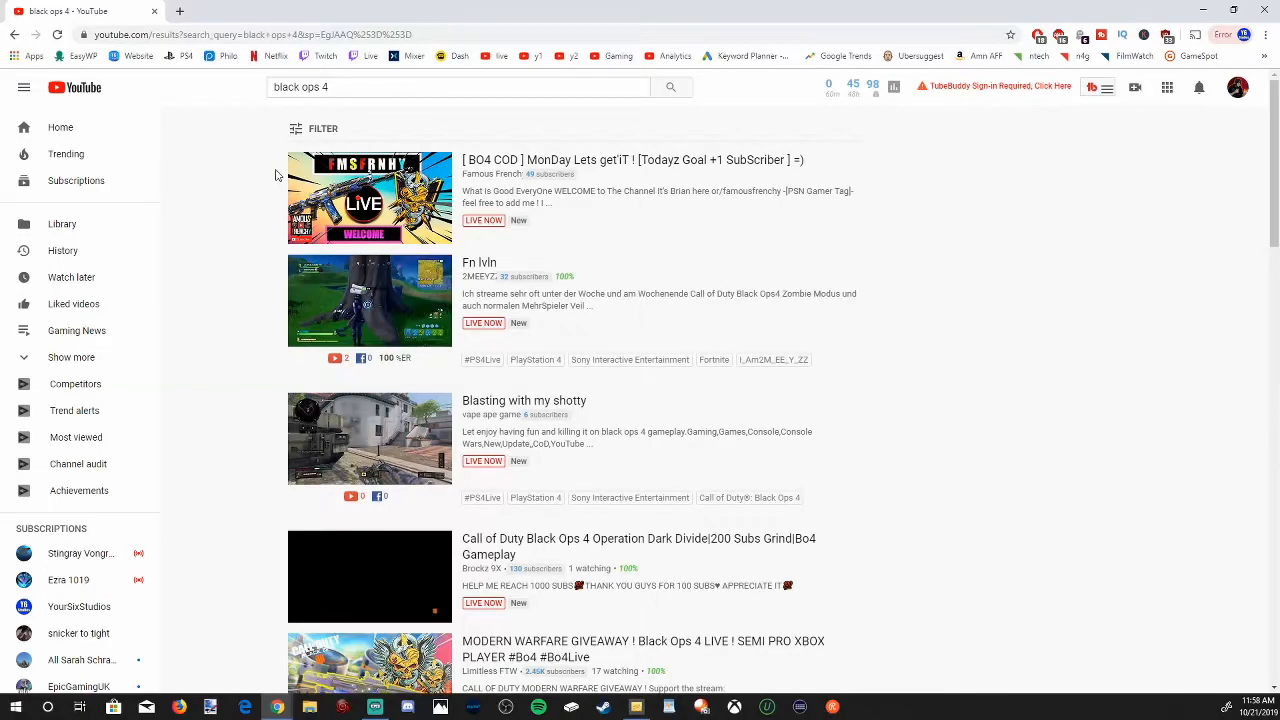
mouse_move(264, 220)
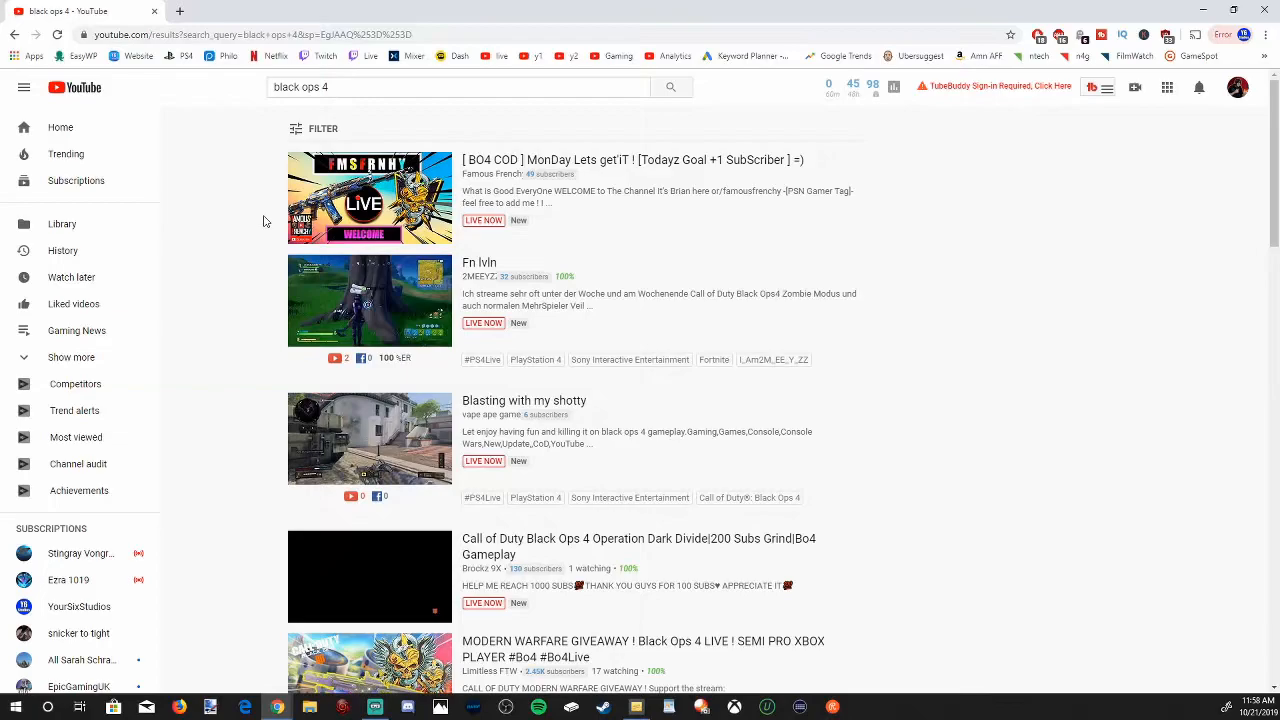
mouse_move(564, 204)
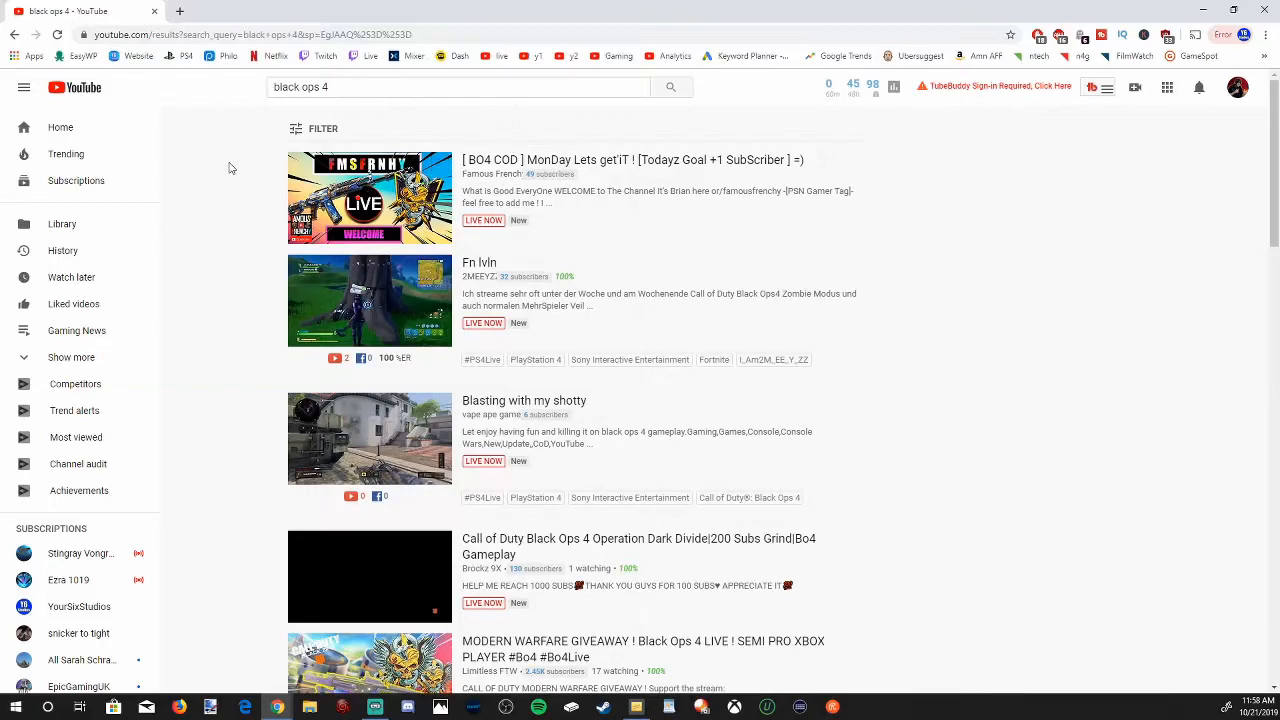
mouse_move(584, 236)
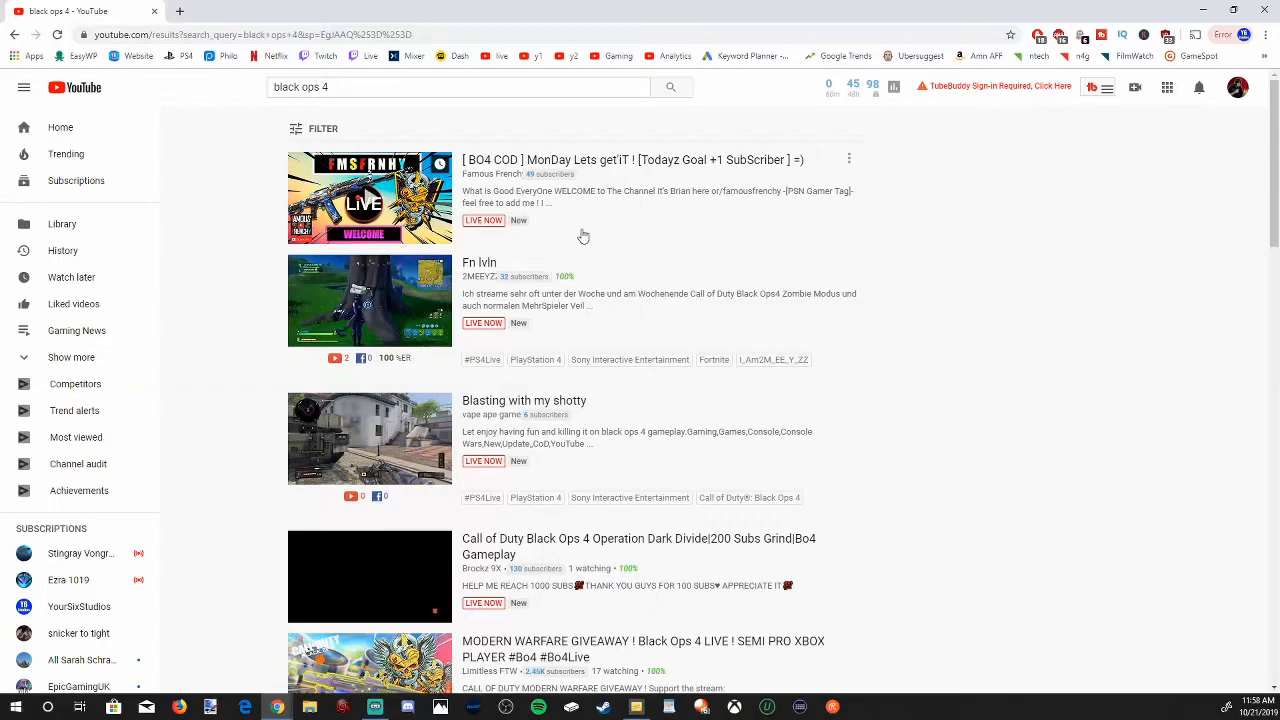
scroll(down, 3)
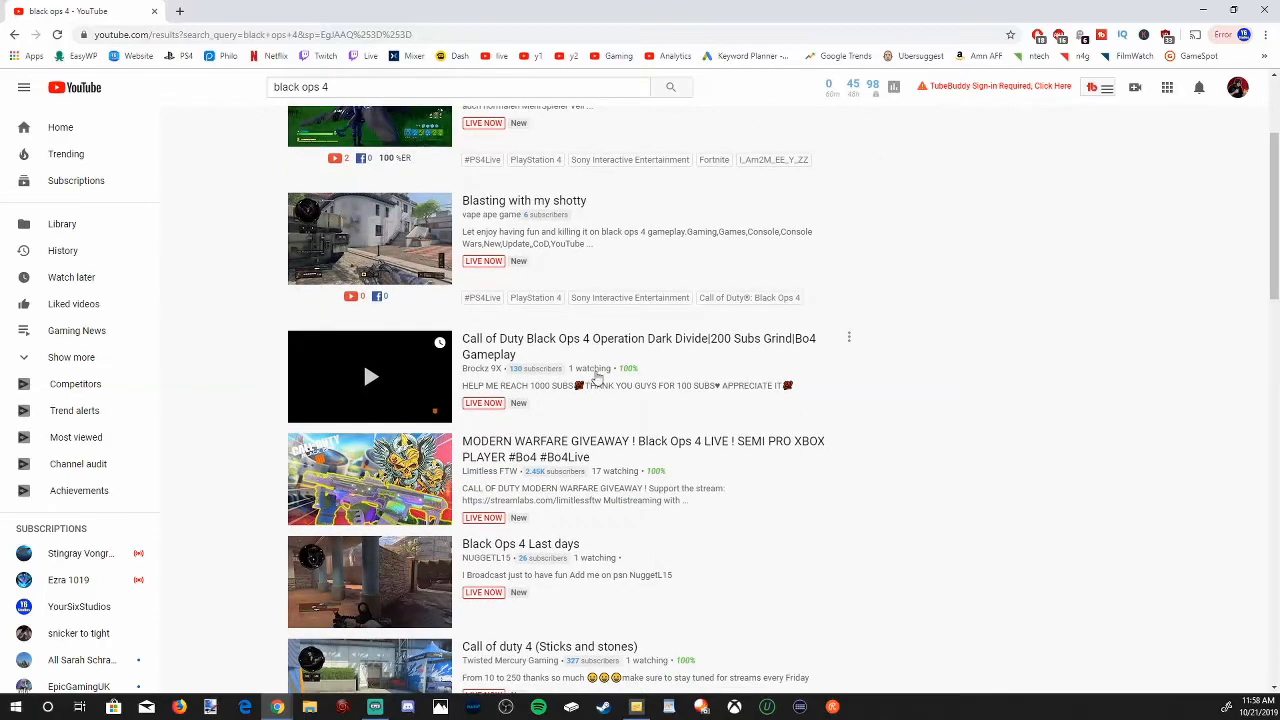
scroll(down, 3)
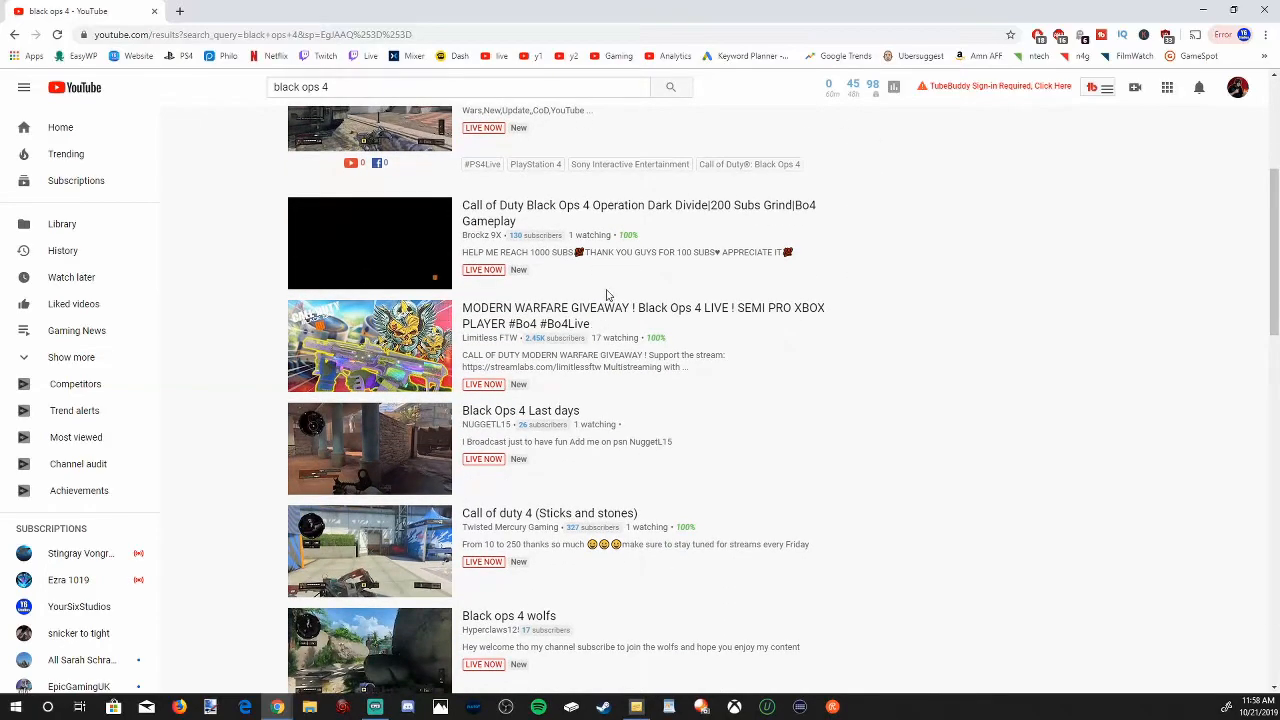
scroll(down, 3)
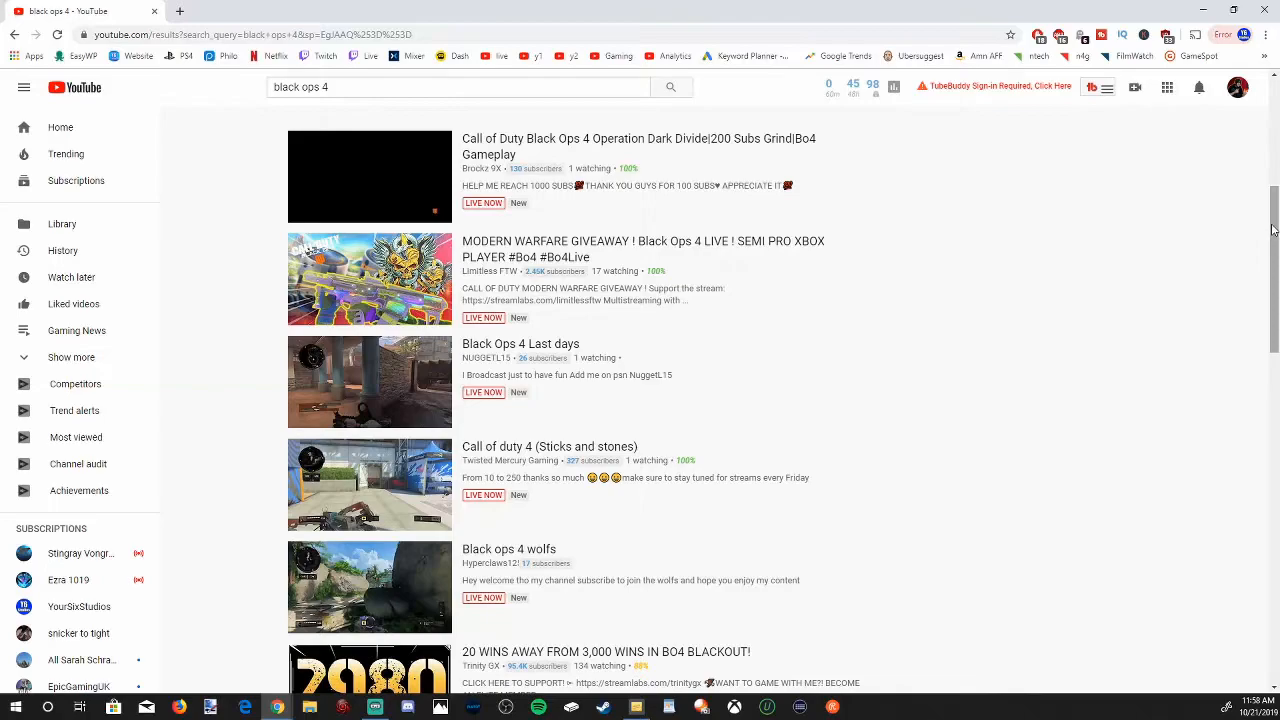
scroll(down, 3)
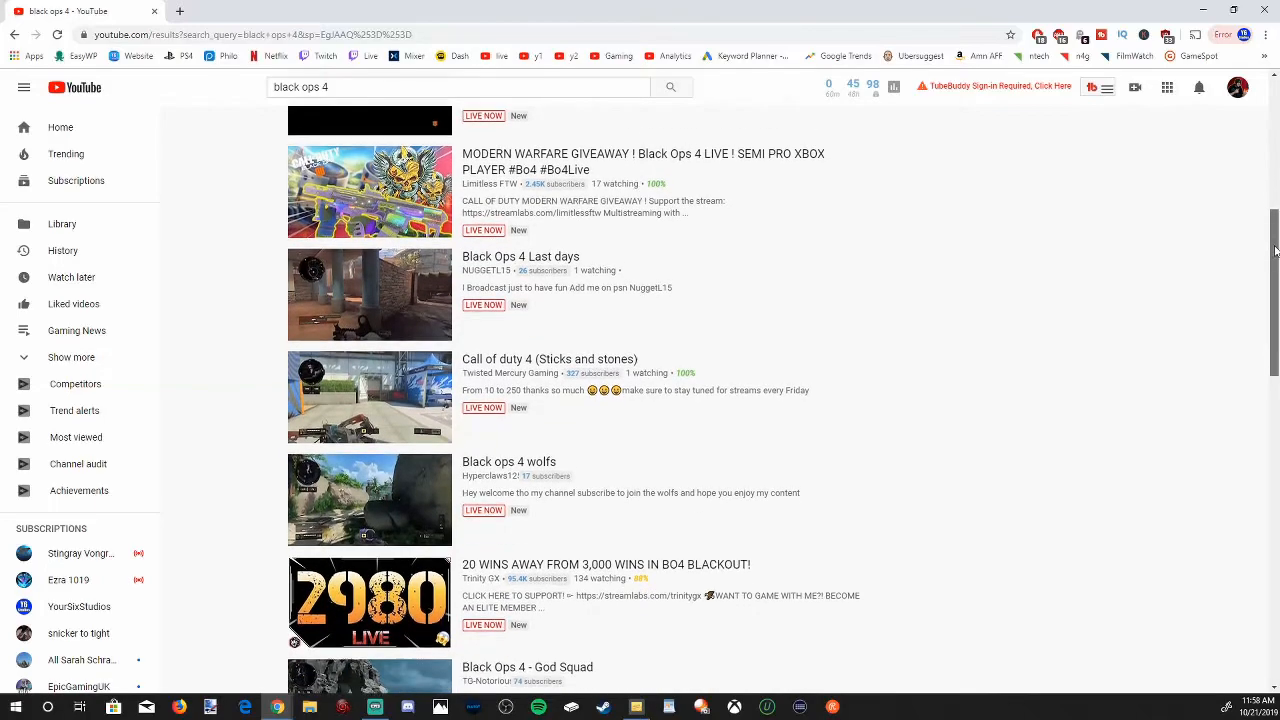
scroll(down, 3)
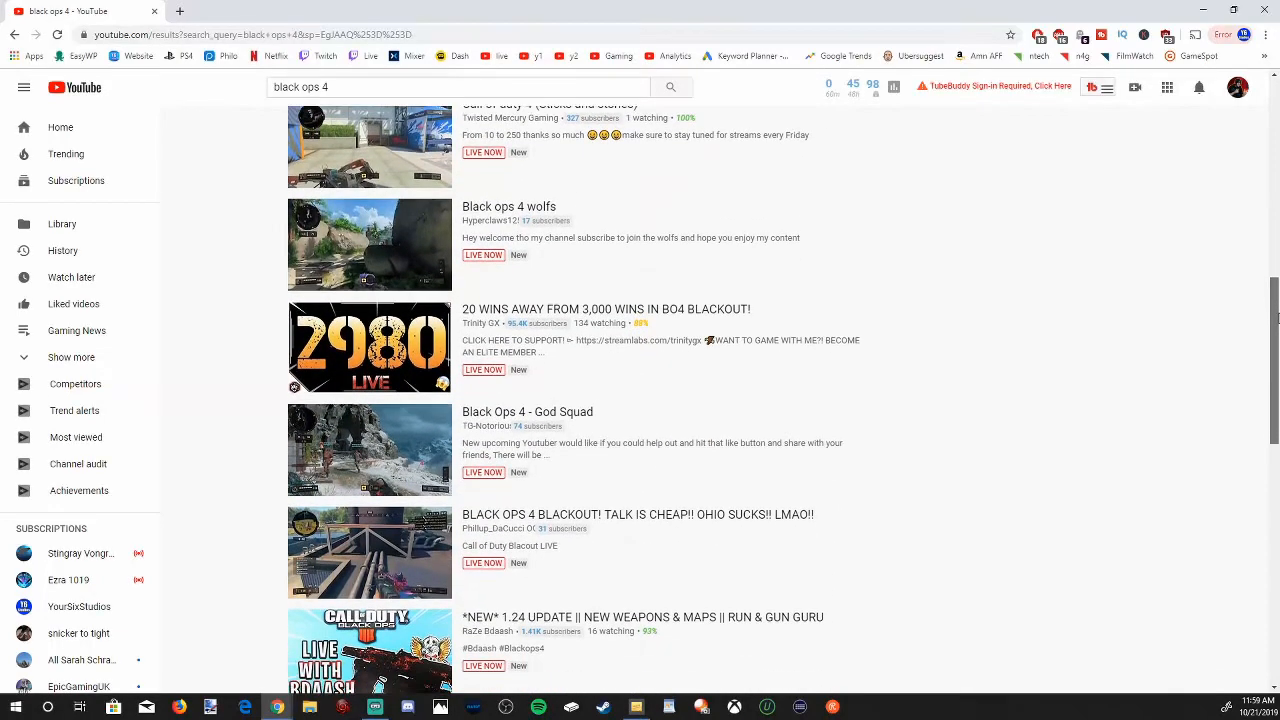
scroll(down, 3)
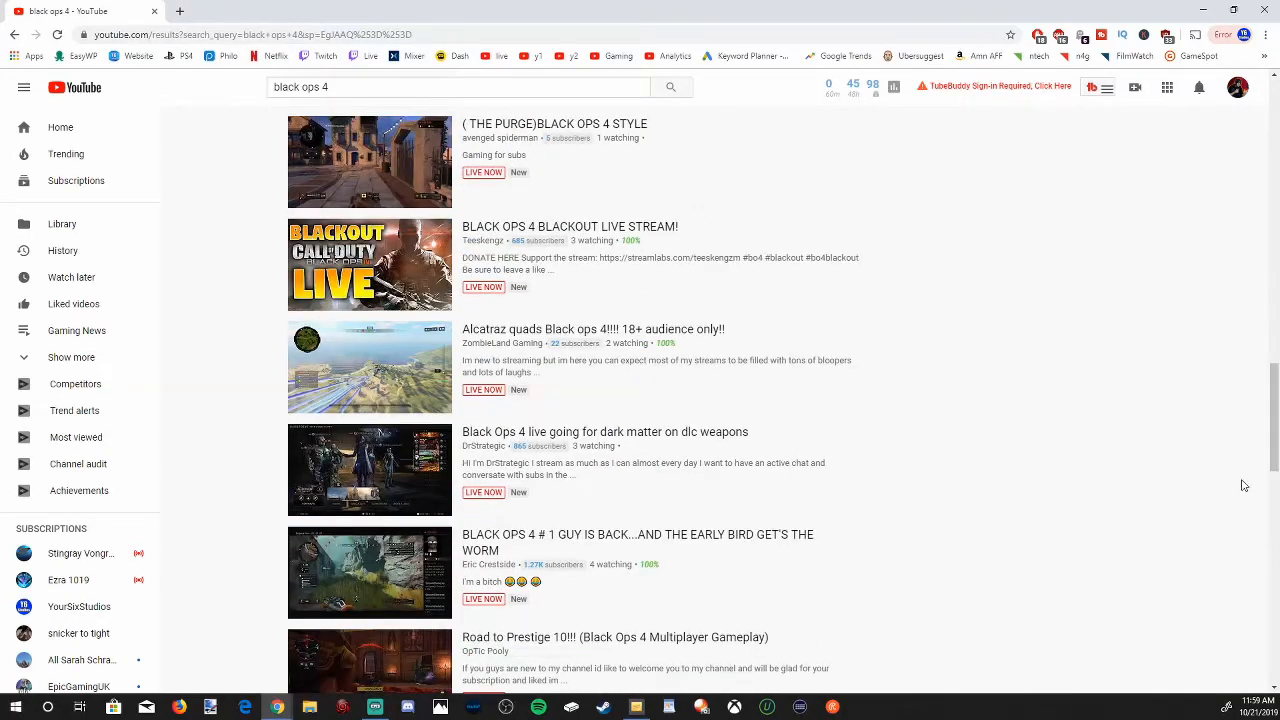
scroll(down, 3)
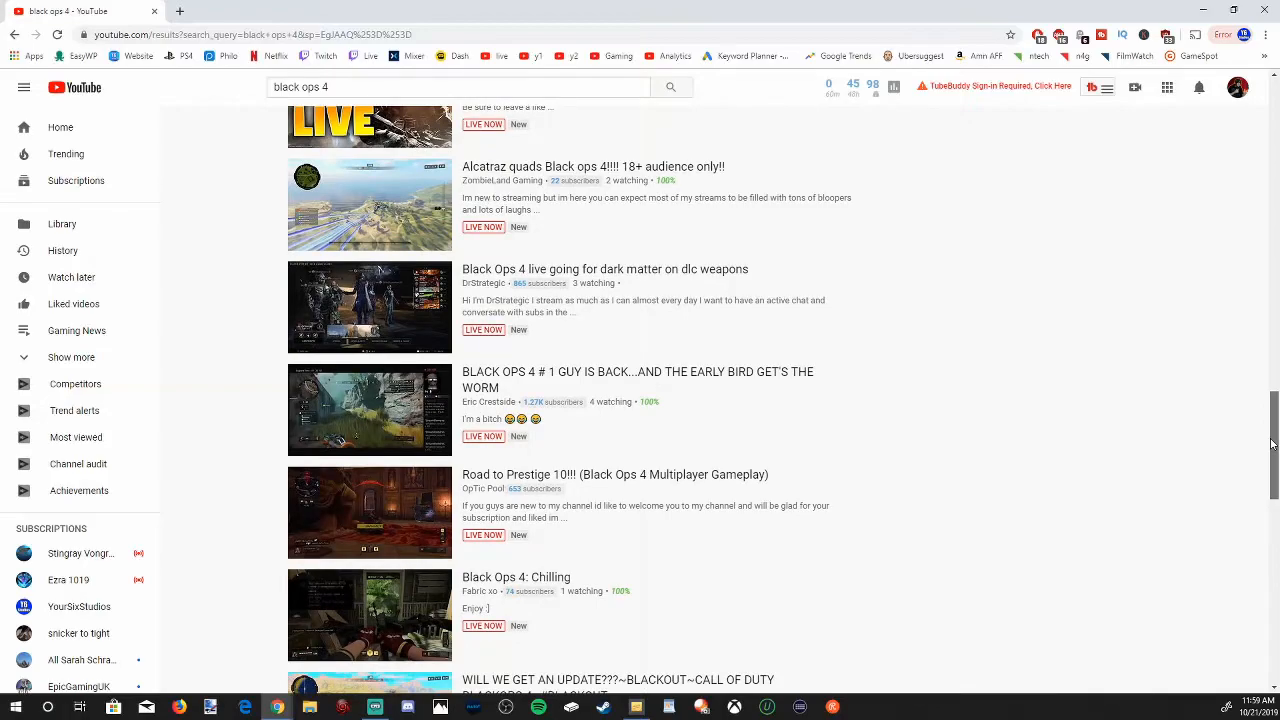
scroll(down, 3)
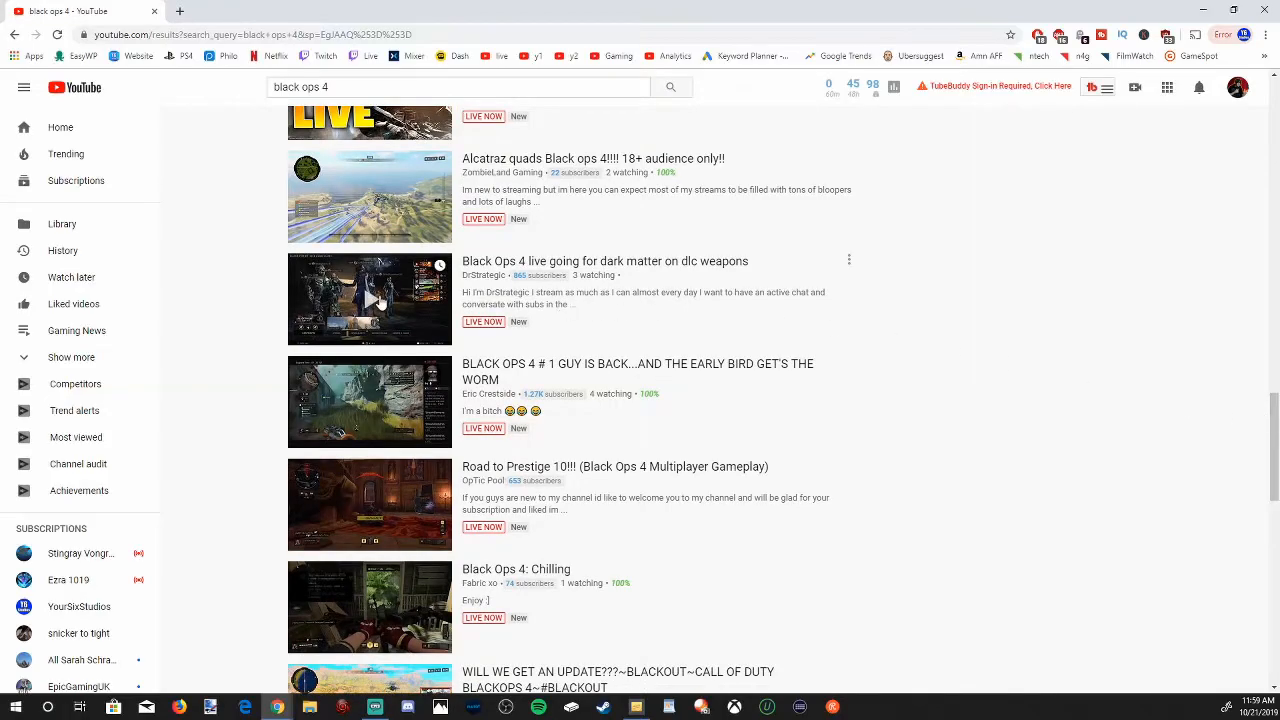
- Watch the 'Black Ops 4 live going for dark matter' stream, like it and subscribe to its channel
click(368, 300)
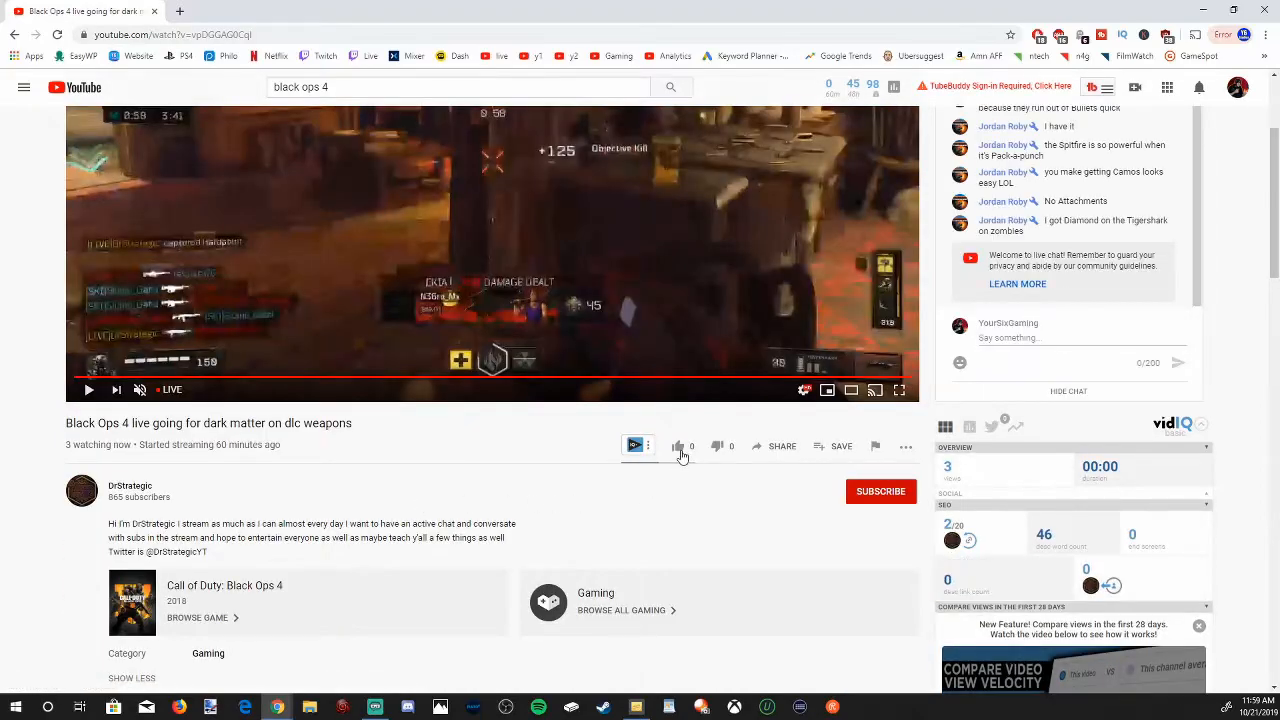
click(676, 446)
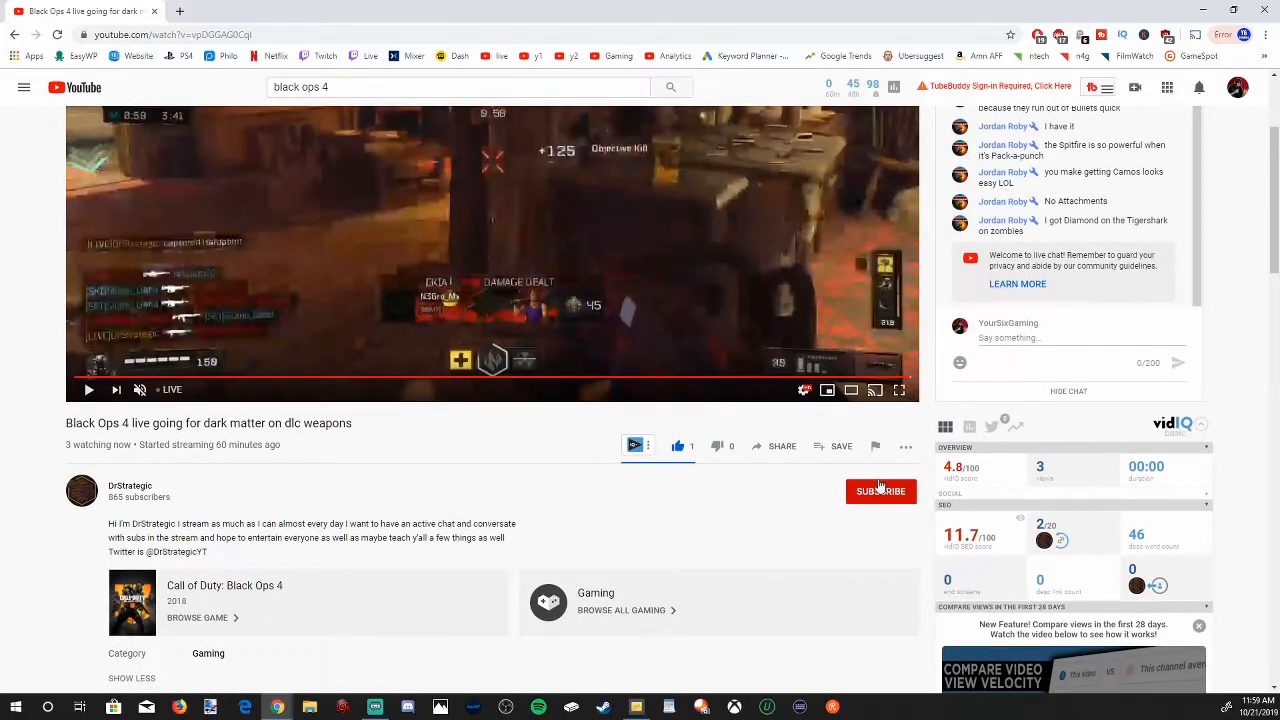
click(880, 492)
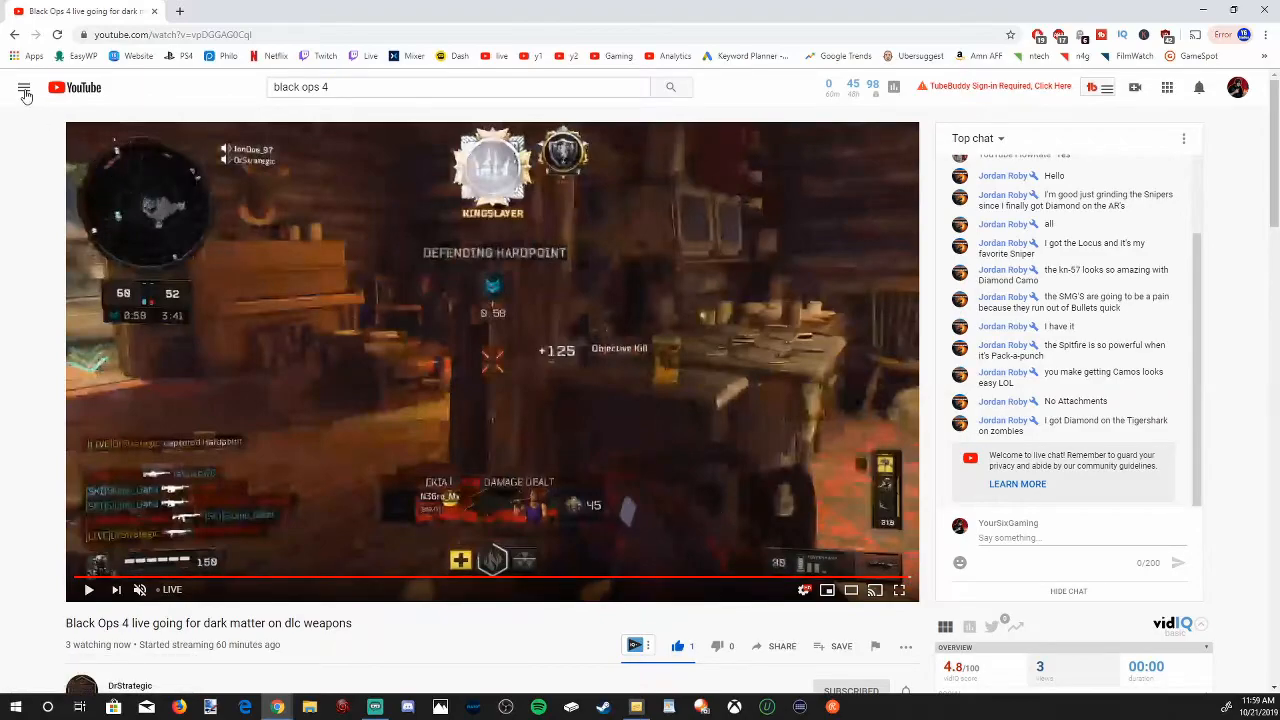
- From Subscriptions, play Ezra 1019's live Birthday Stream, then go back to DrStrategic's channel
click(22, 88)
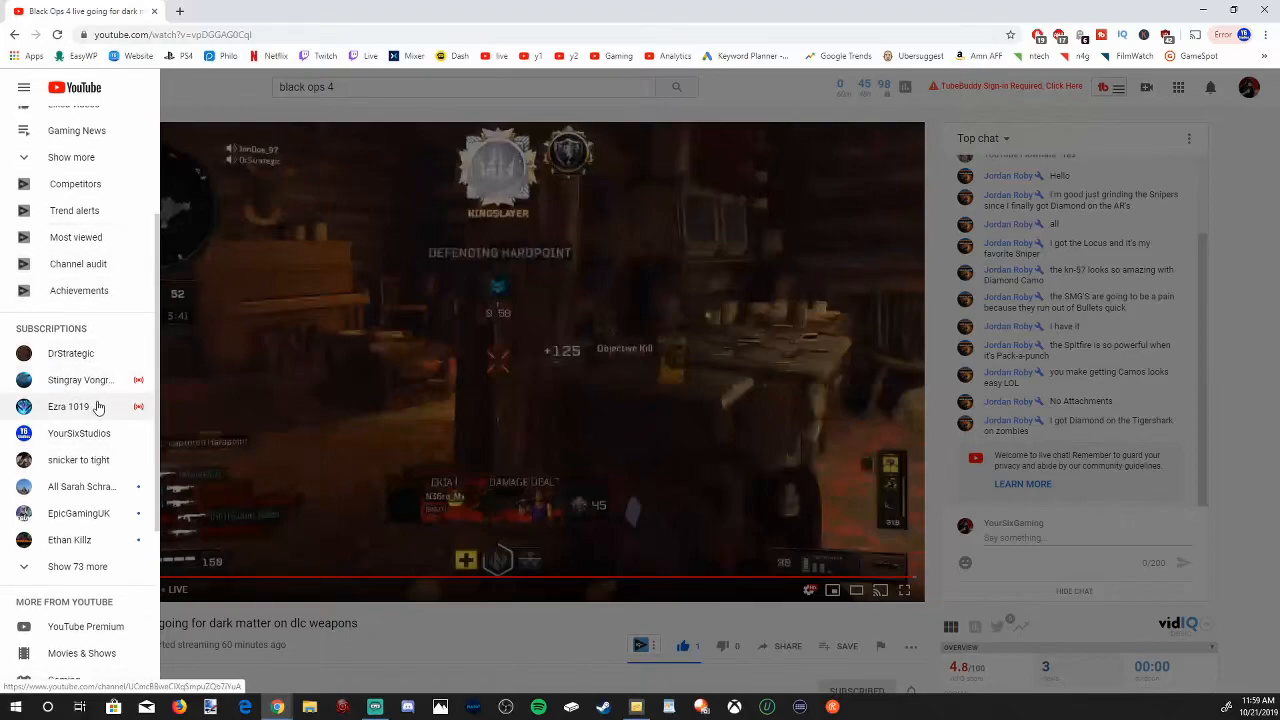
mouse_move(104, 428)
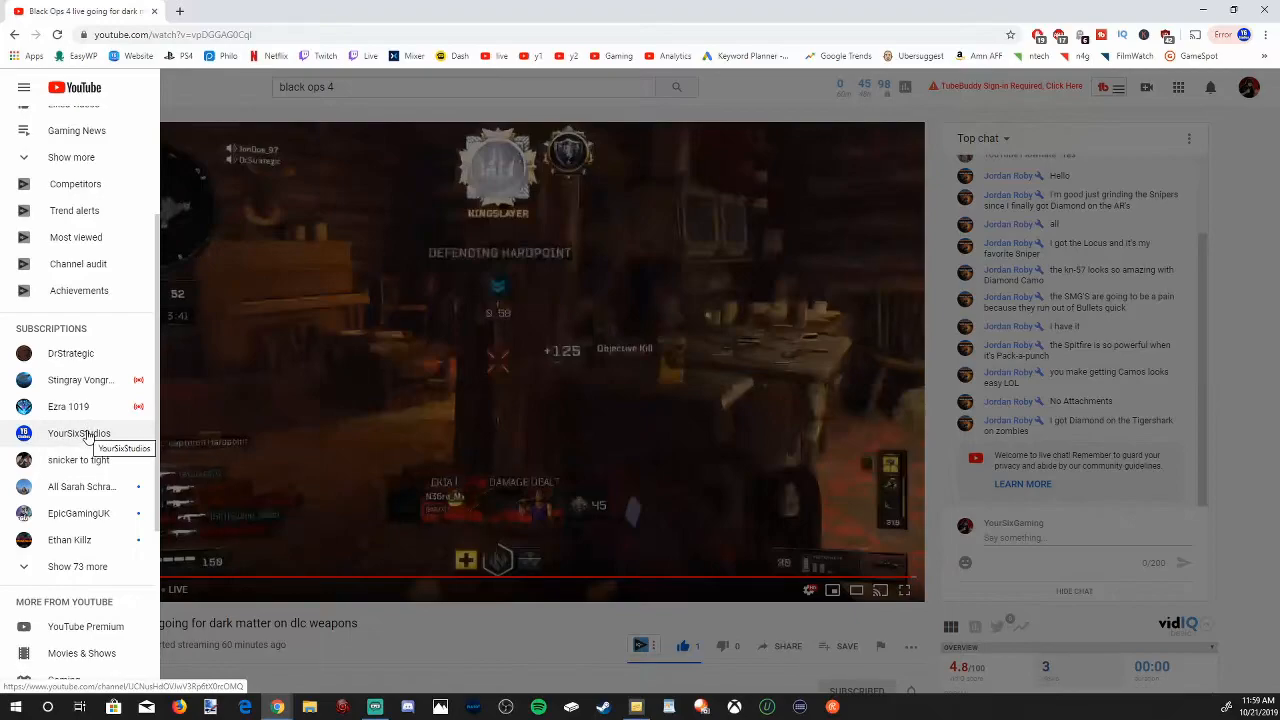
mouse_move(68, 408)
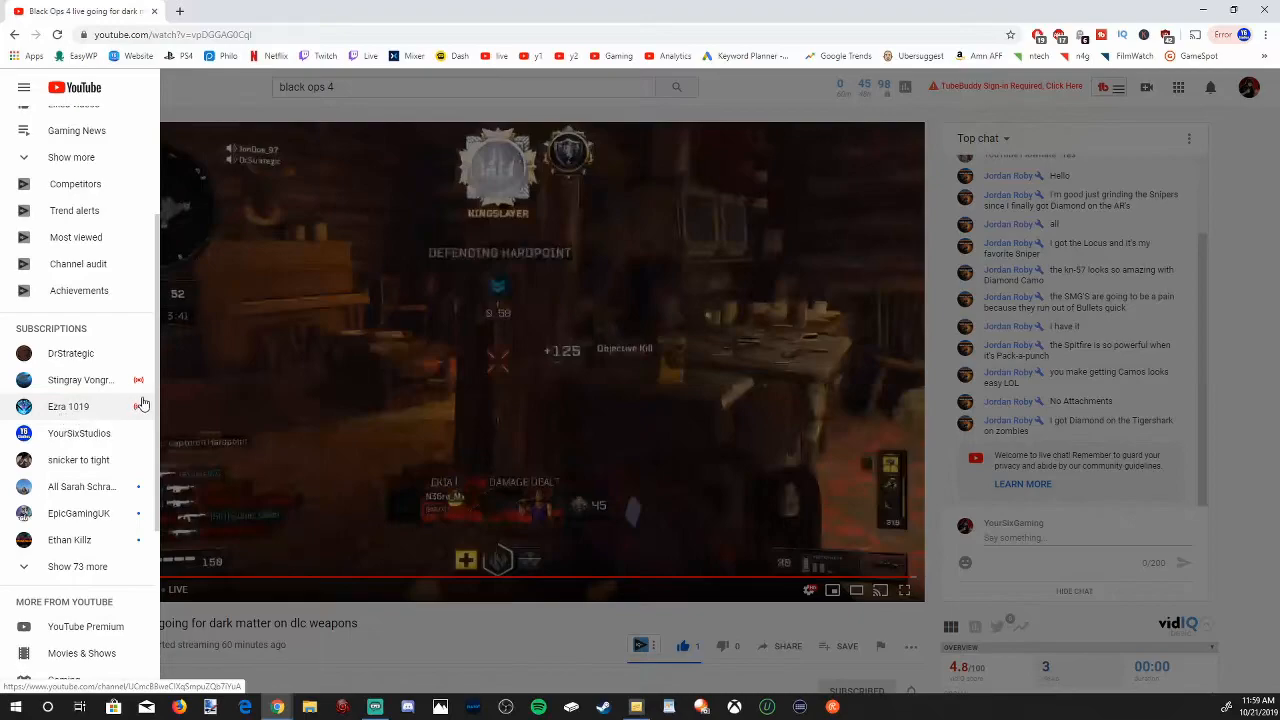
mouse_move(140, 418)
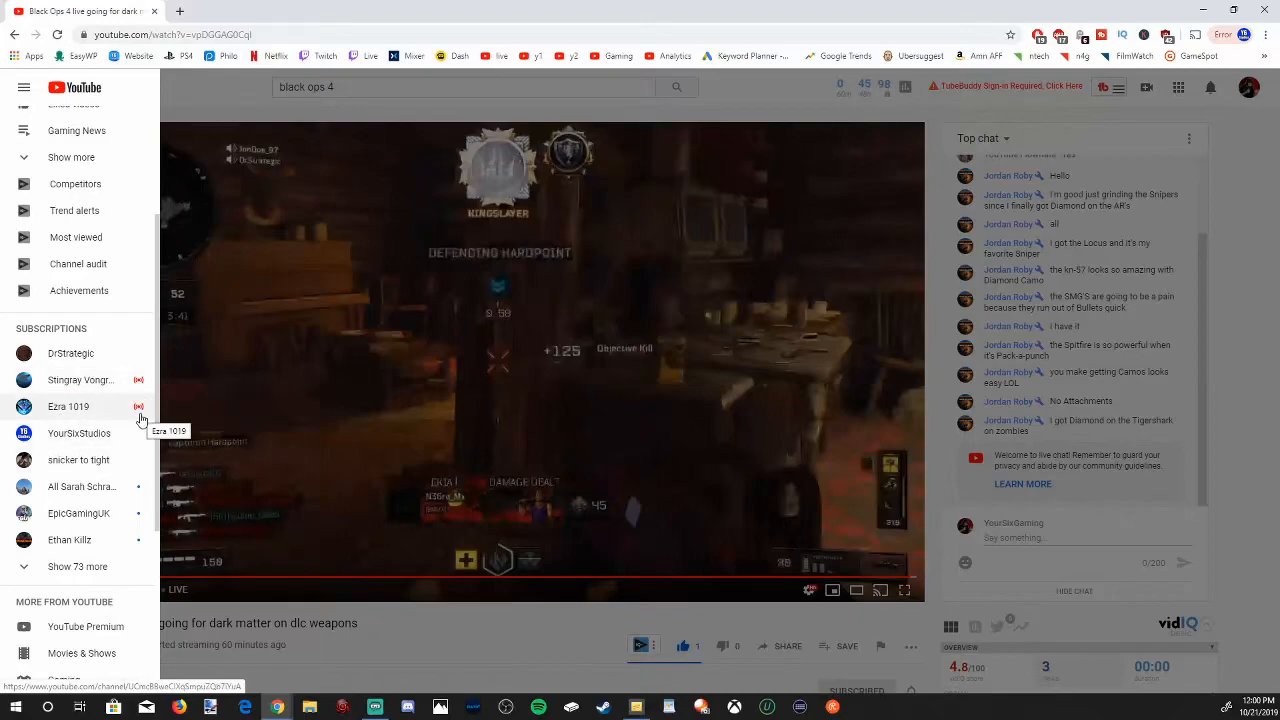
mouse_move(128, 424)
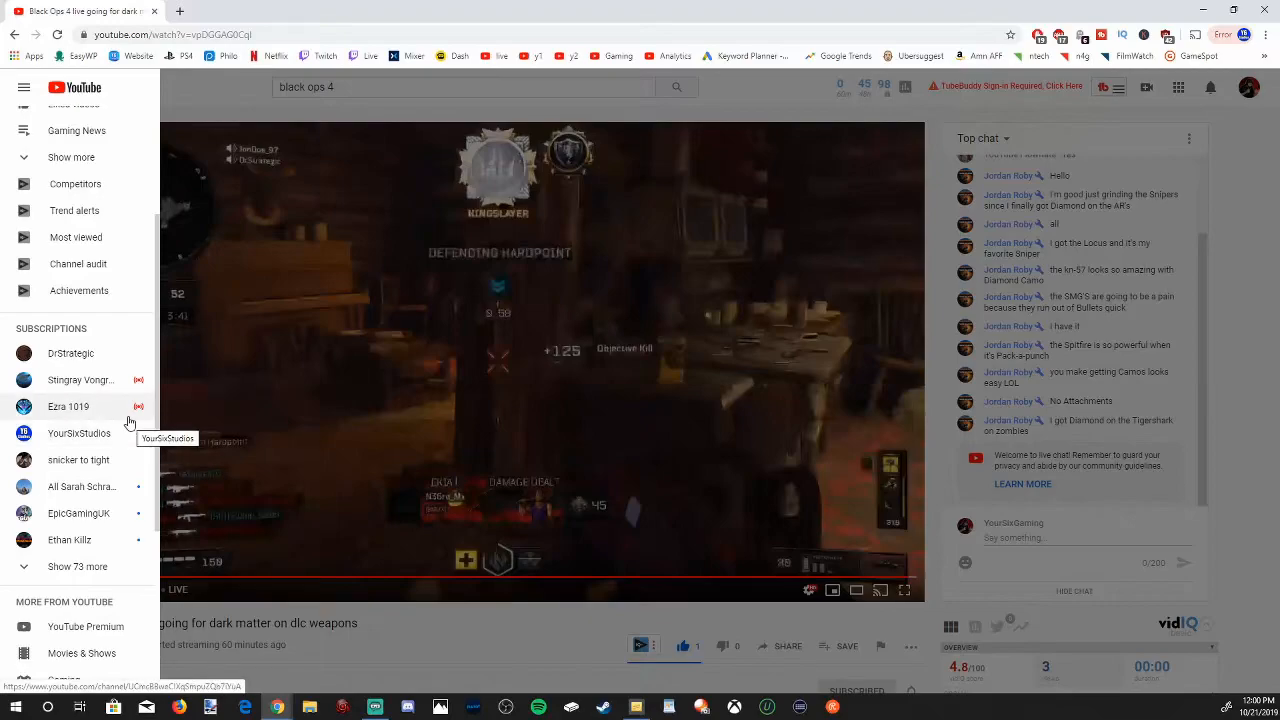
mouse_move(116, 408)
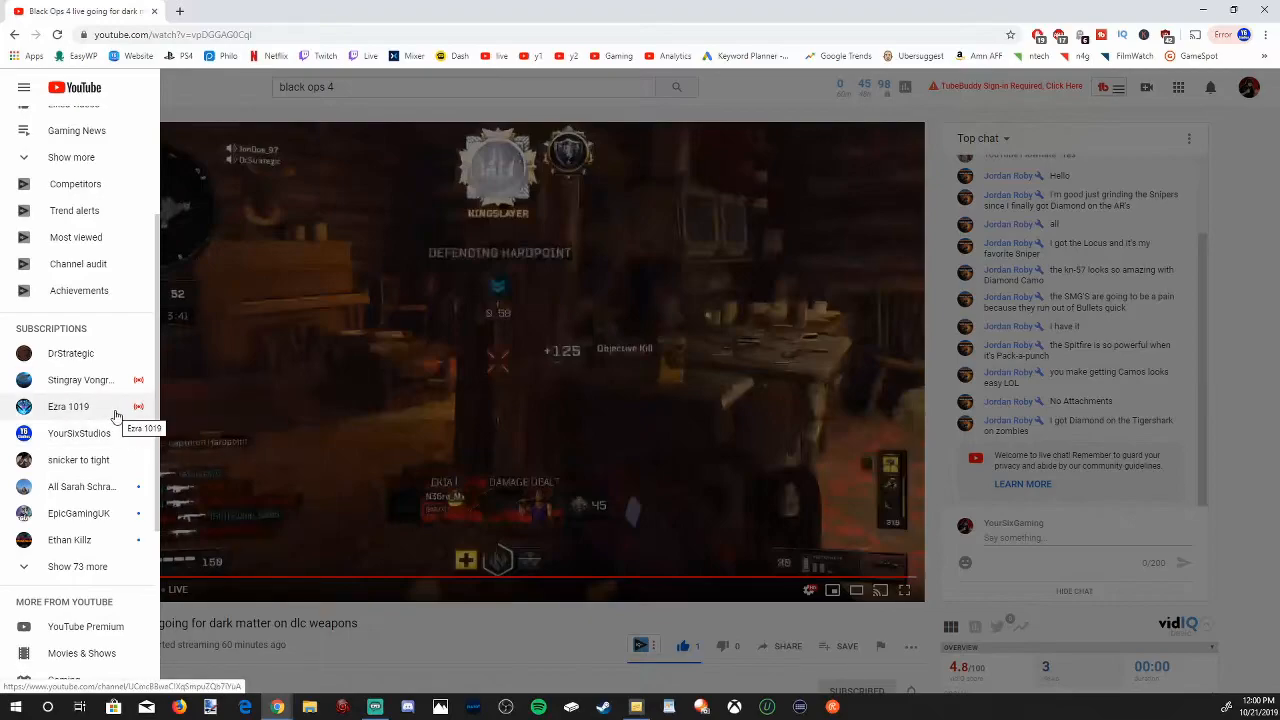
mouse_move(114, 440)
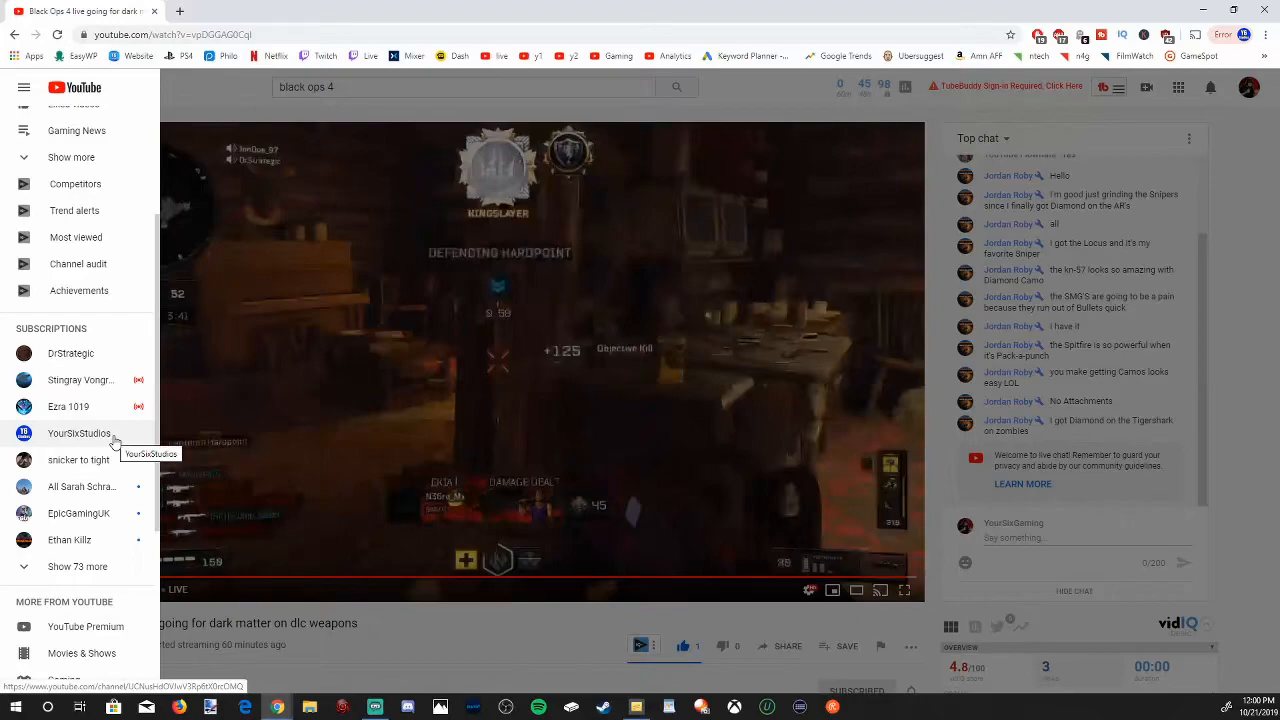
mouse_move(136, 508)
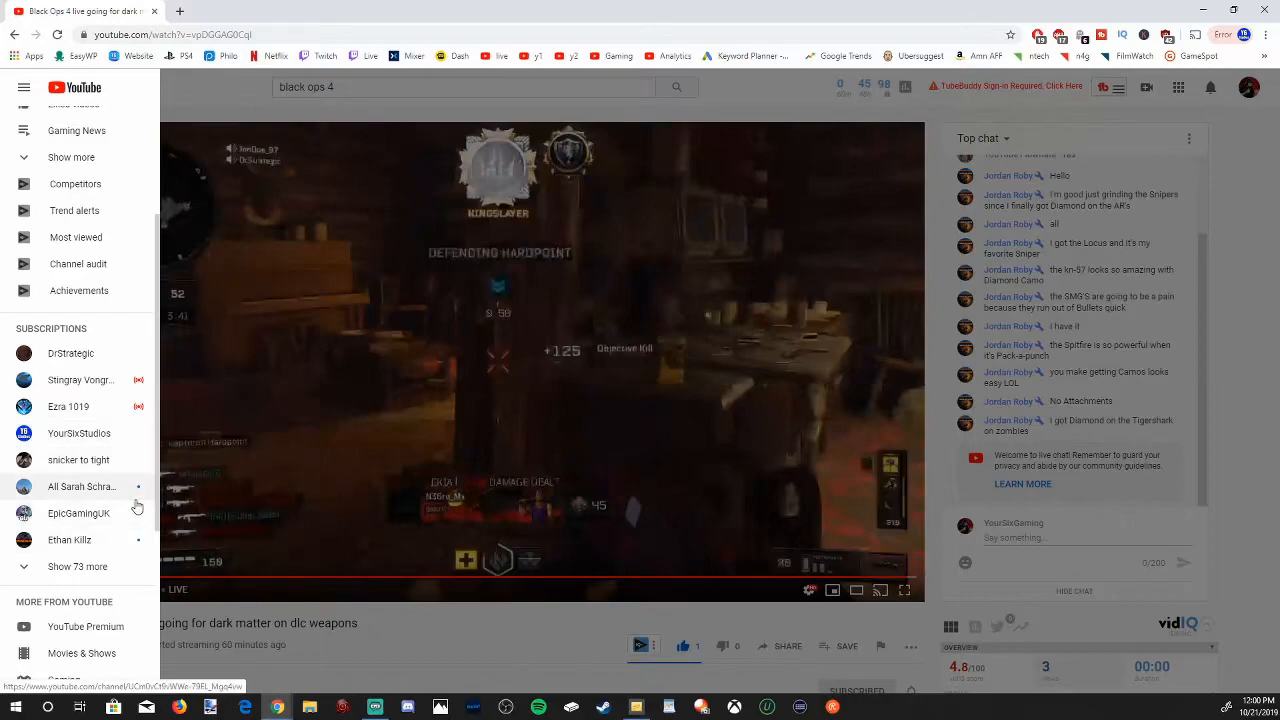
mouse_move(90, 486)
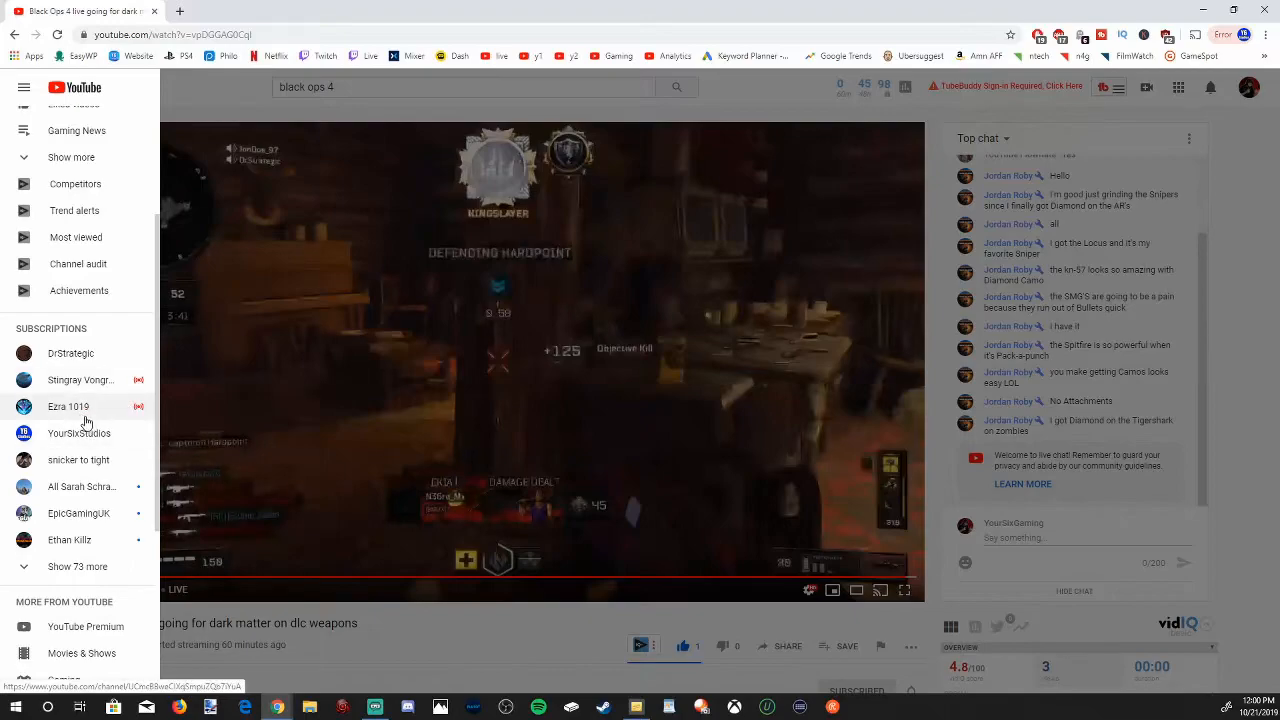
click(68, 406)
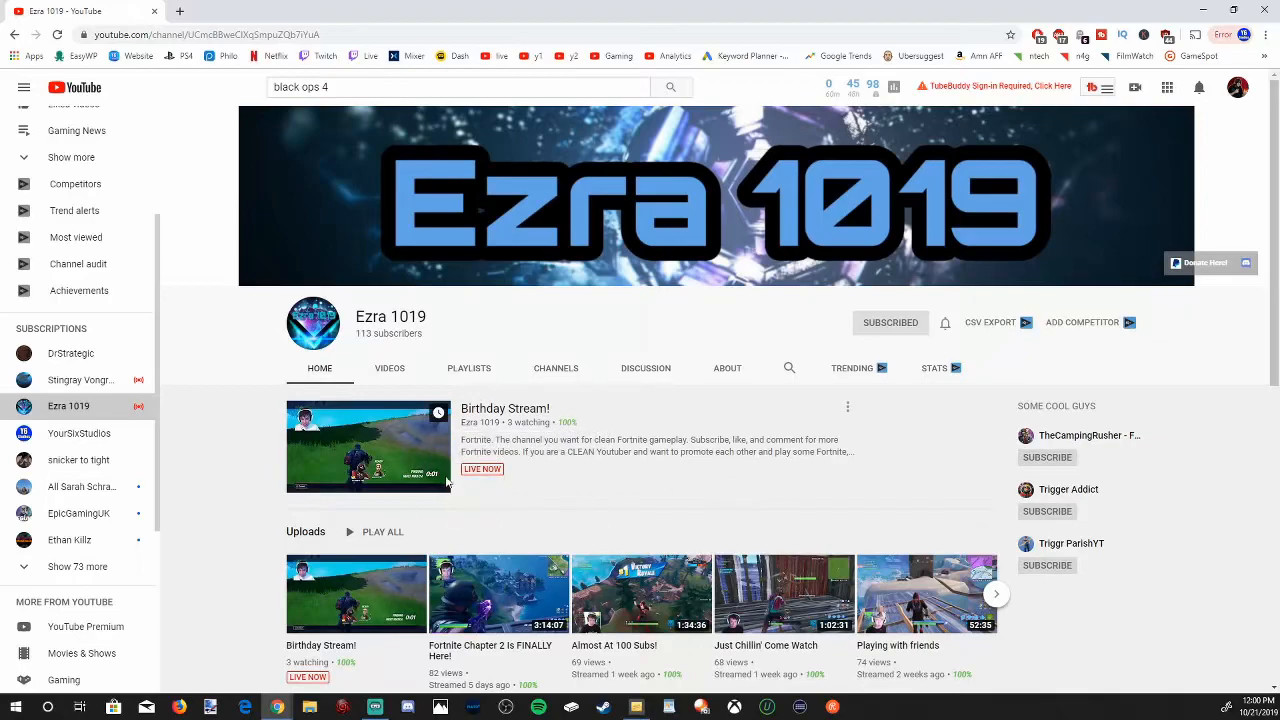
click(368, 446)
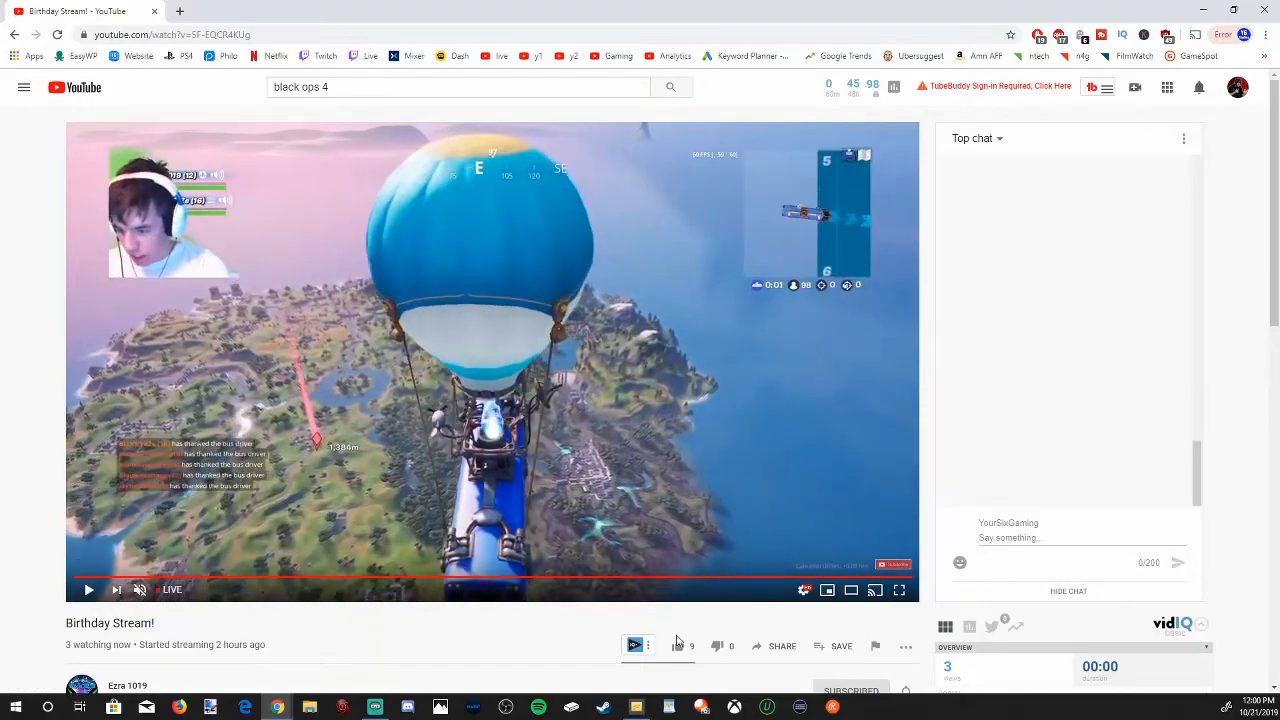
click(672, 646)
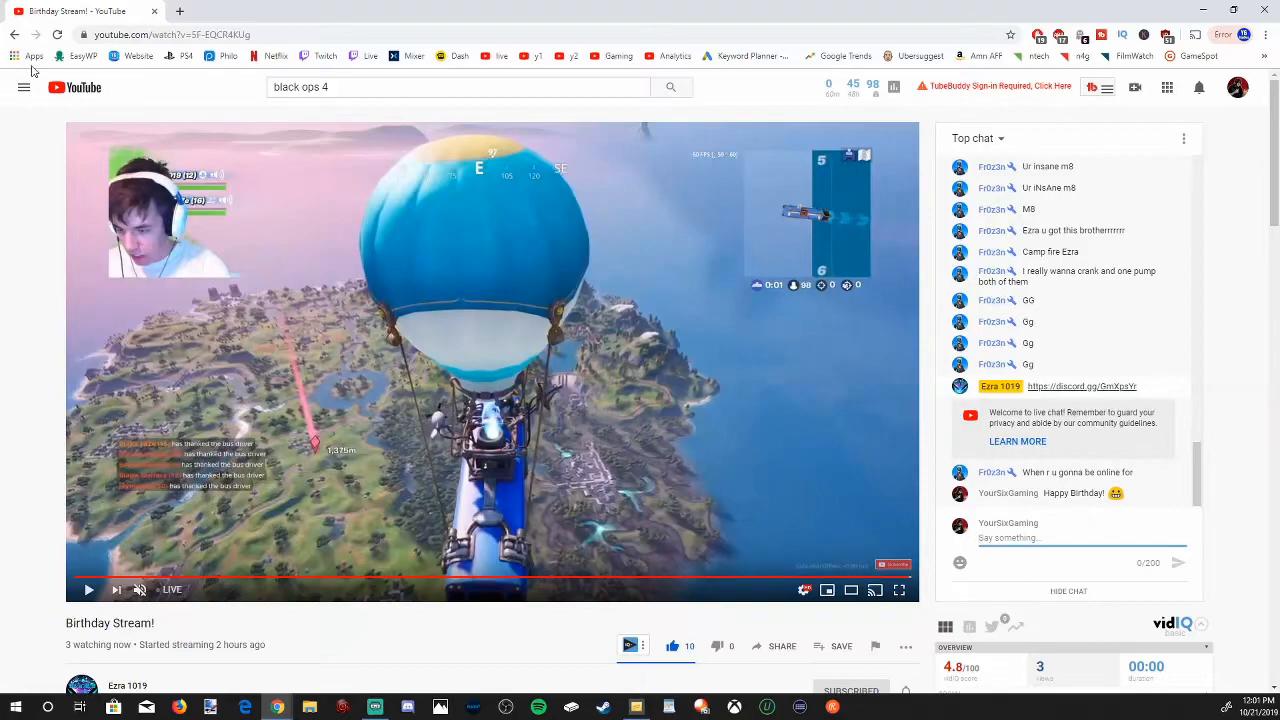
click(22, 86)
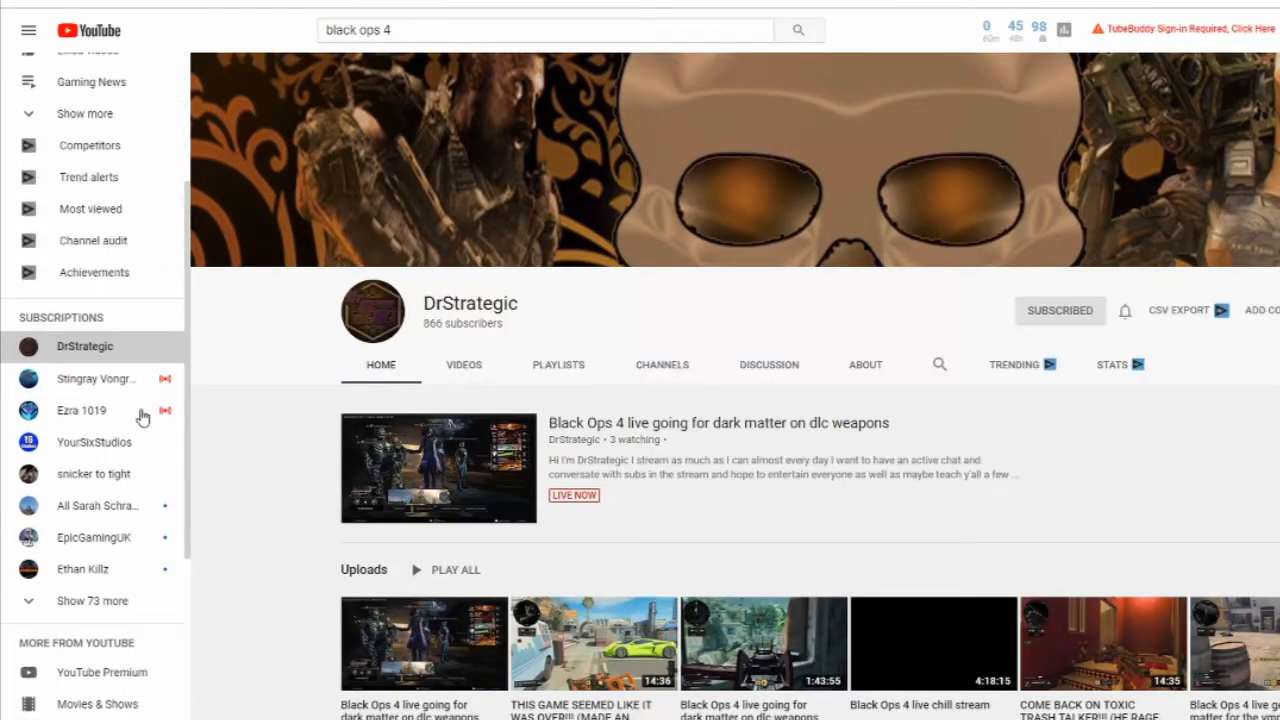
- Toggle the guide menu closed and open again to reach the full side menu
click(28, 32)
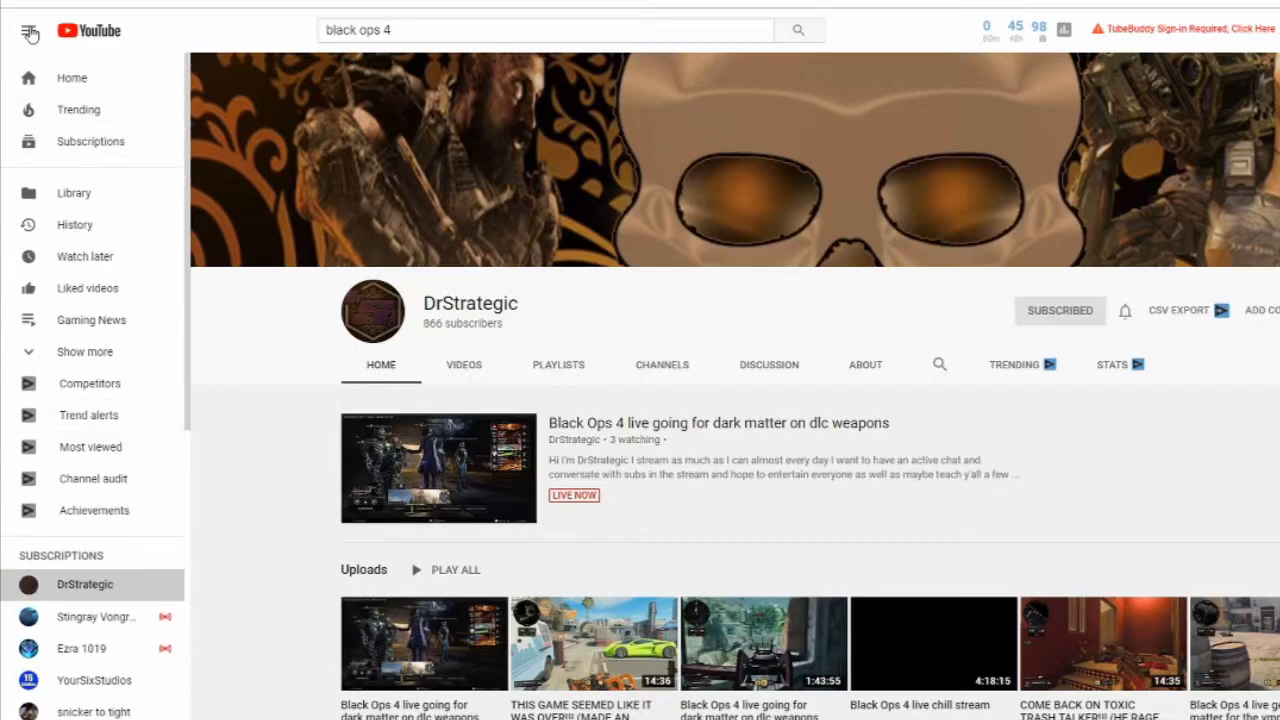
click(24, 30)
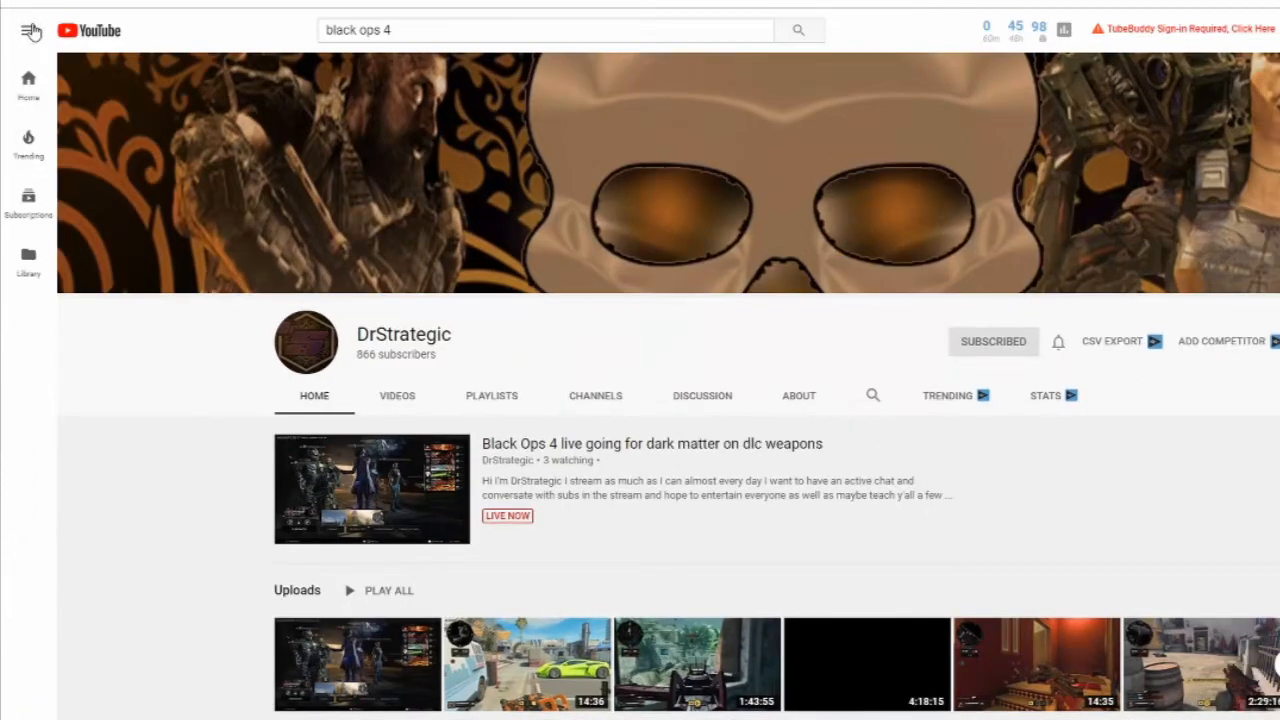
click(28, 30)
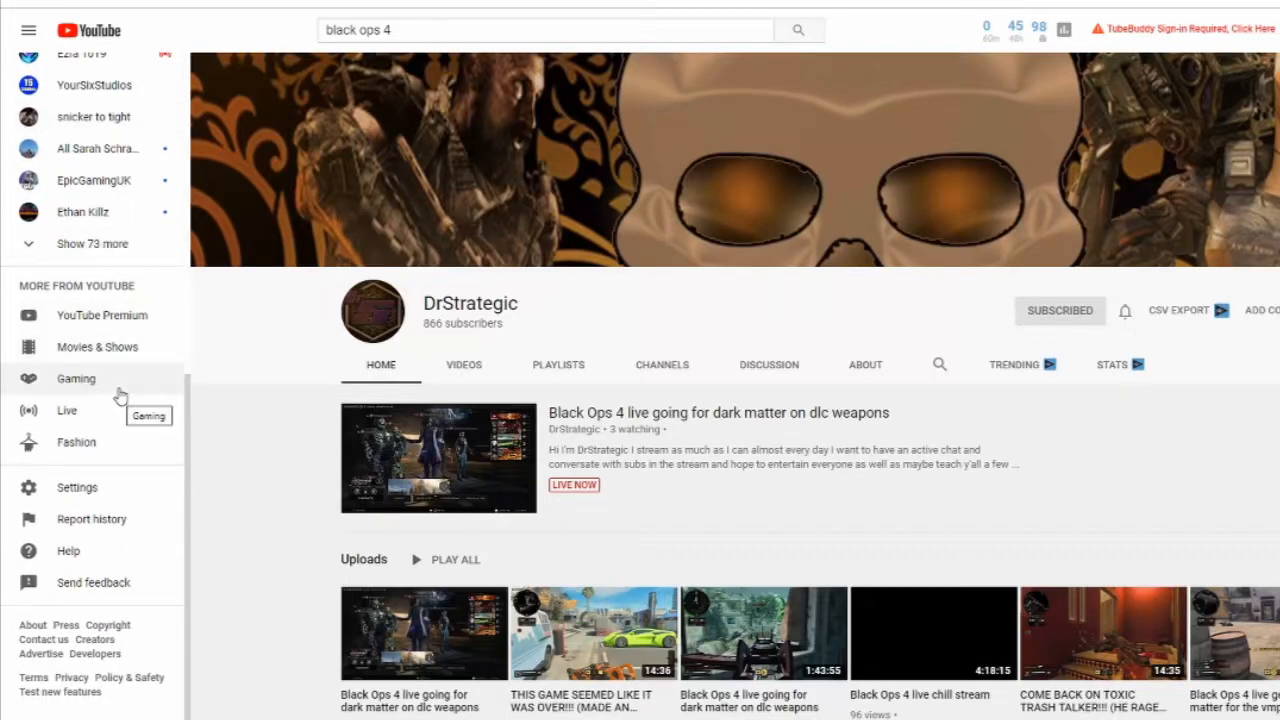
mouse_move(120, 364)
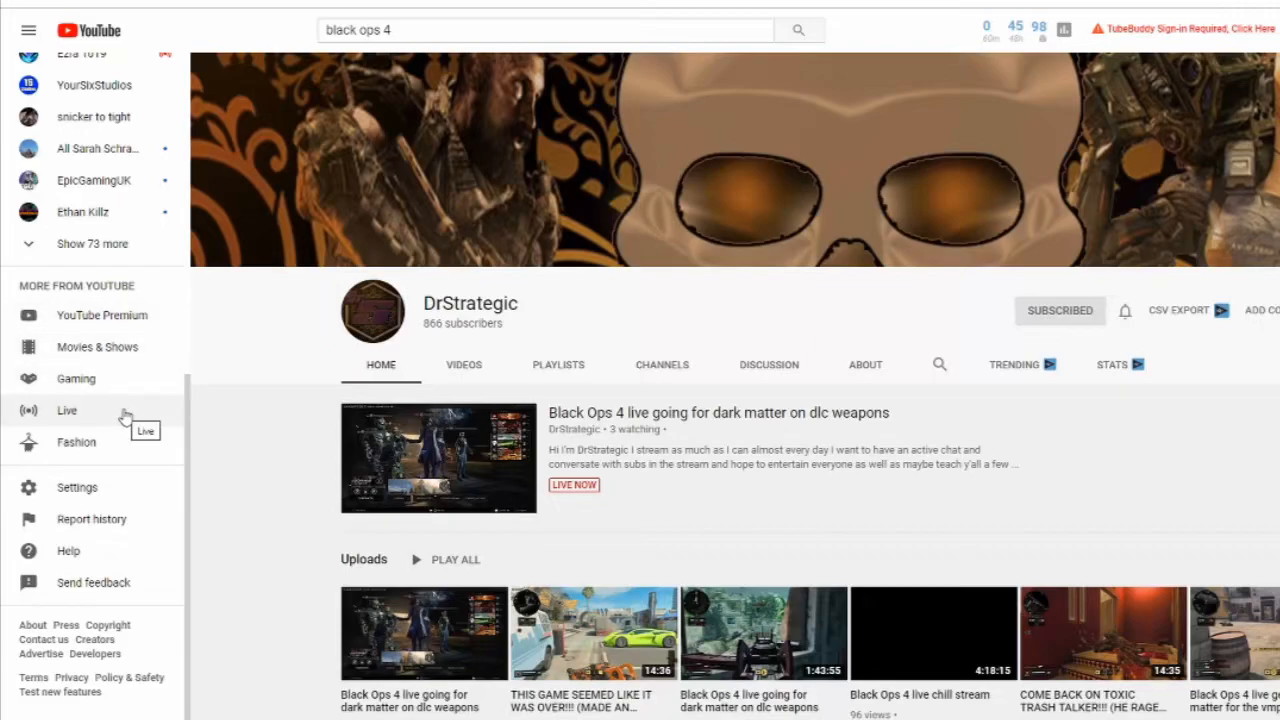
mouse_move(110, 380)
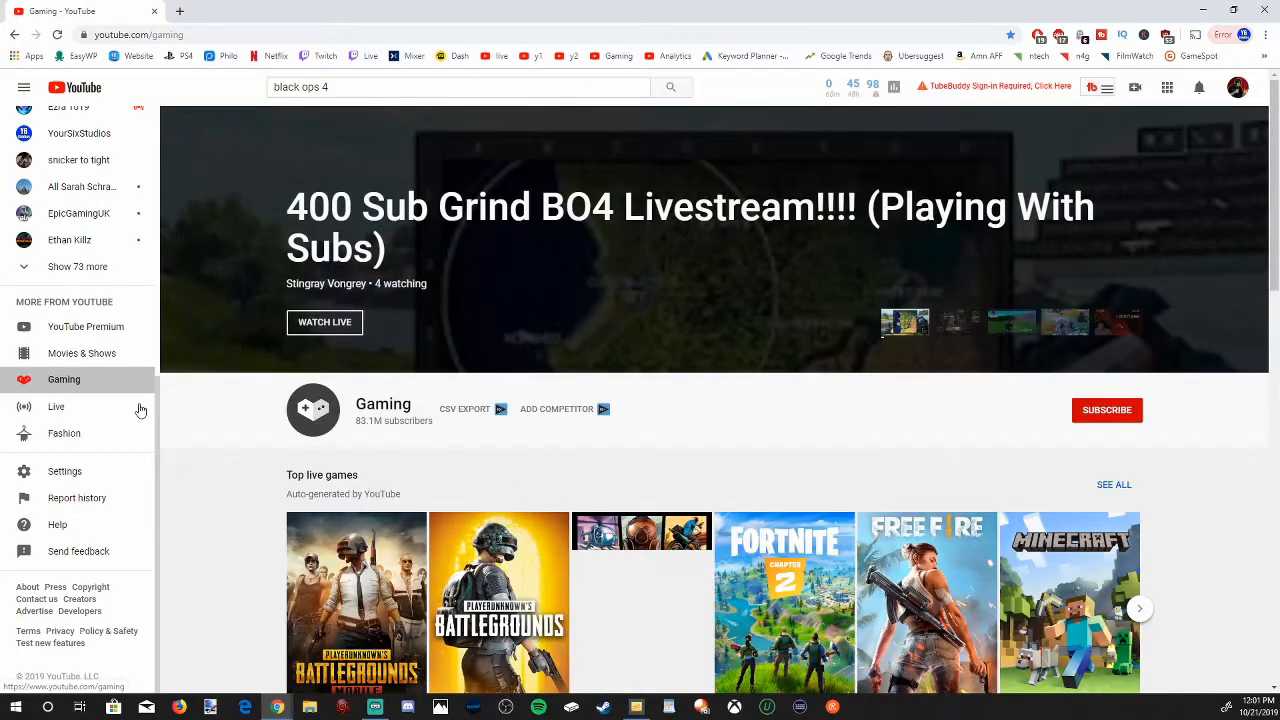
- Show all top live games in Gaming and browse down the games grid with watcher counts
scroll(down, 3)
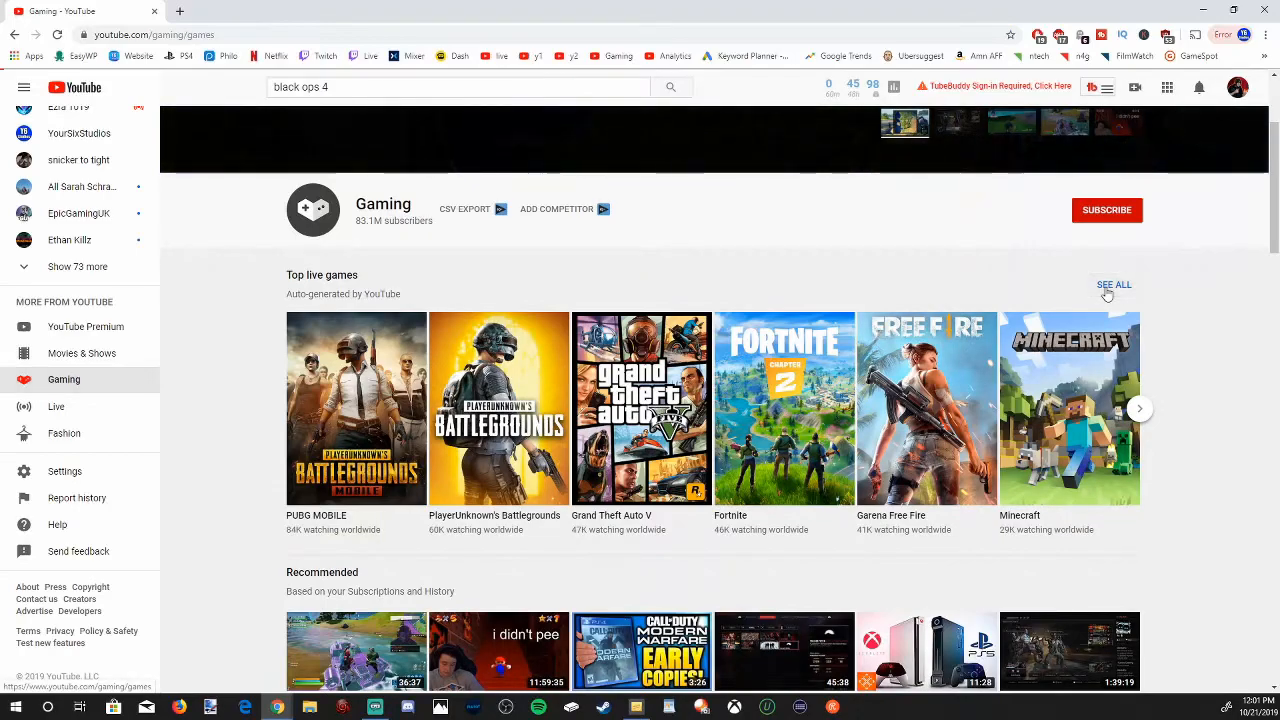
click(1112, 284)
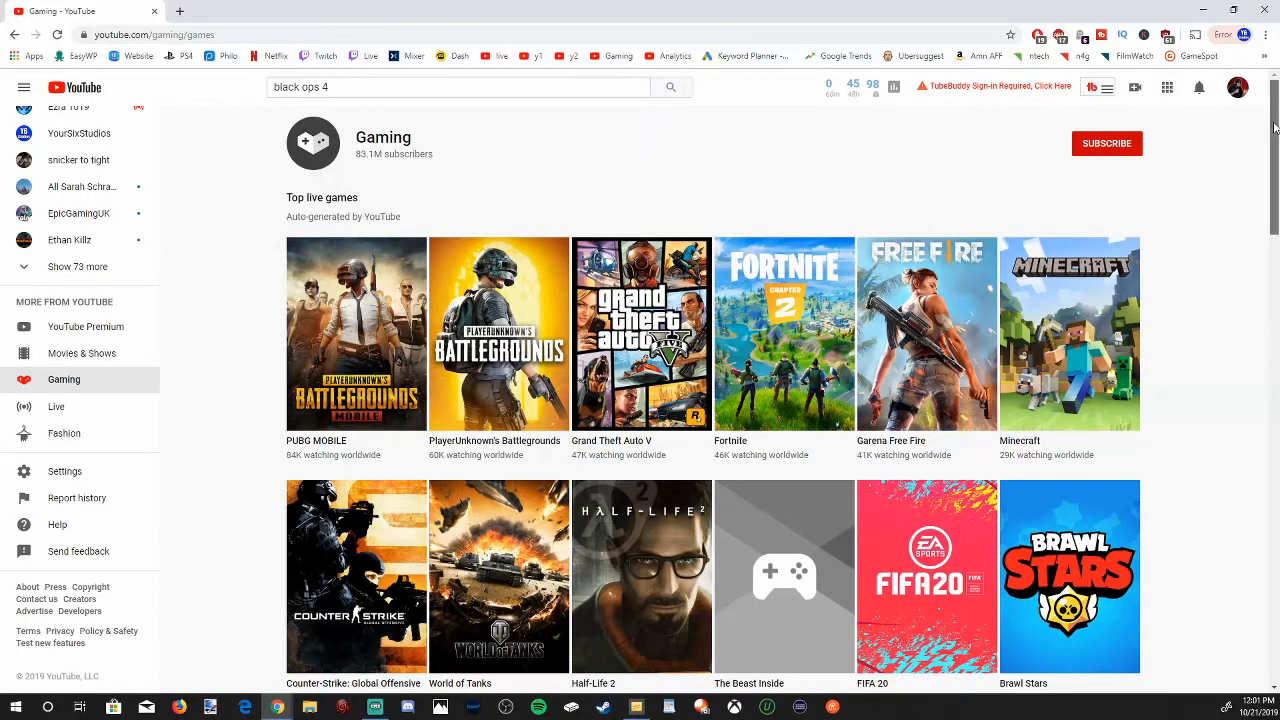
scroll(down, 3)
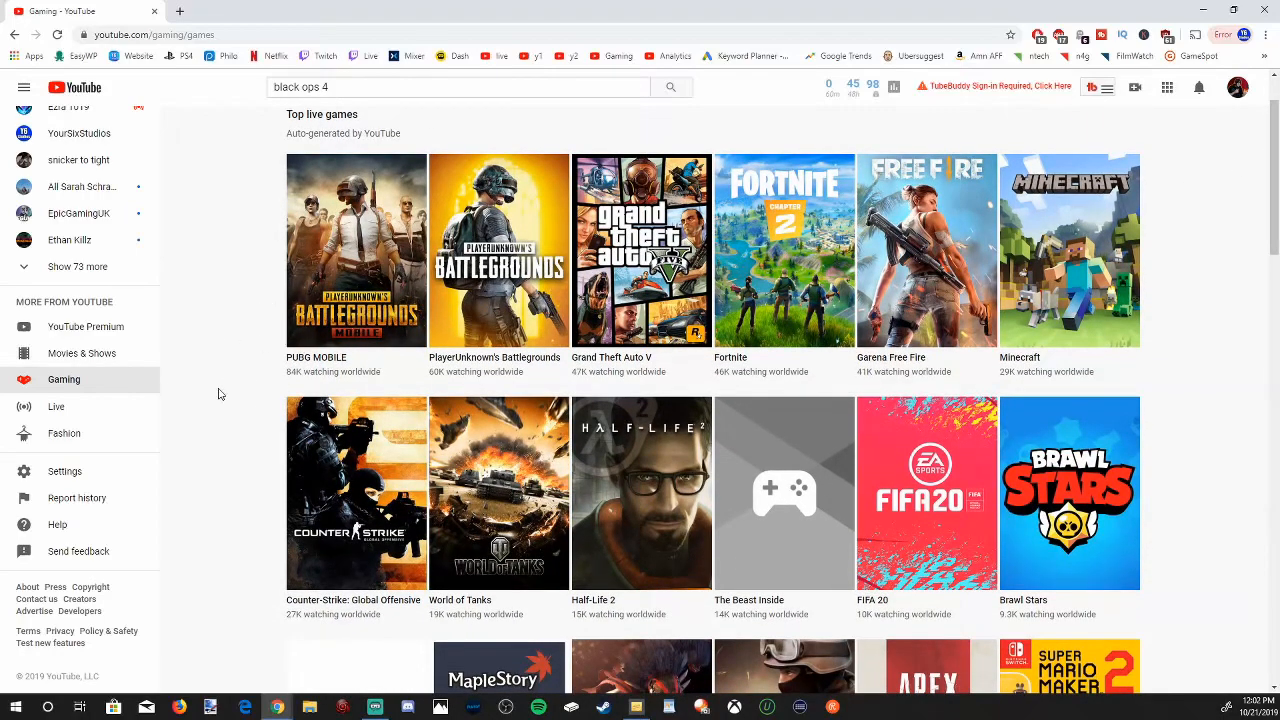
mouse_move(240, 420)
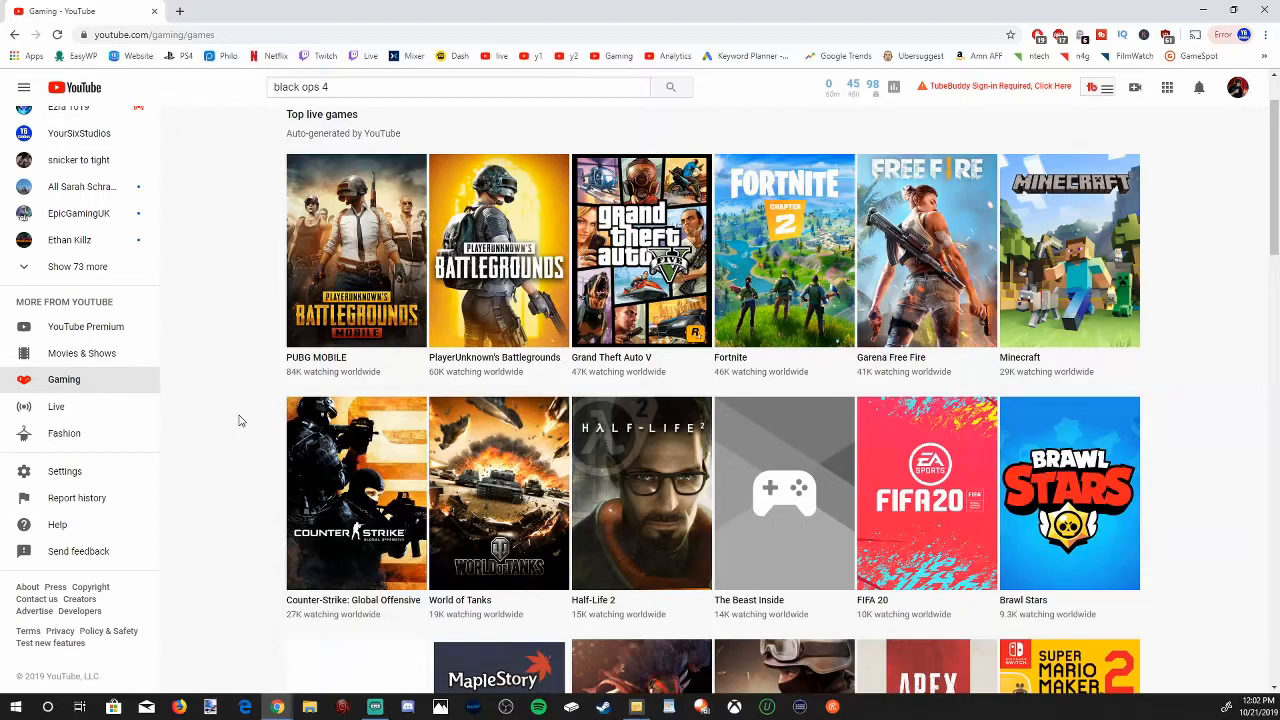
mouse_move(340, 378)
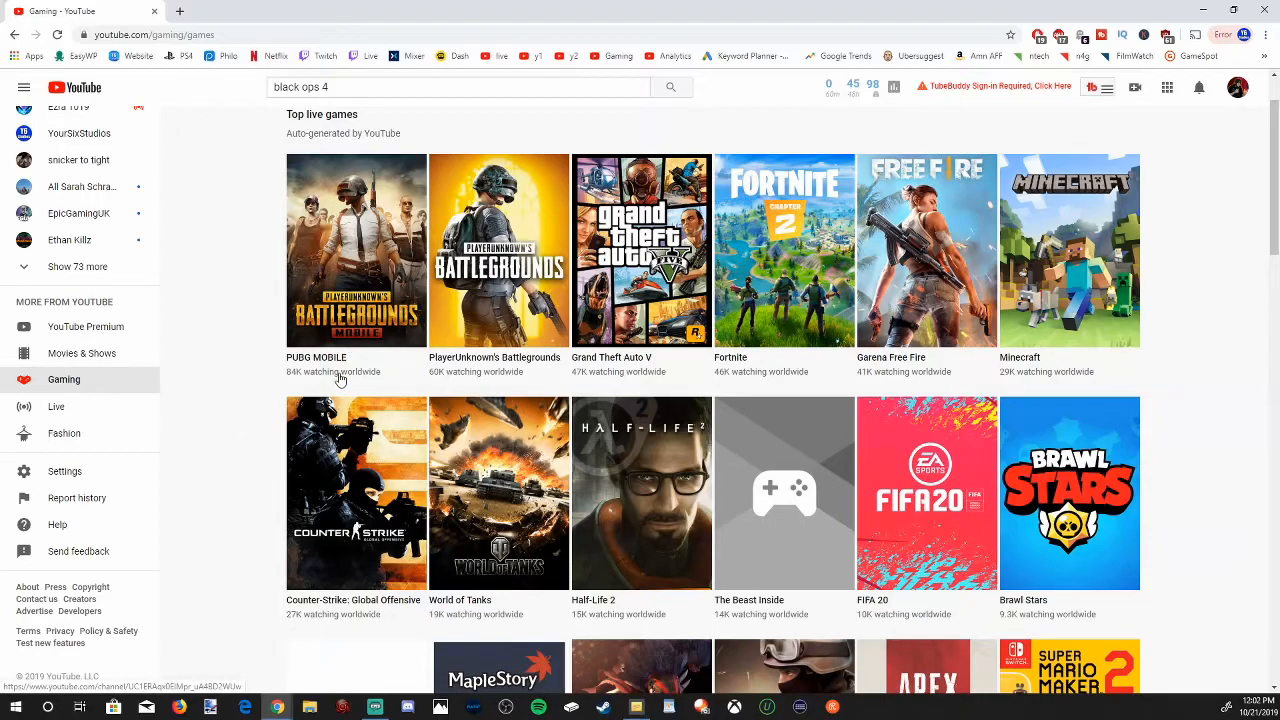
mouse_move(232, 352)
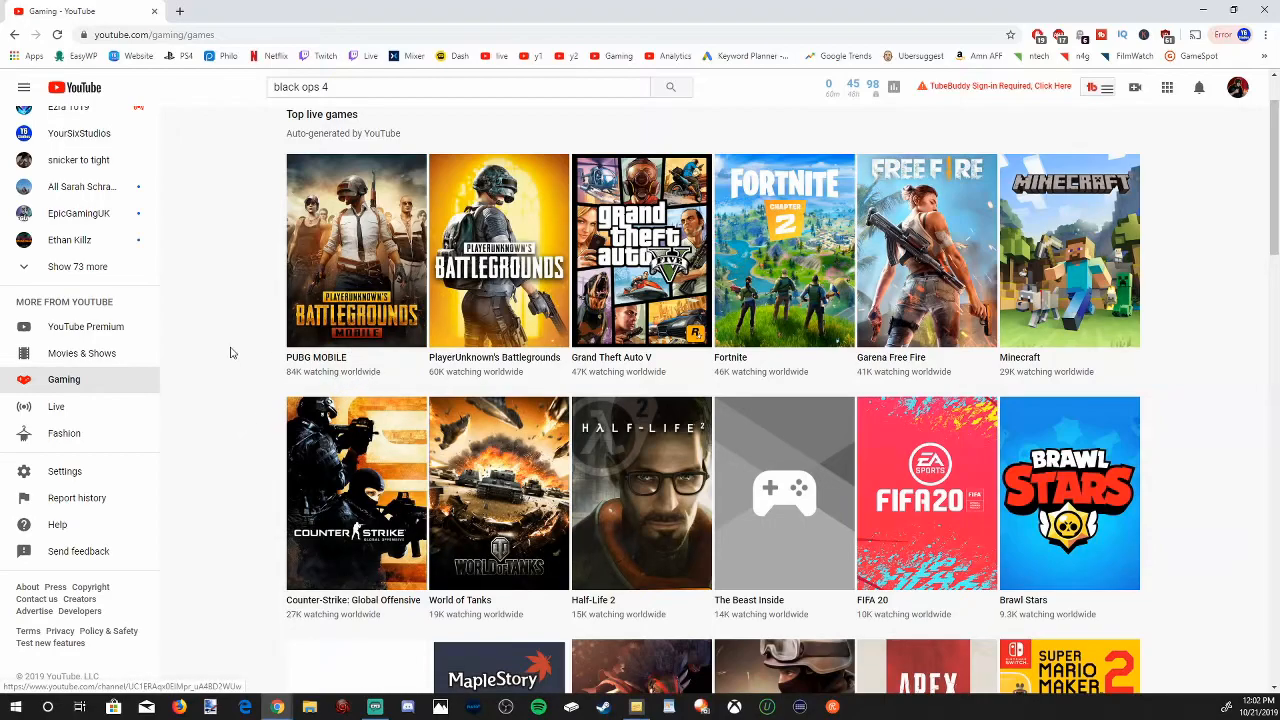
mouse_move(1168, 180)
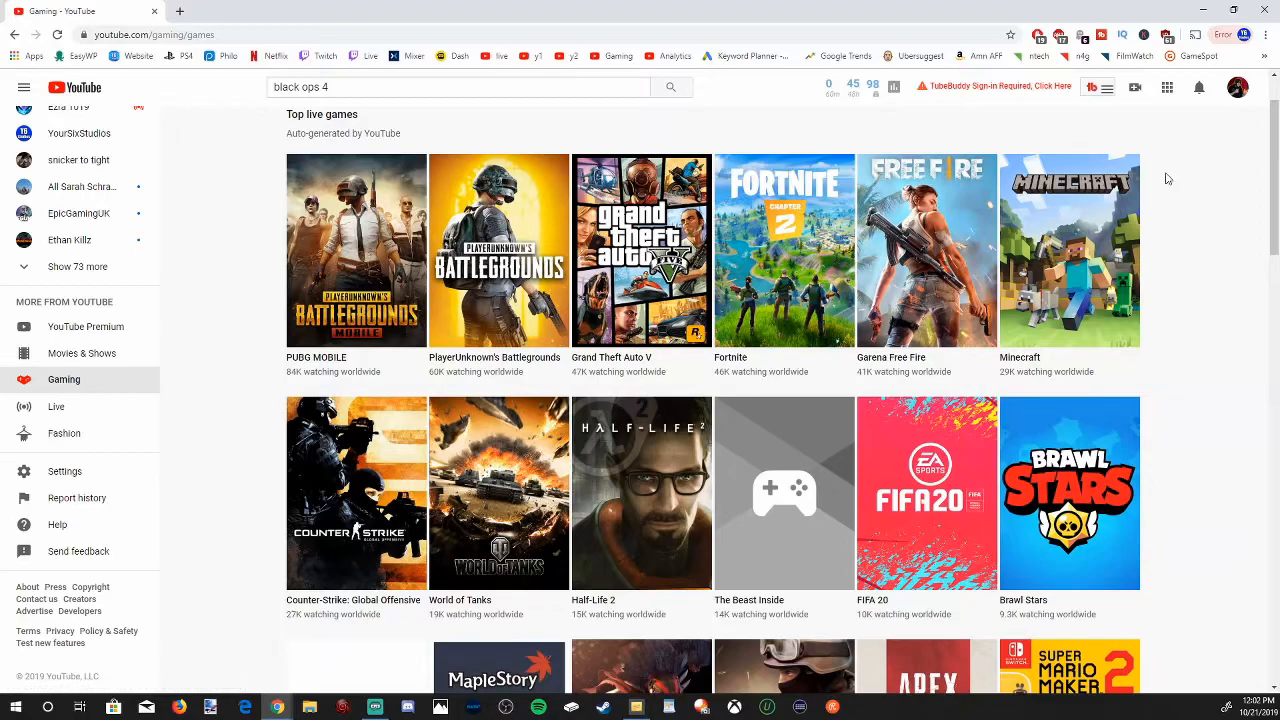
scroll(down, 3)
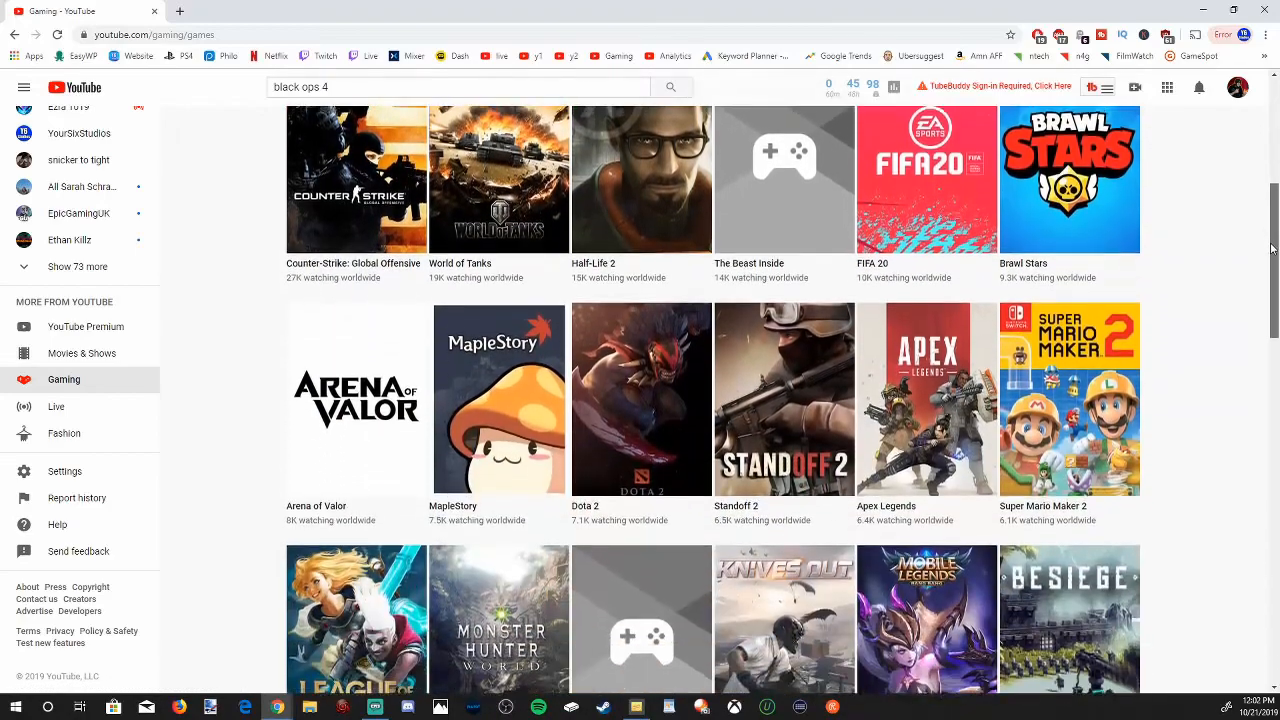
scroll(down, 3)
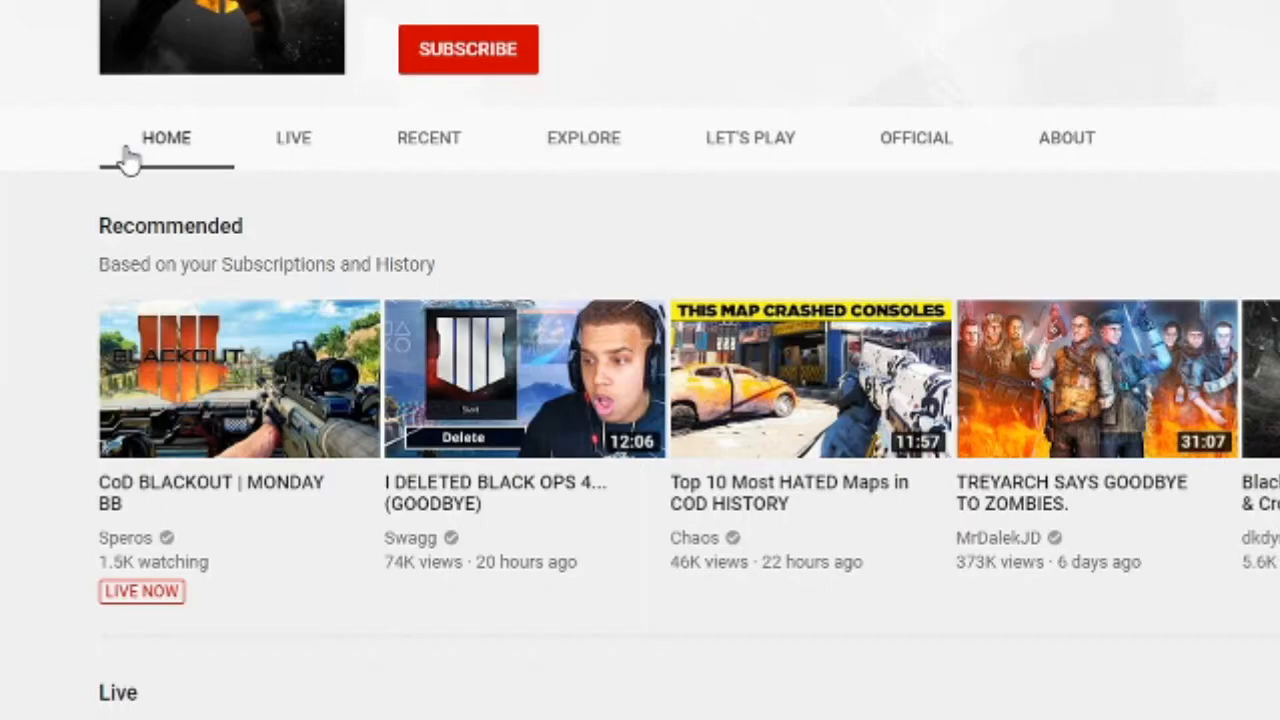
mouse_move(284, 150)
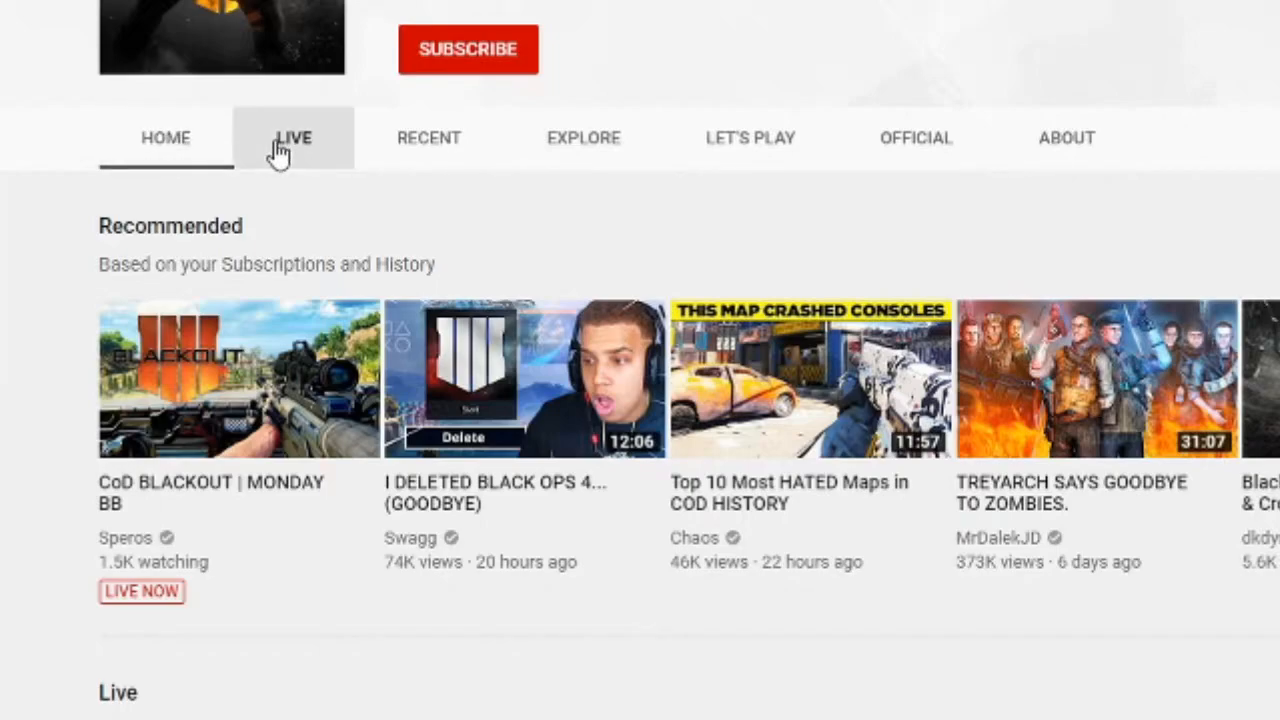
- View Black Ops 4's Live tab, check the My region dropdown and browse the live Blackout streams
click(292, 138)
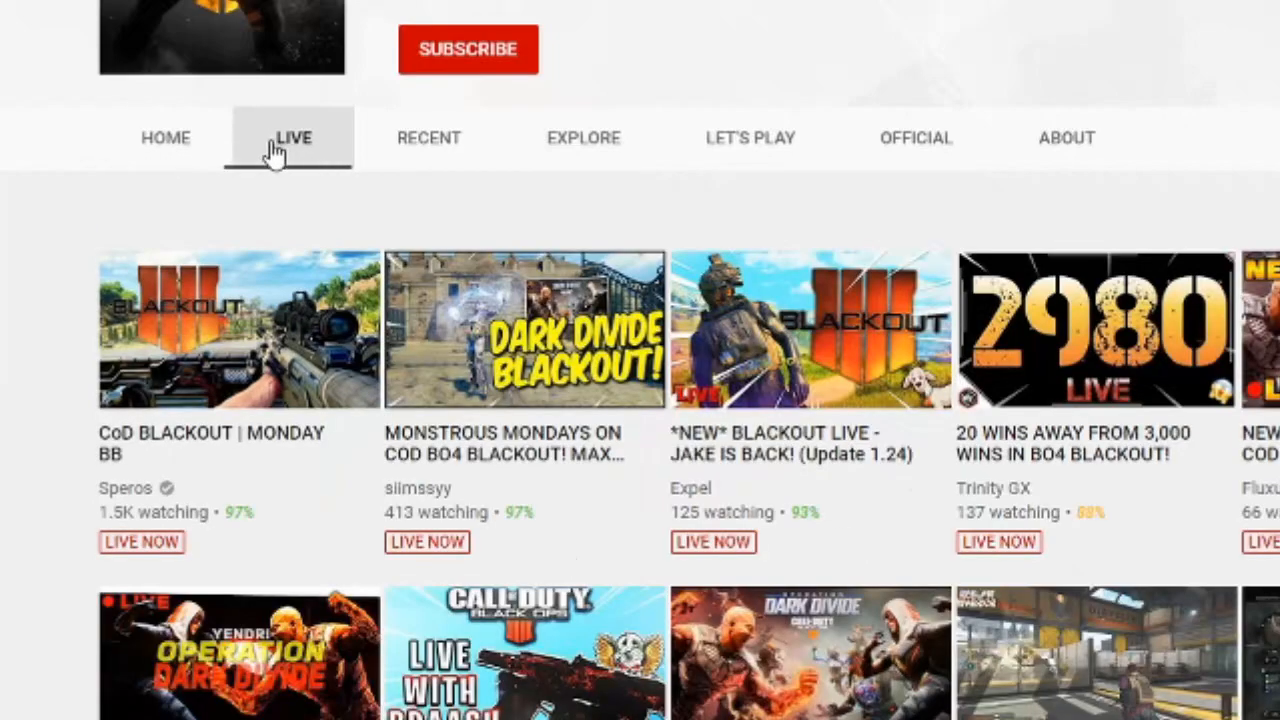
mouse_move(12, 362)
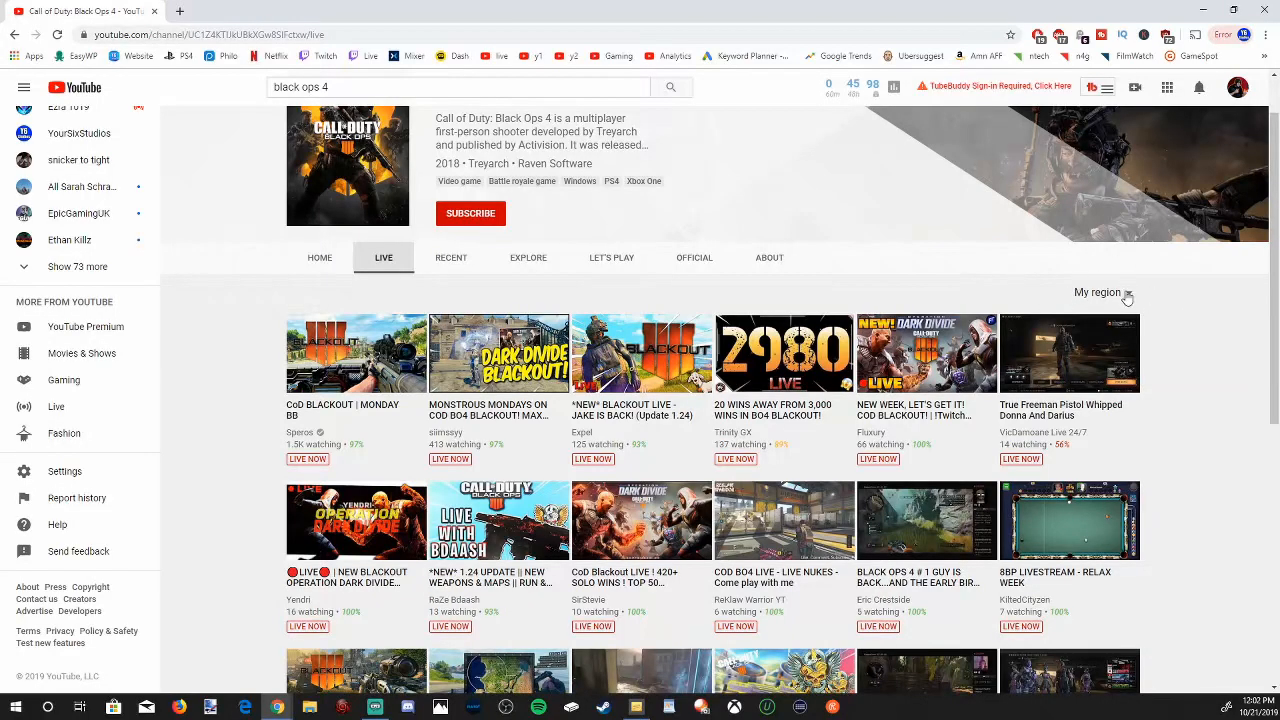
click(1128, 292)
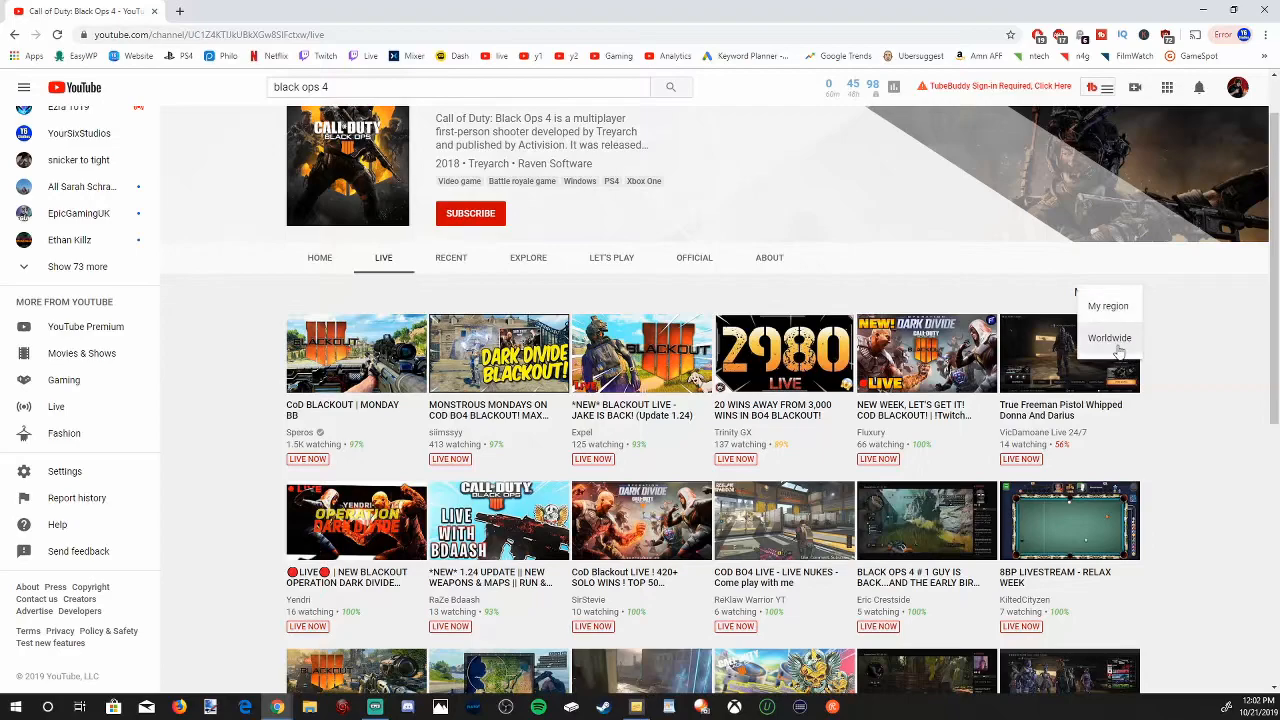
mouse_move(1120, 344)
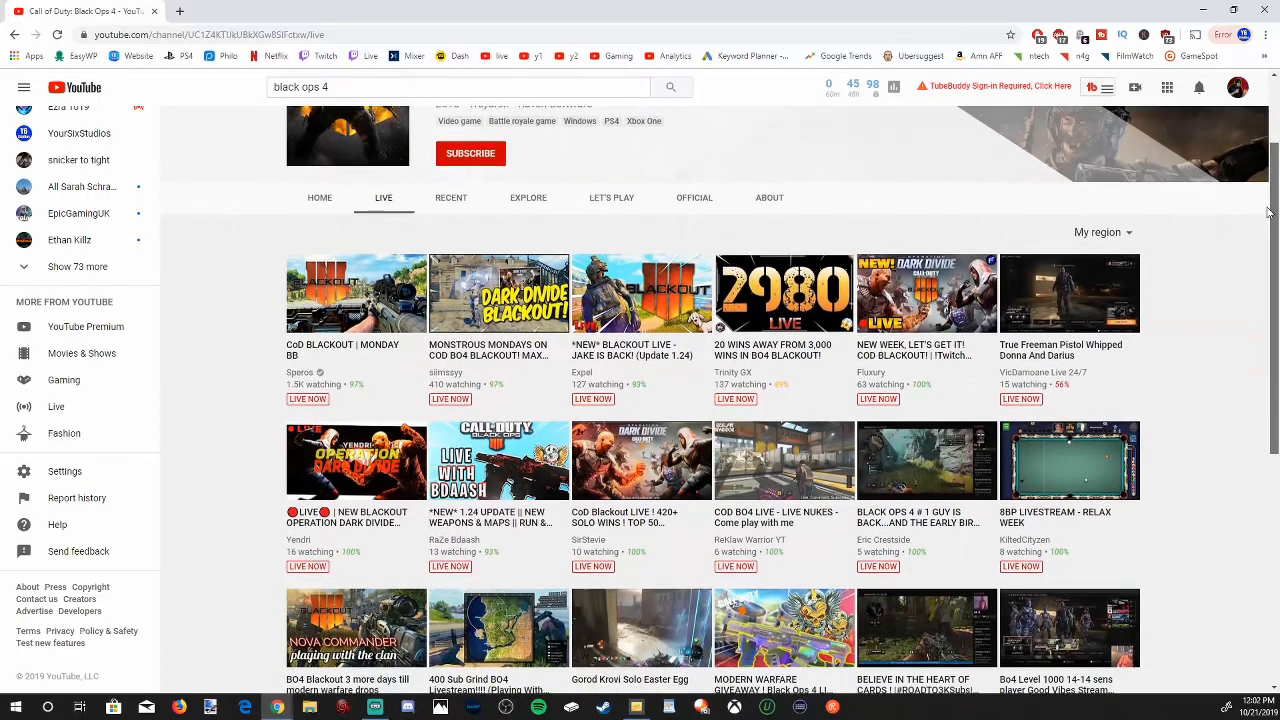
scroll(down, 3)
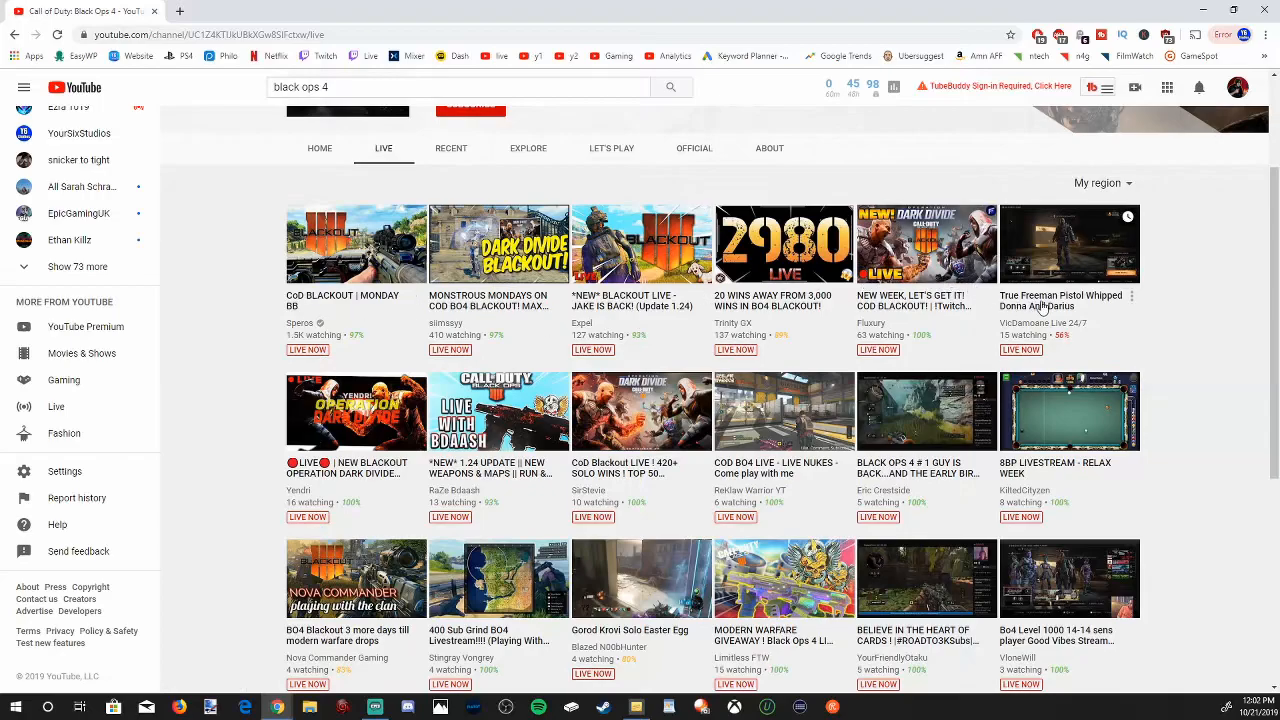
scroll(down, 3)
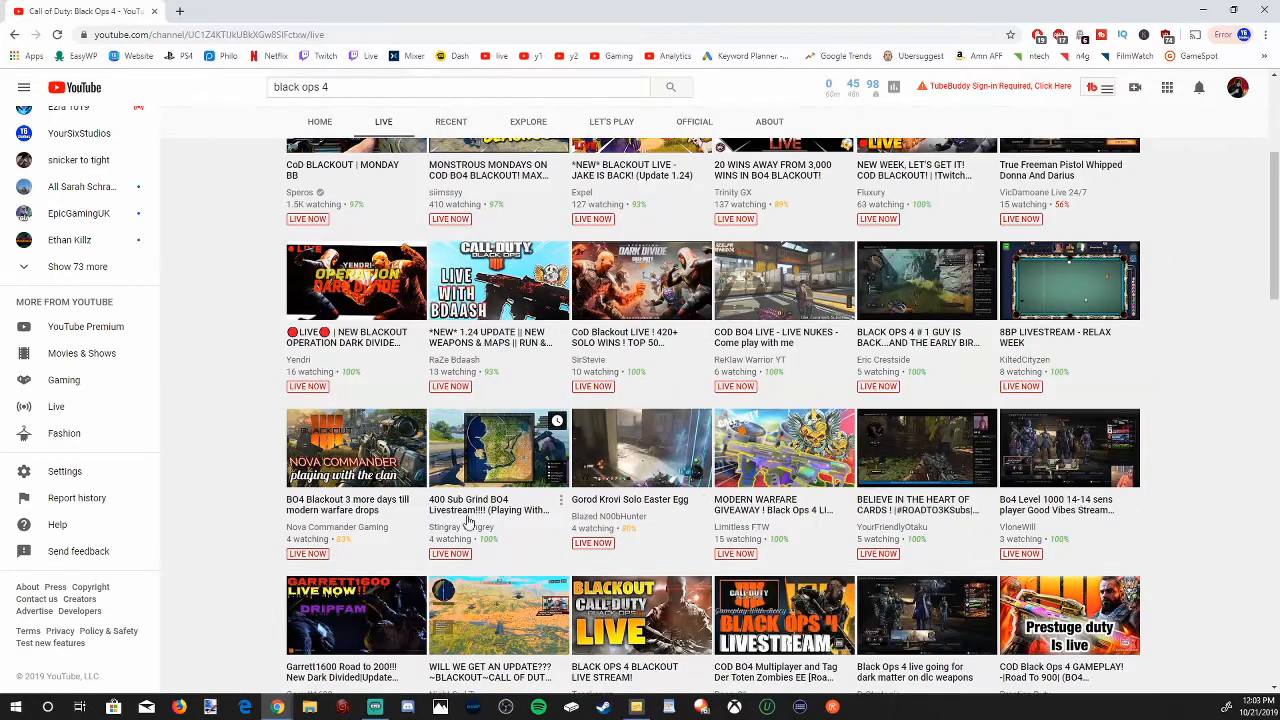
mouse_move(494, 446)
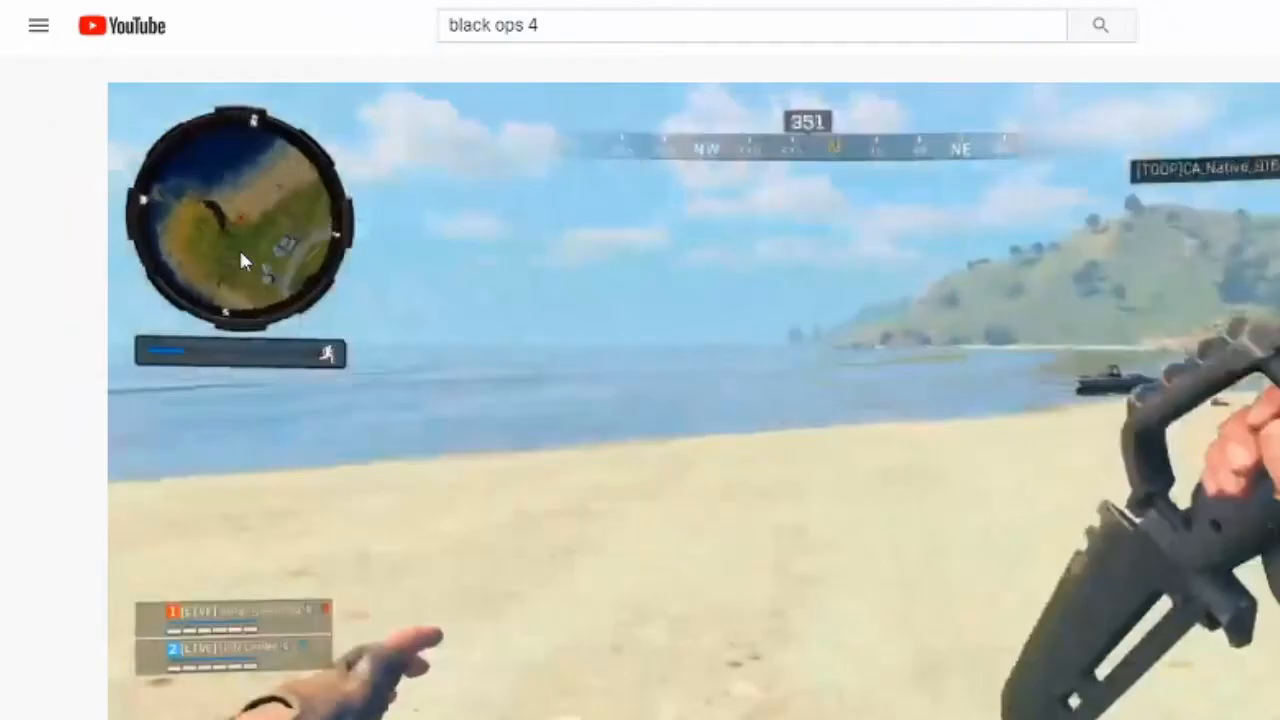
mouse_move(56, 28)
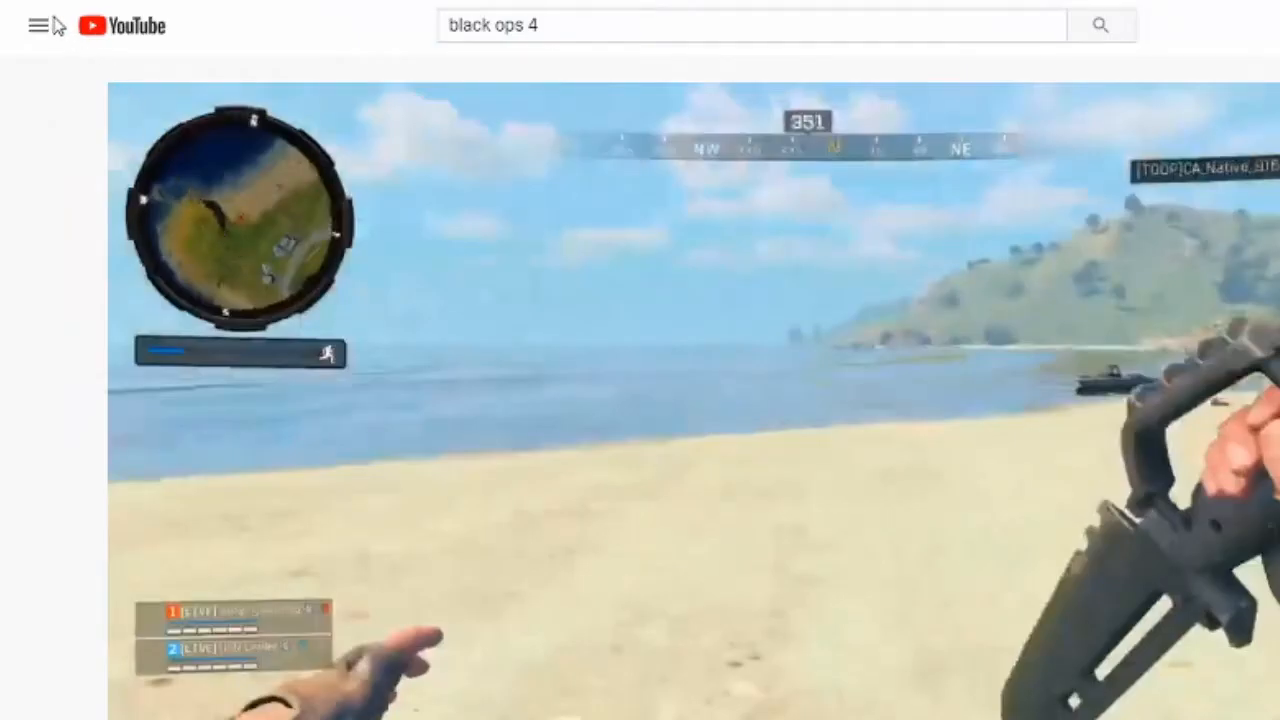
- Go to YouTube's Live section from More from YouTube in the guide menu
click(38, 26)
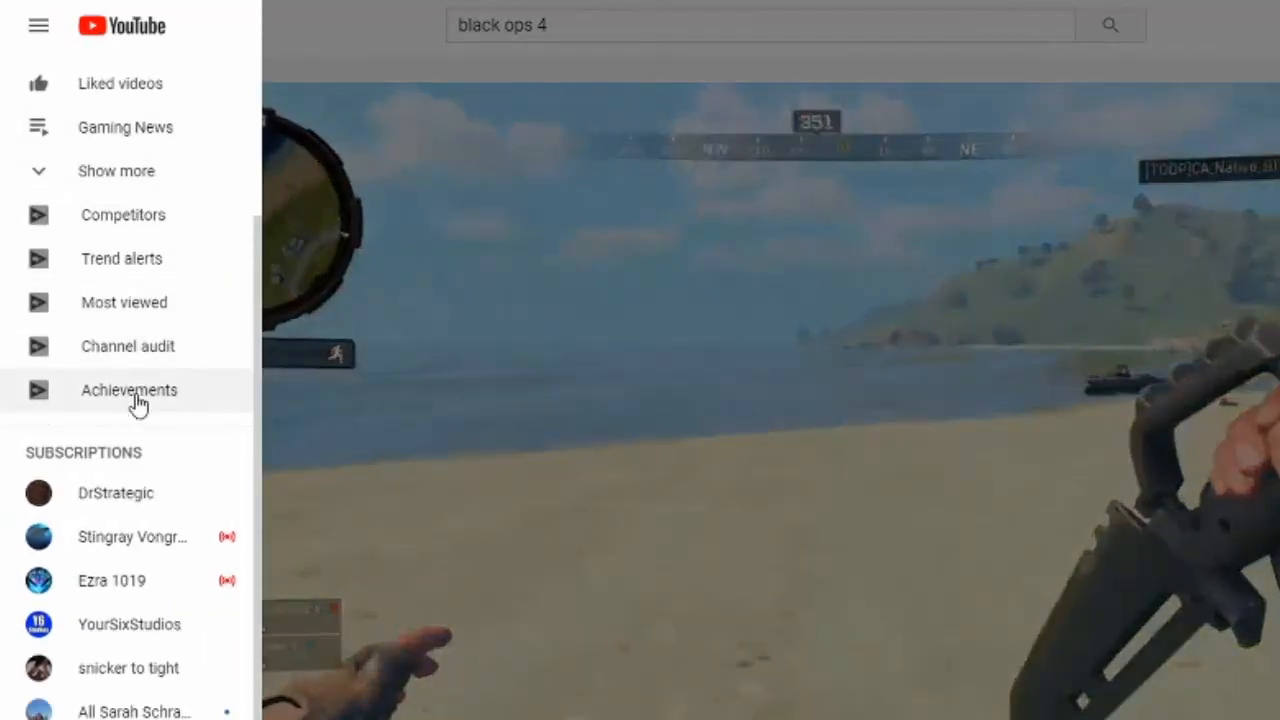
scroll(down, 3)
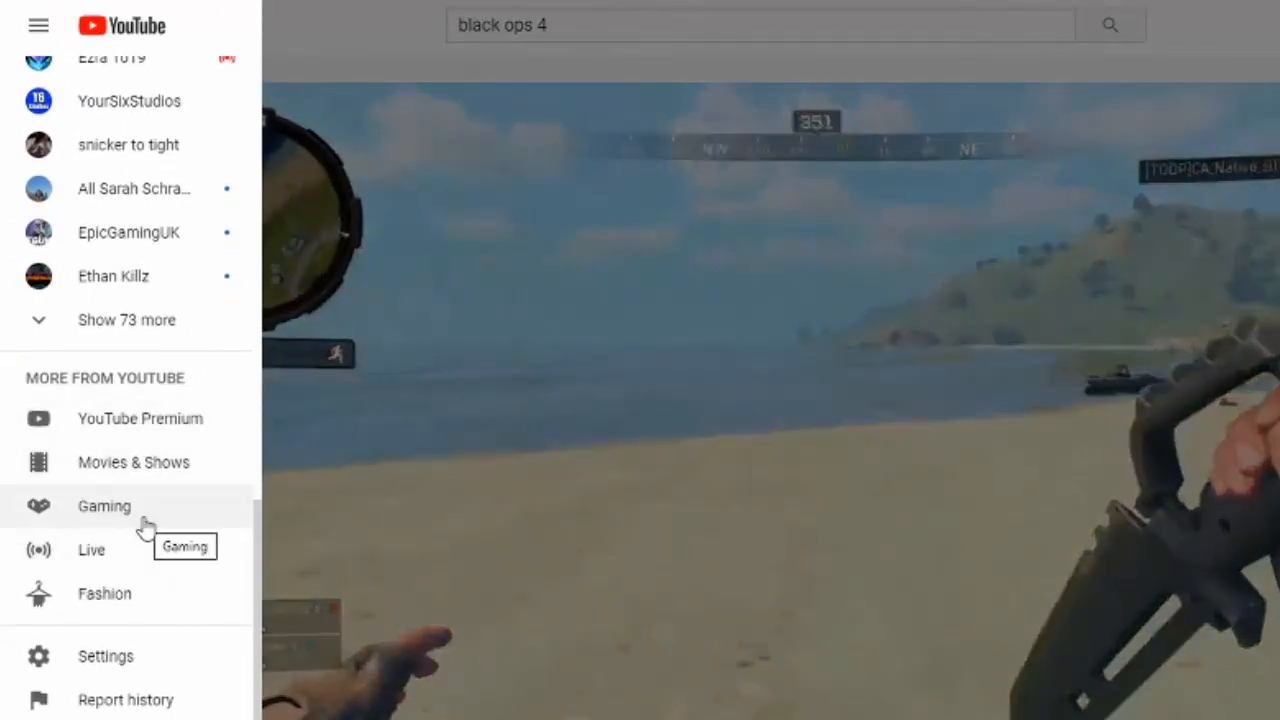
click(92, 550)
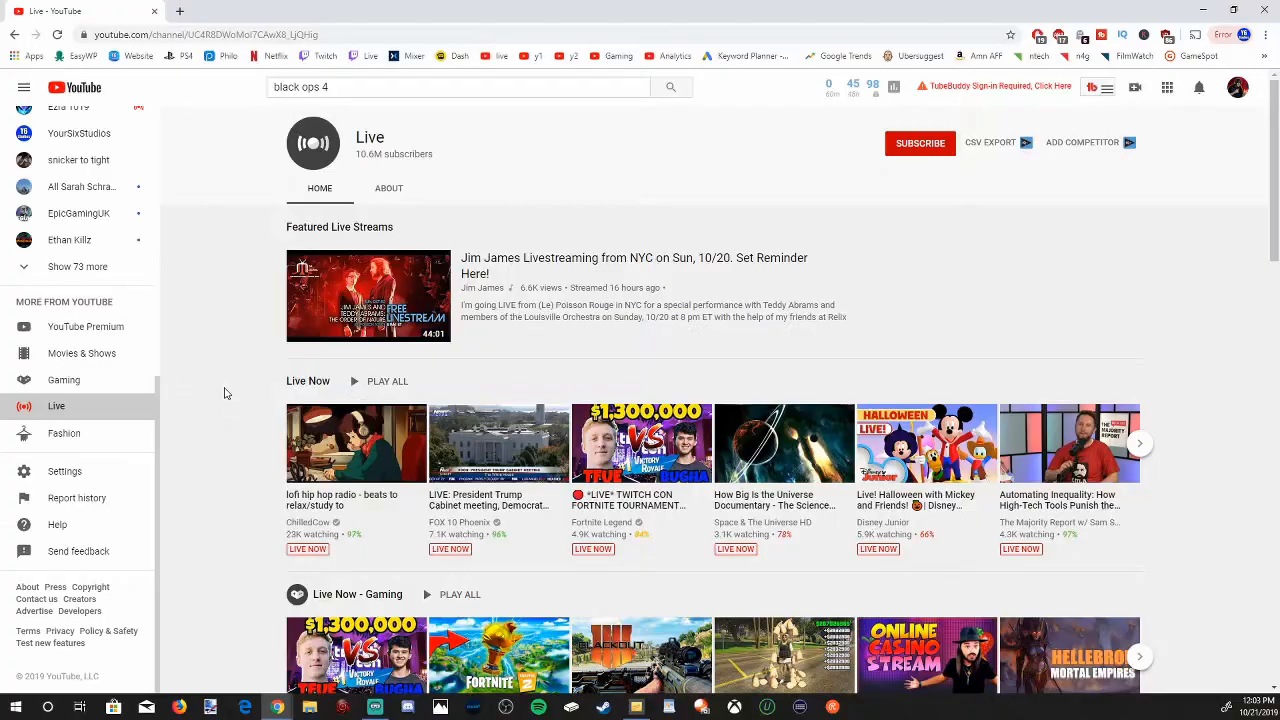
mouse_move(260, 322)
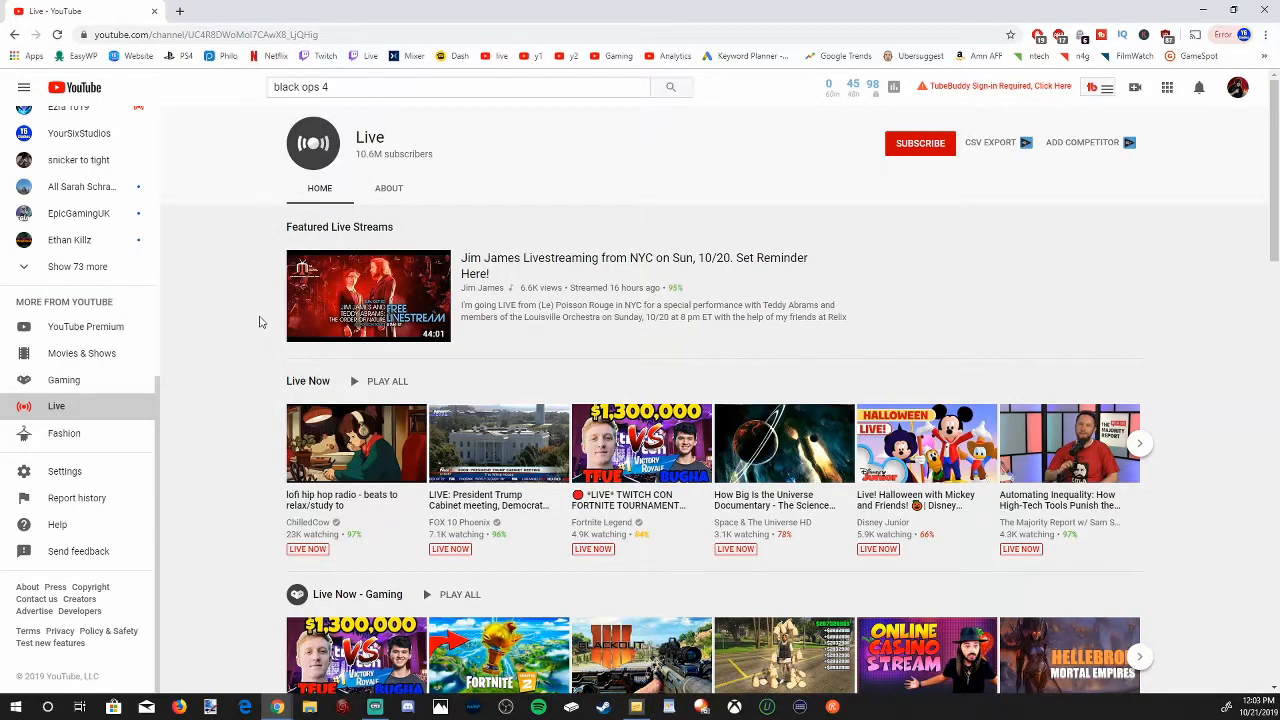
- Browse the Live page down past Live Now - Sports and Recent and Upcoming Live Streams
scroll(down, 3)
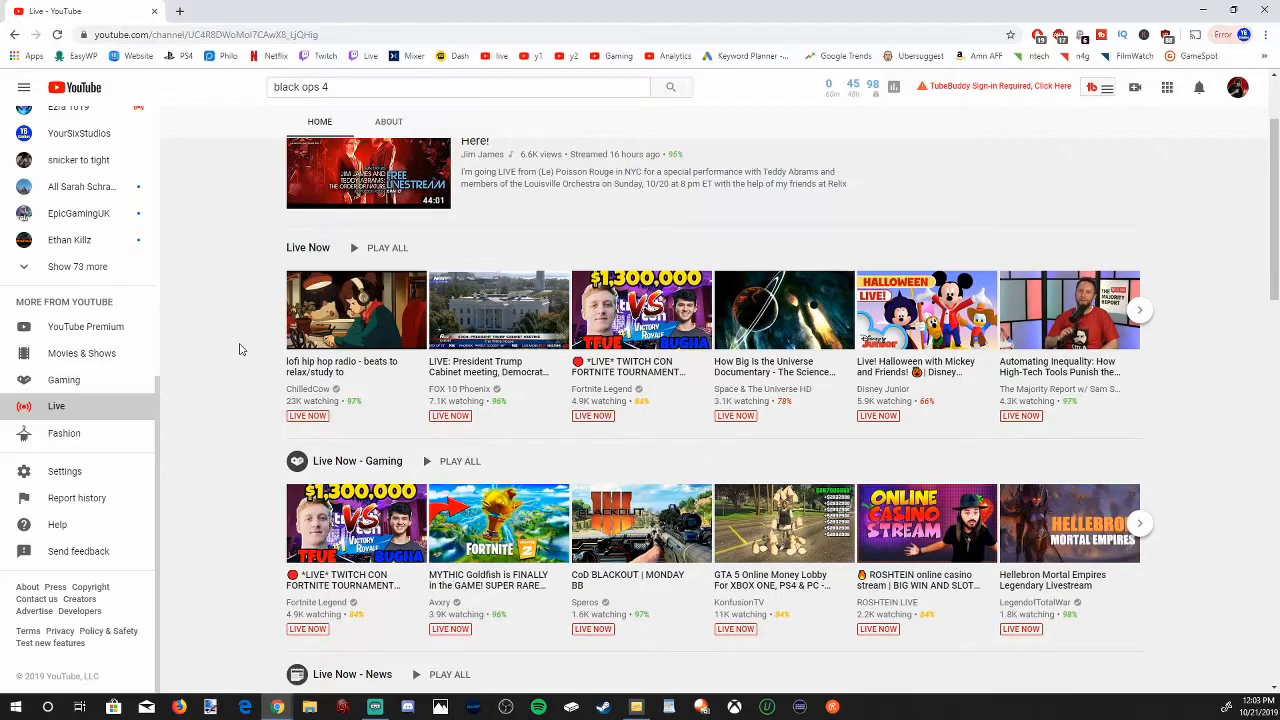
mouse_move(292, 376)
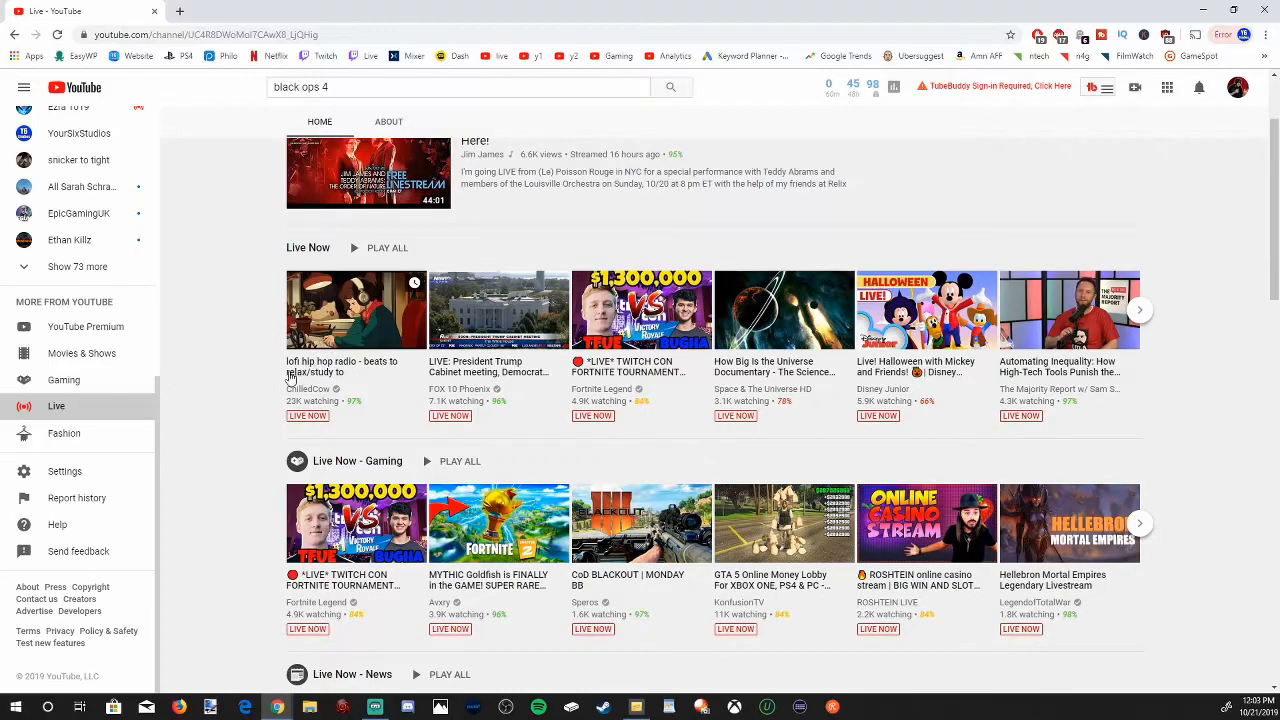
mouse_move(256, 414)
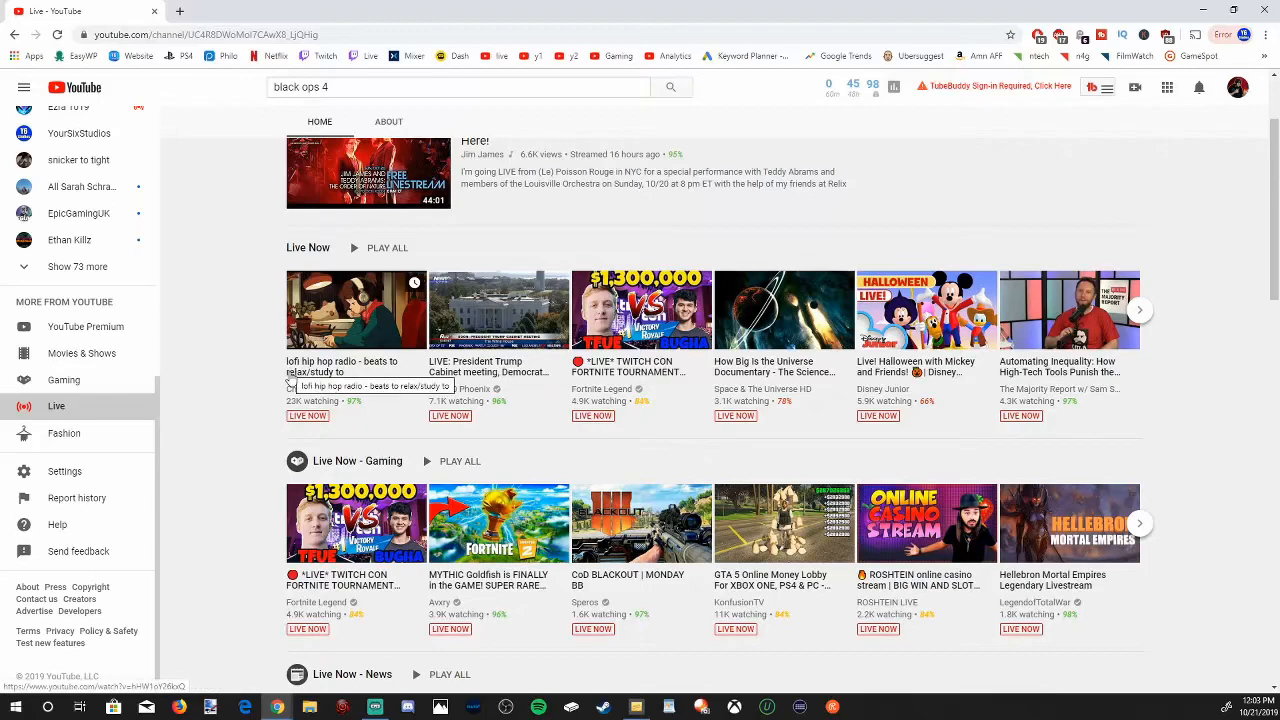
mouse_move(546, 404)
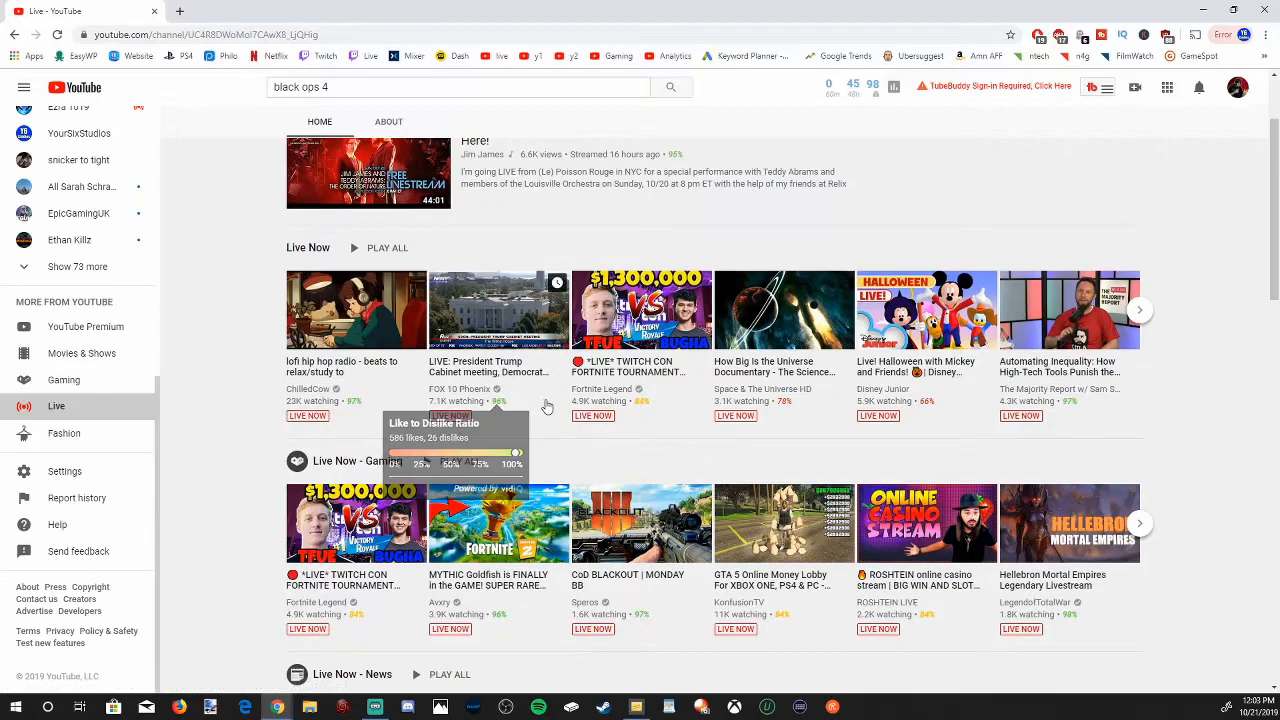
scroll(down, 3)
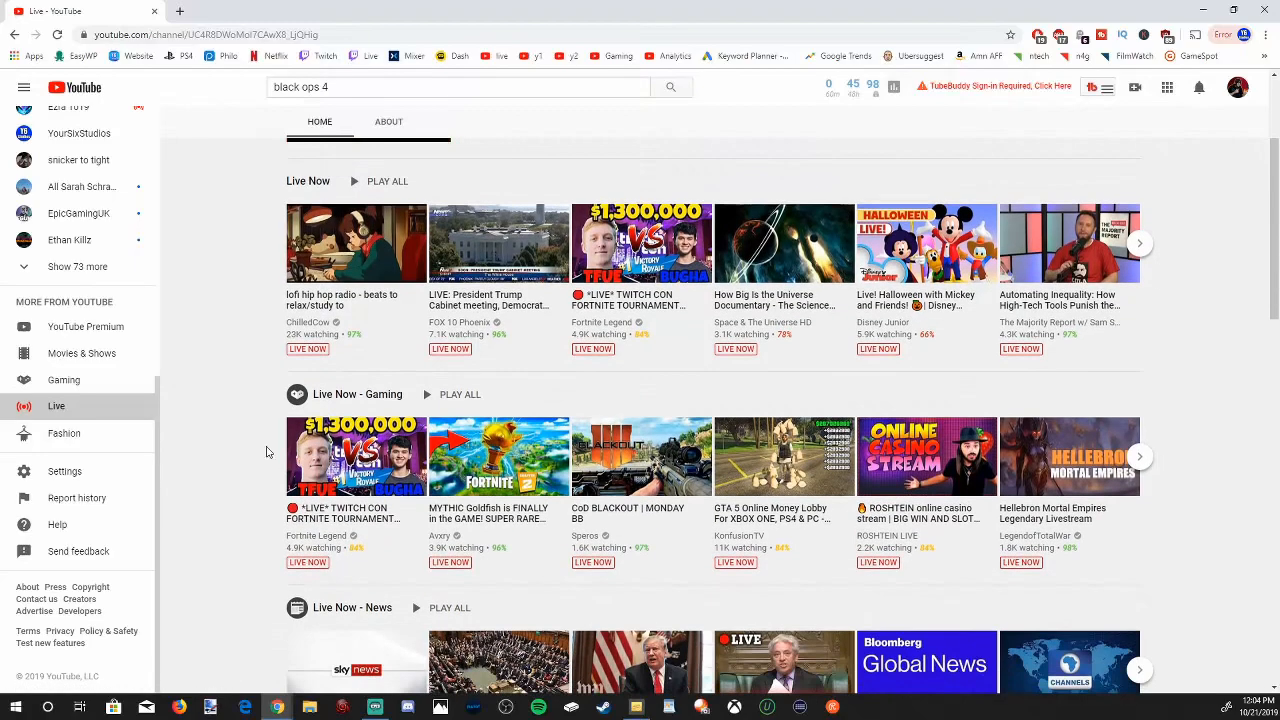
scroll(down, 3)
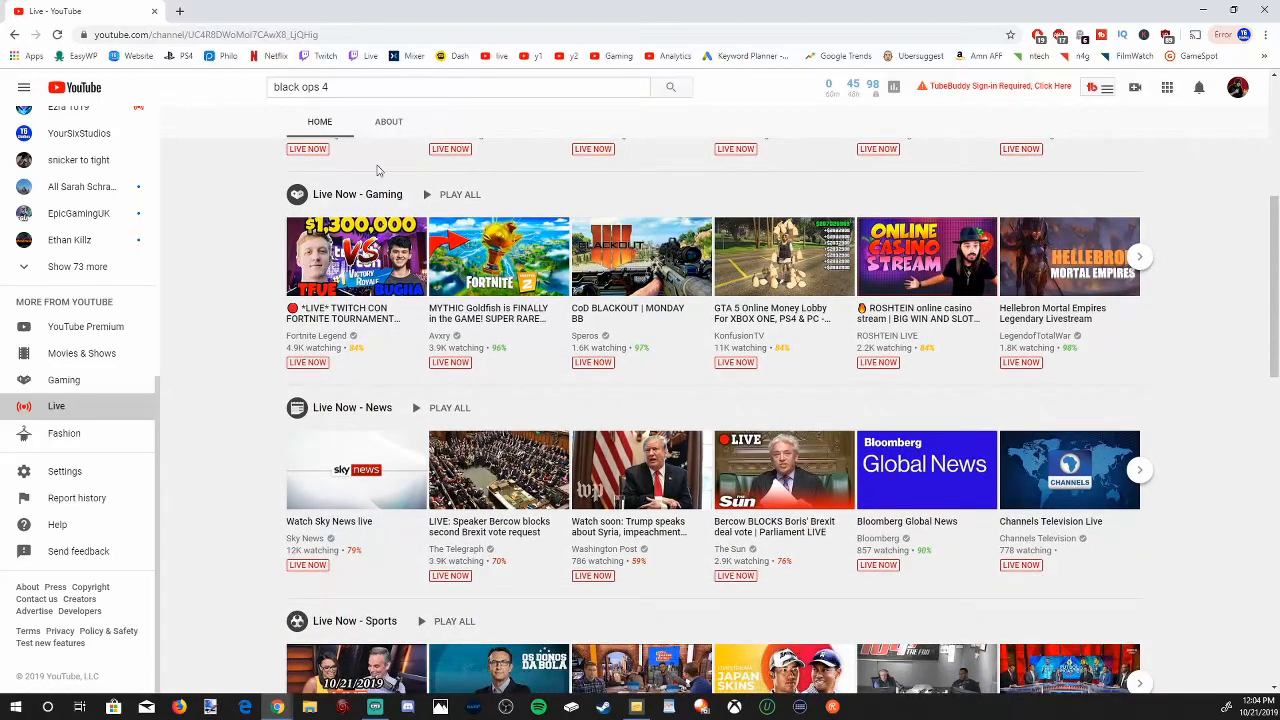
scroll(down, 3)
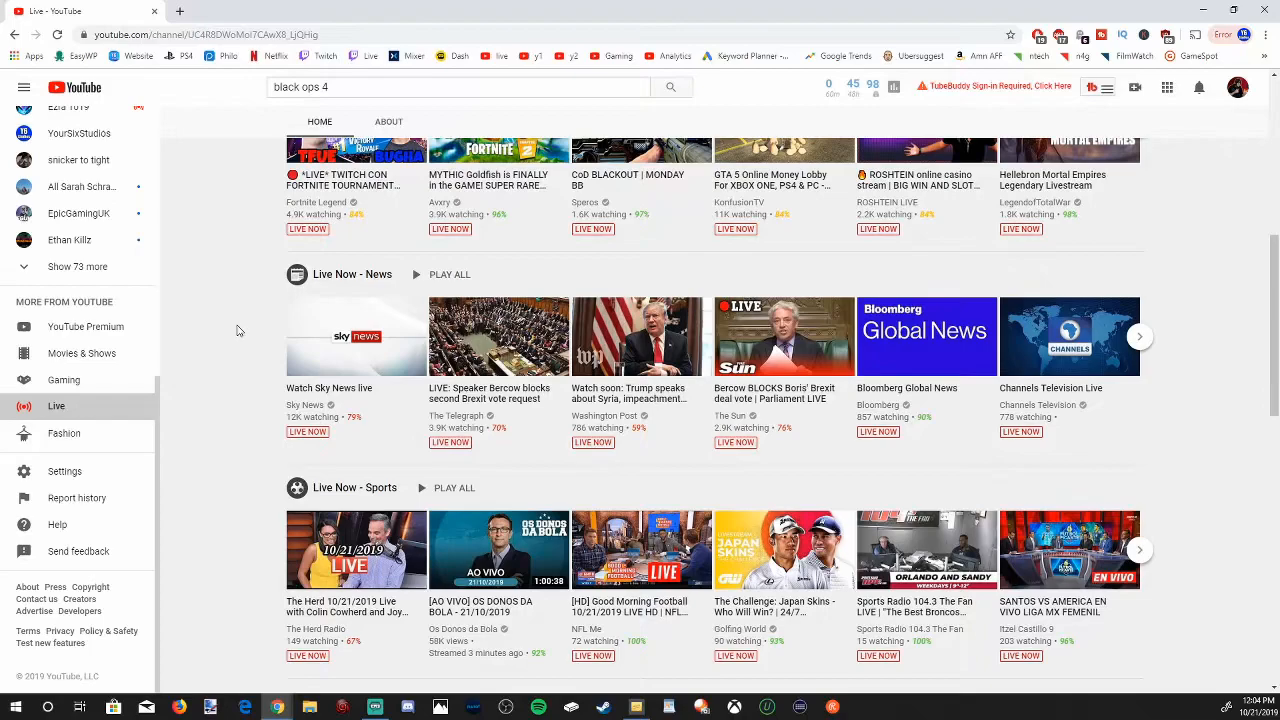
mouse_move(450, 442)
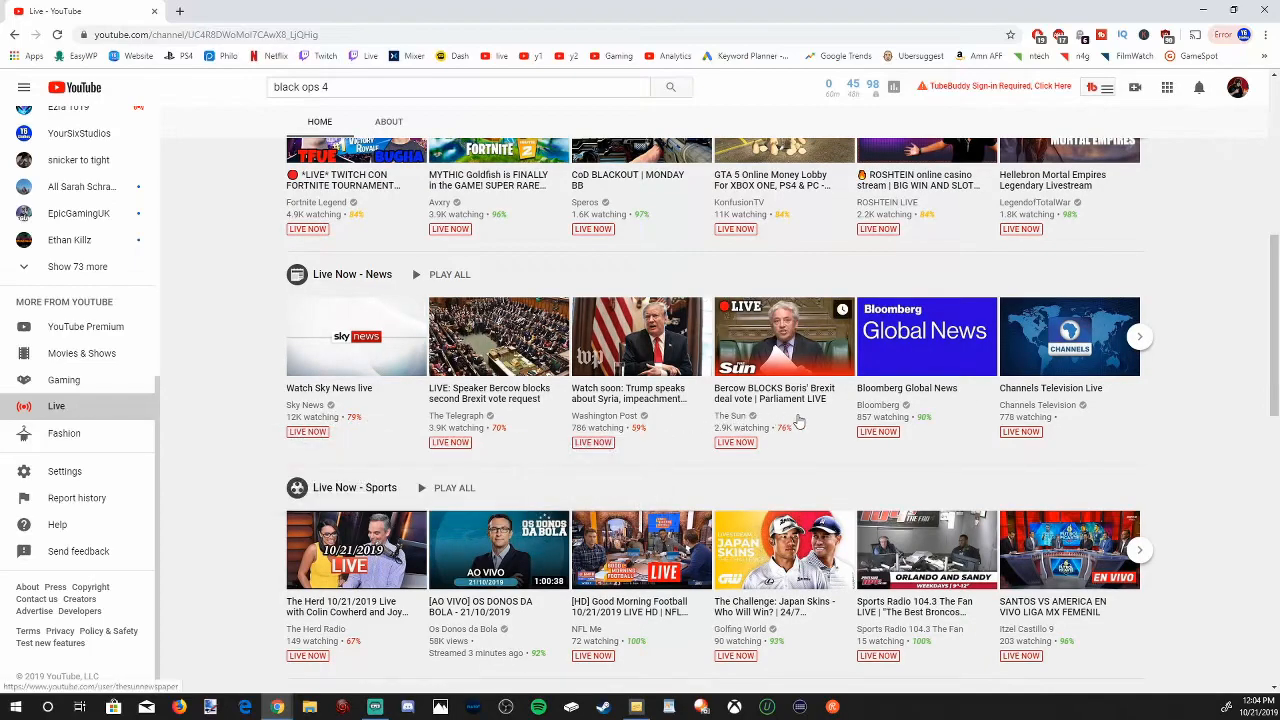
mouse_move(1152, 412)
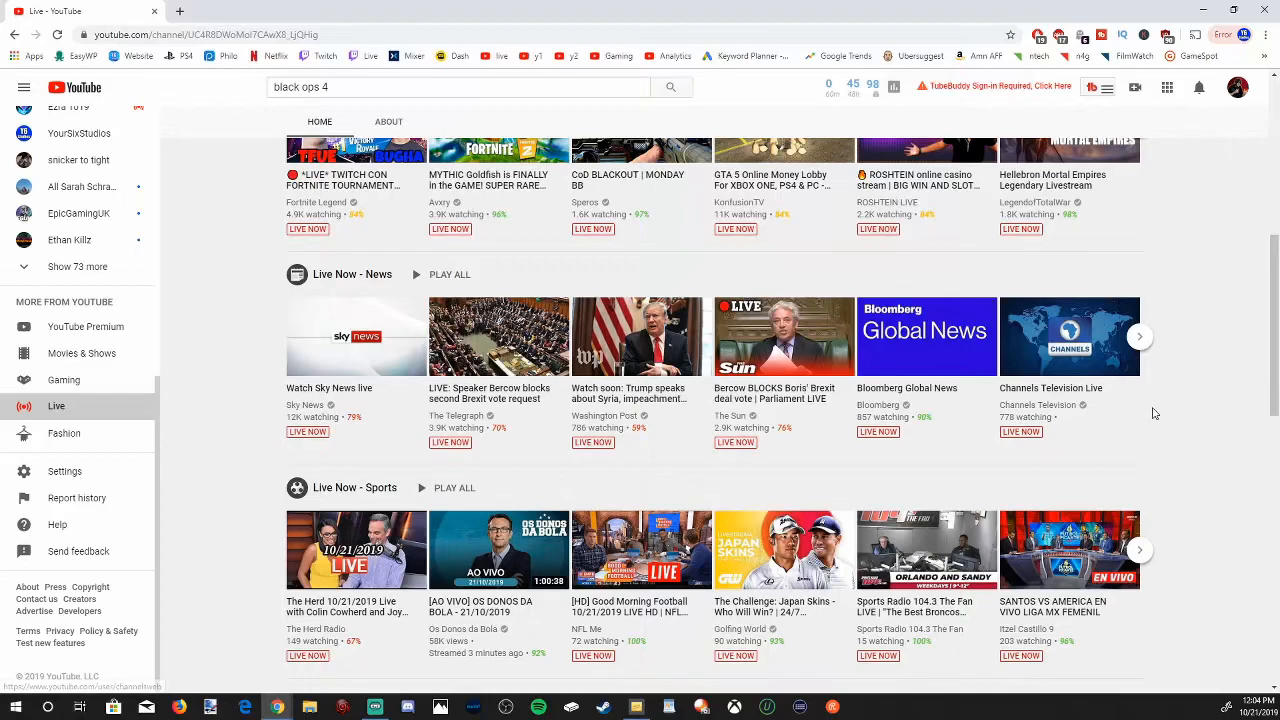
scroll(down, 3)
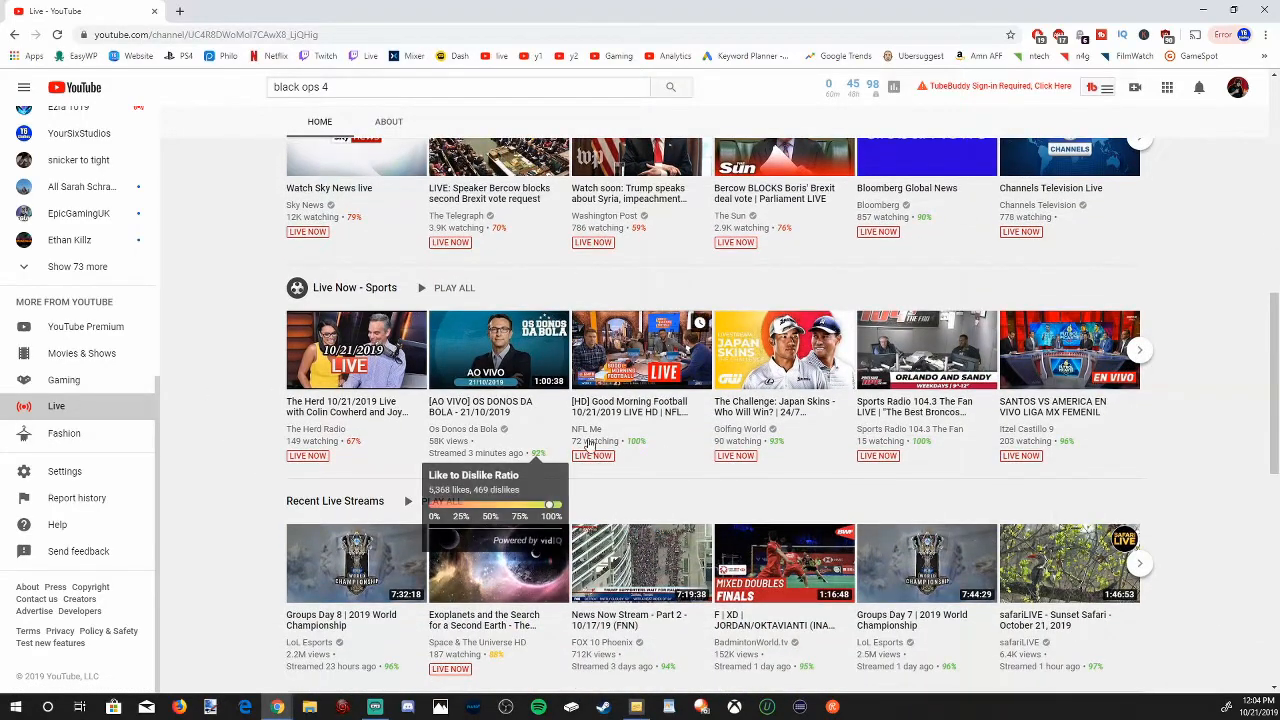
- Continue down to the Live Now - Technology, Animals and Mobile rows
scroll(down, 3)
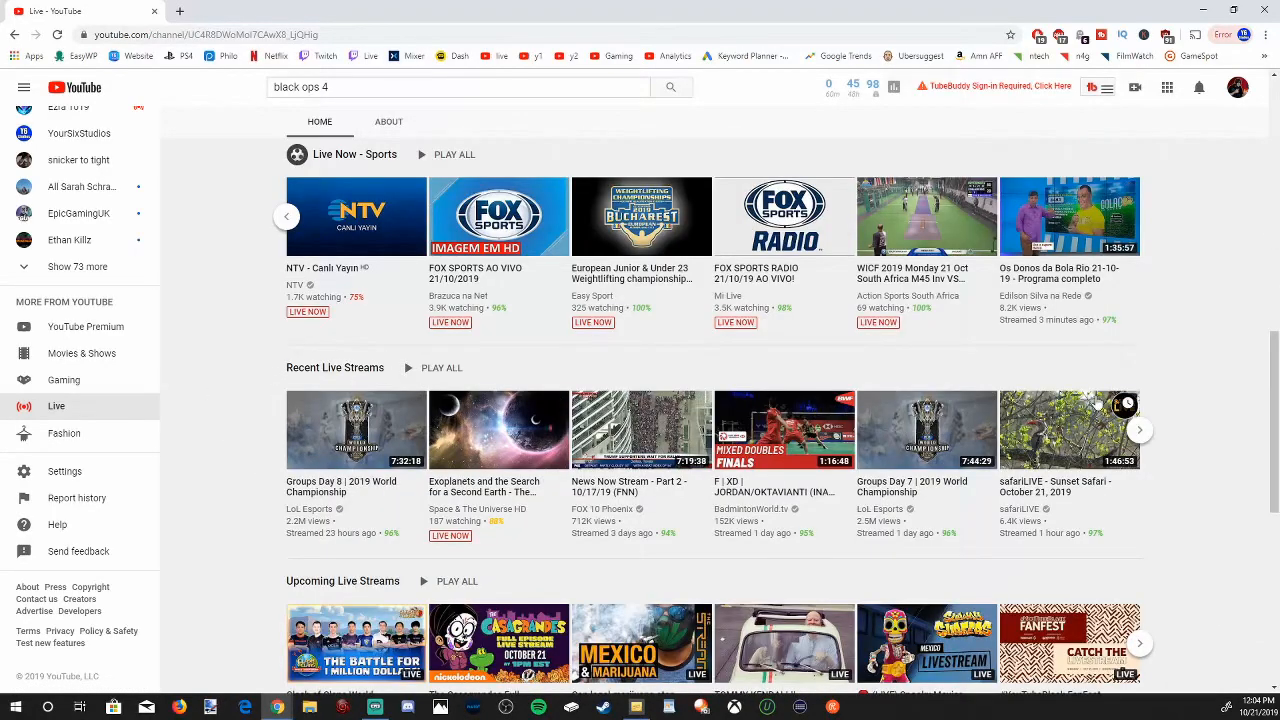
mouse_move(480, 526)
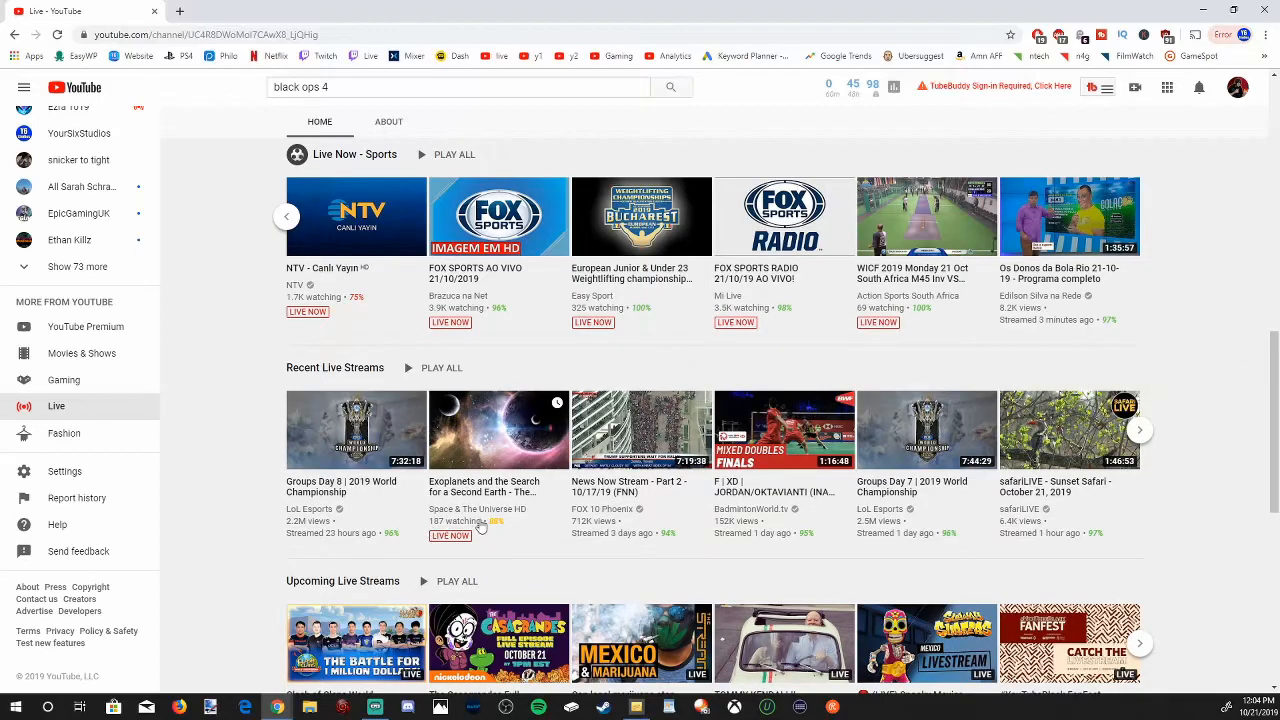
scroll(down, 3)
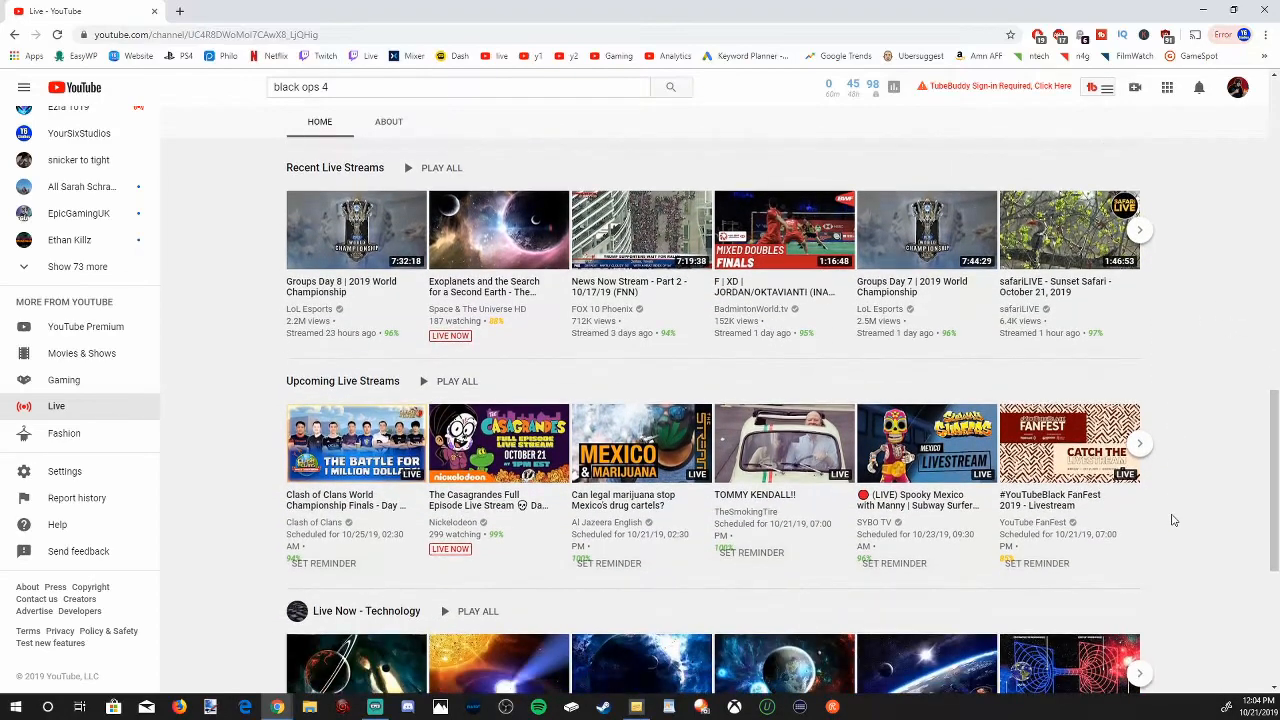
mouse_move(1142, 458)
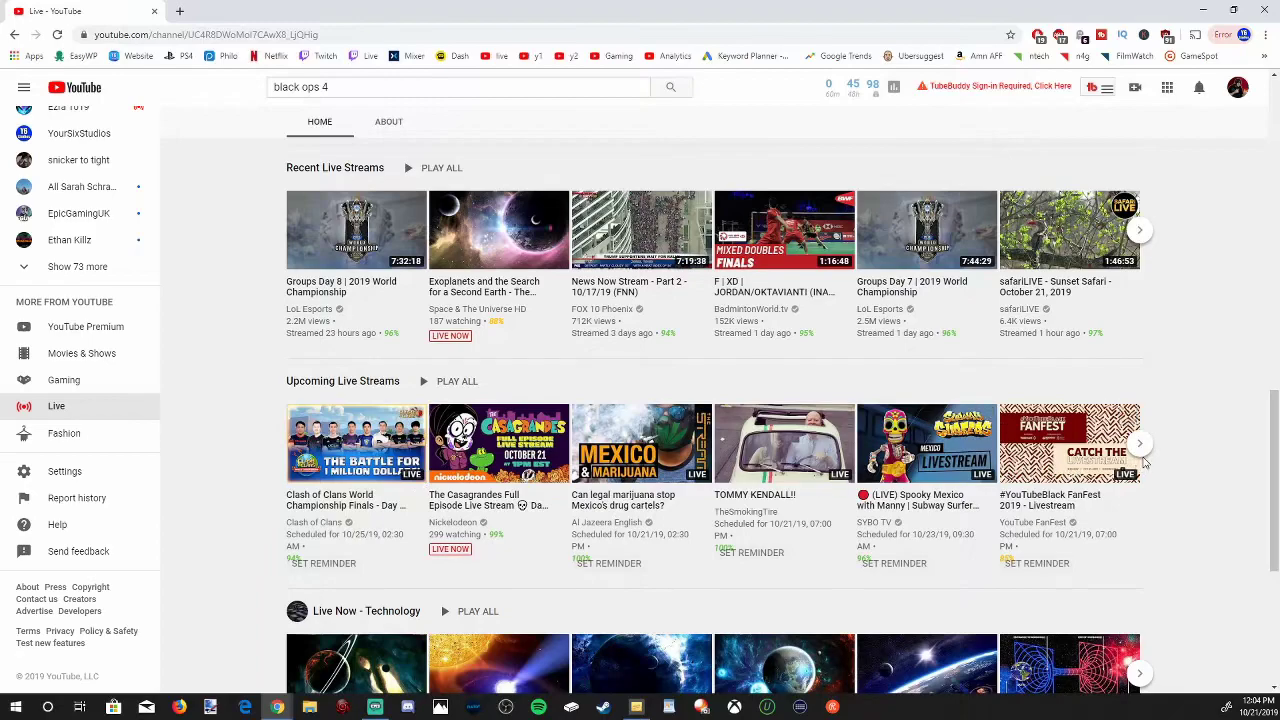
scroll(down, 3)
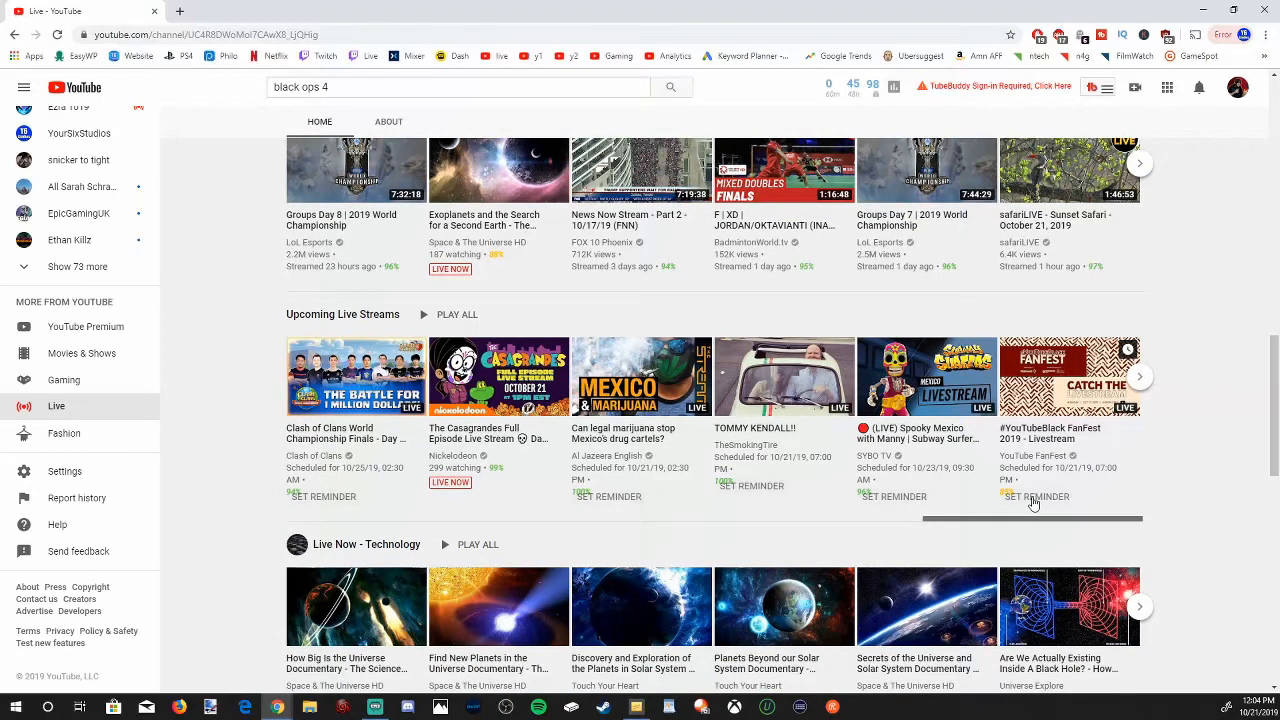
mouse_move(1164, 432)
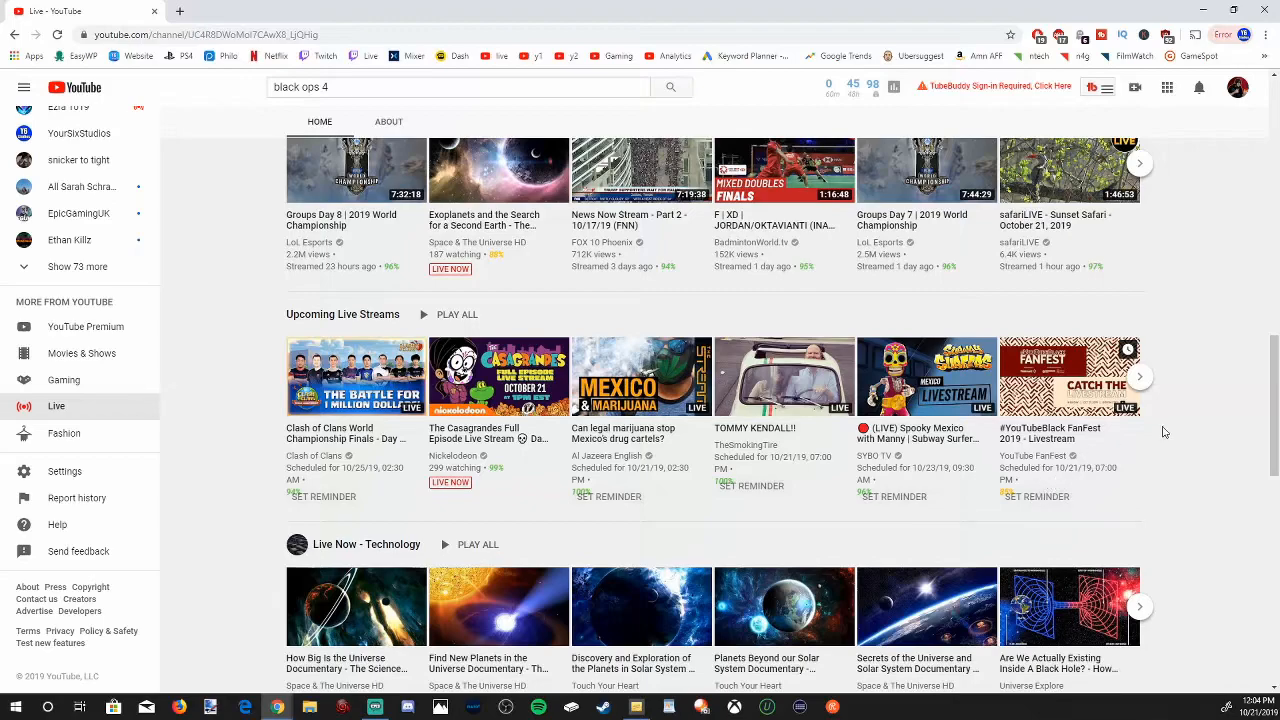
click(1200, 88)
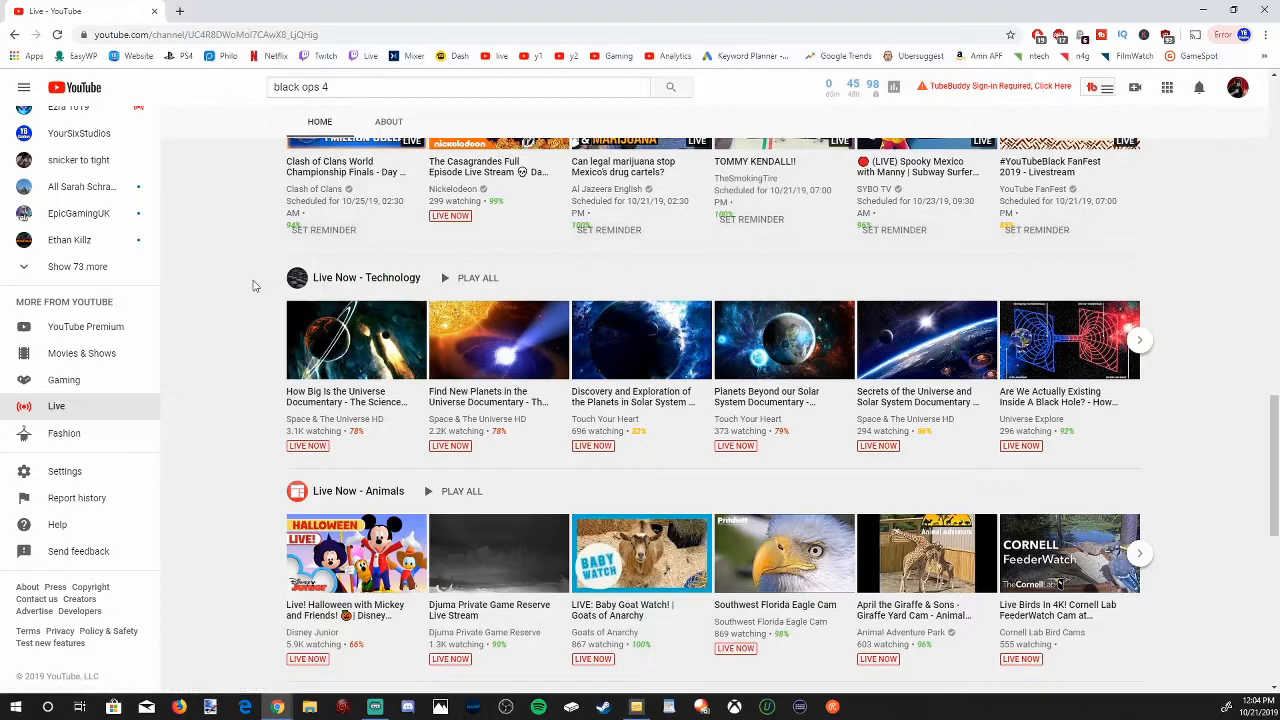
scroll(down, 3)
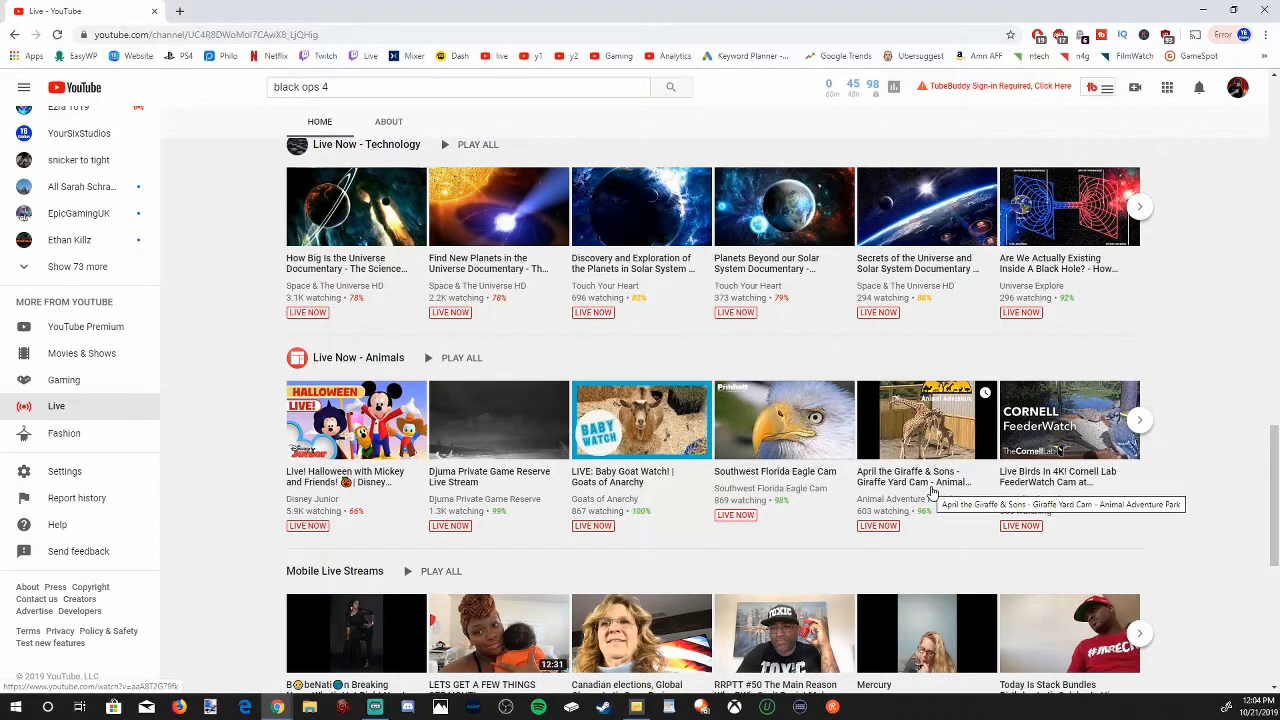
mouse_move(922, 436)
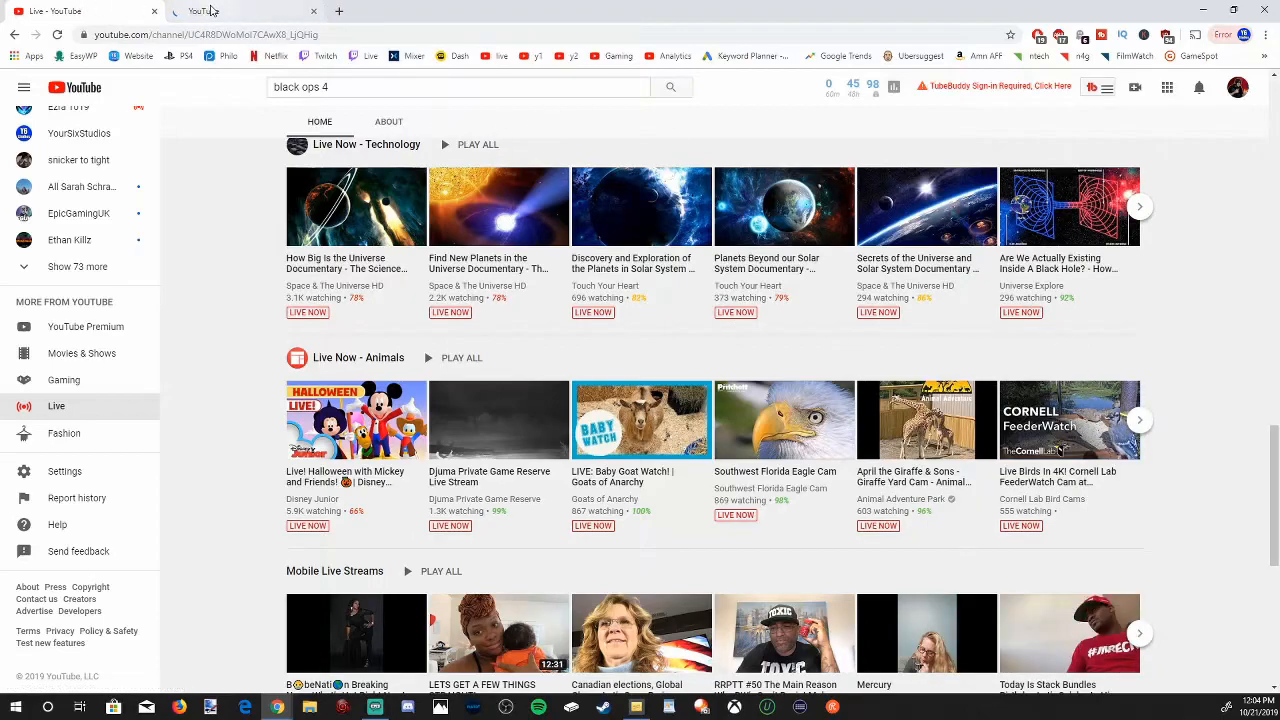
- Watch the Cornell Lab FeederWatch Cam stream in its new tab, then return to the Live page
click(1068, 420)
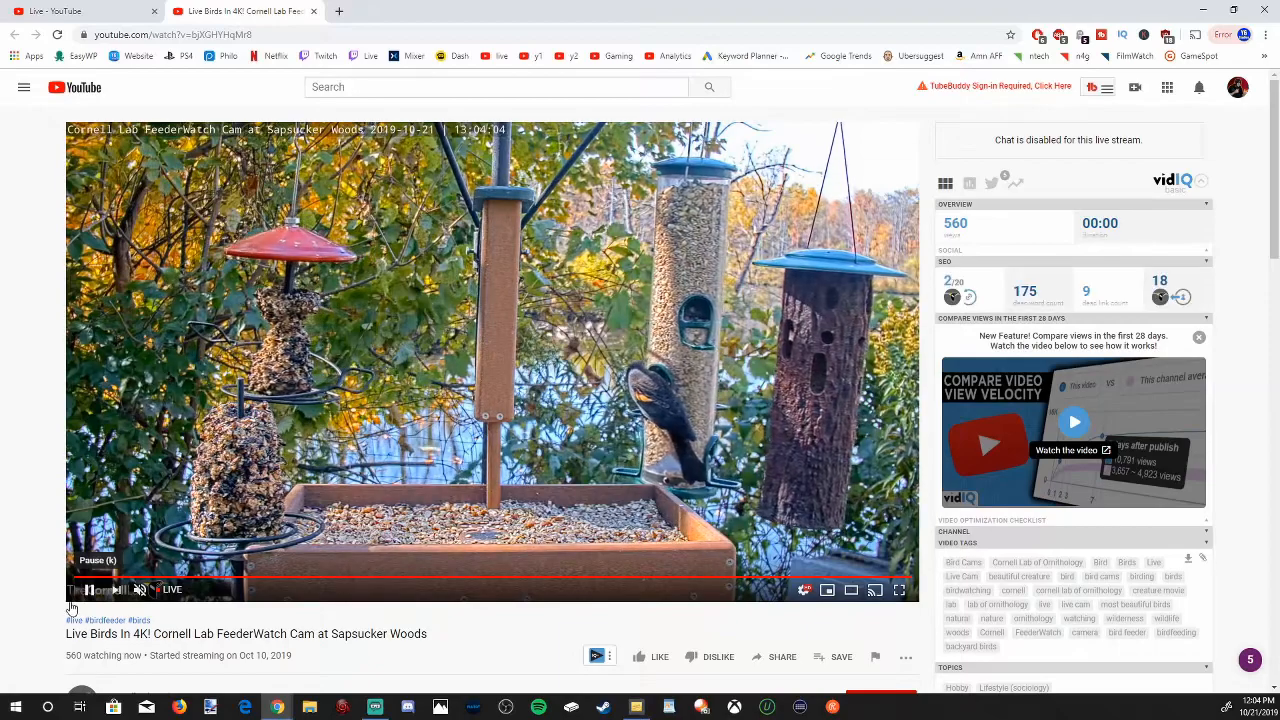
scroll(down, 3)
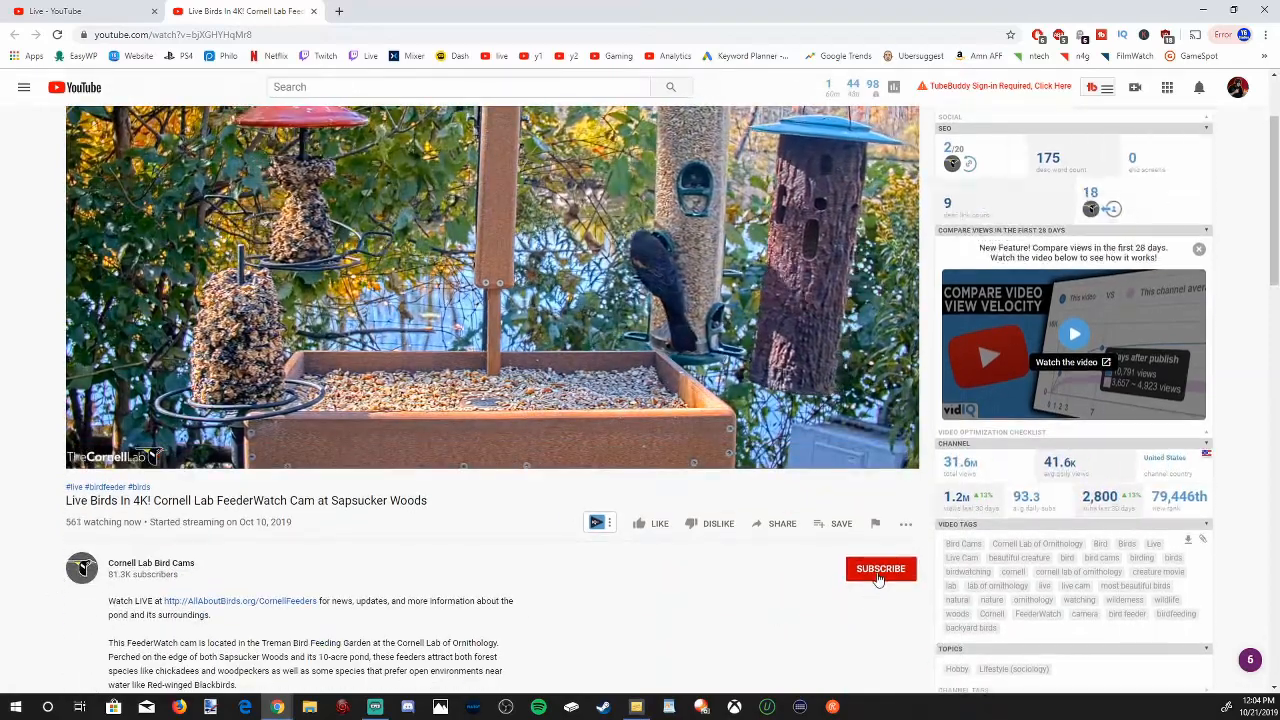
click(880, 568)
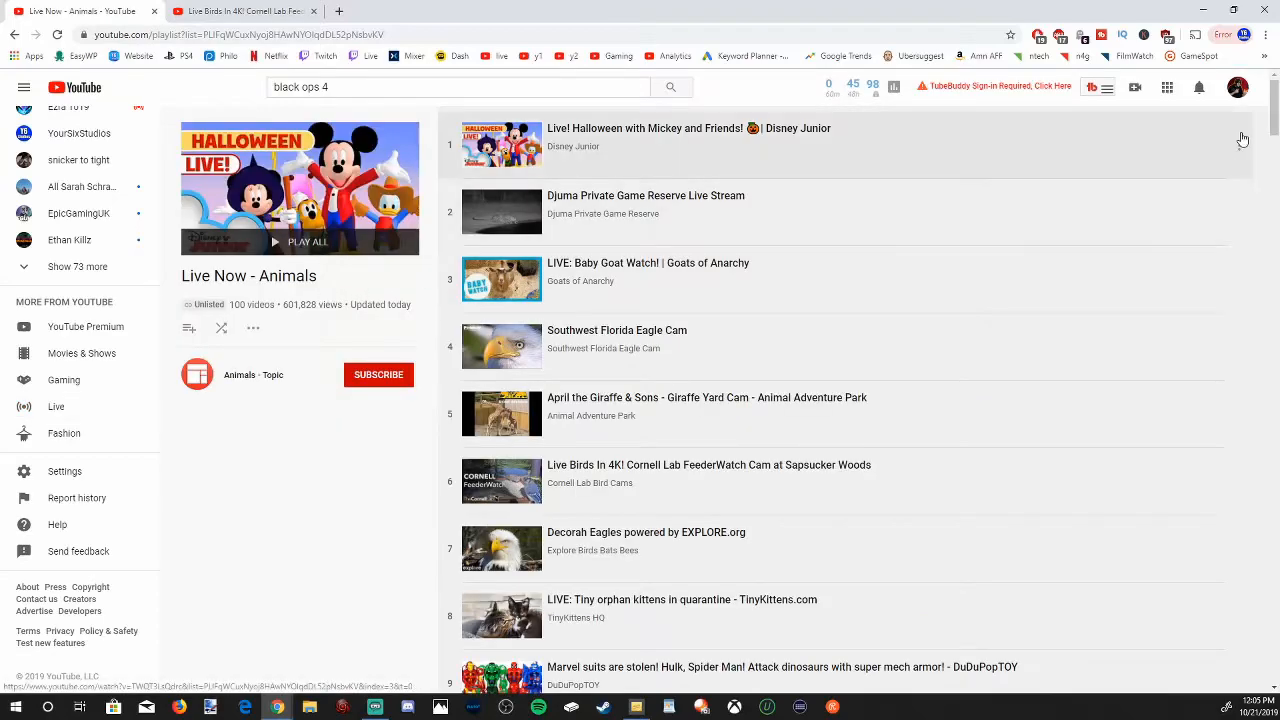
- Scroll the Live Now - Animals playlist to its end, about 100 animal live cams
scroll(down, 3)
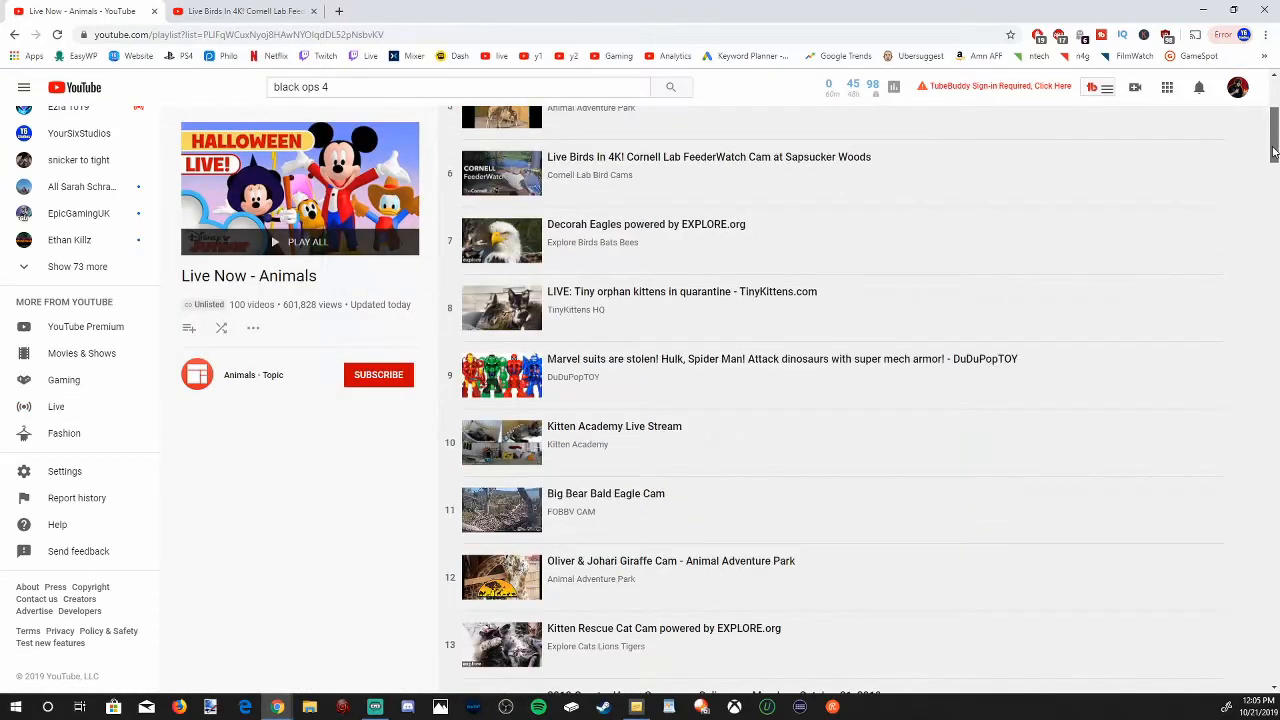
scroll(down, 3)
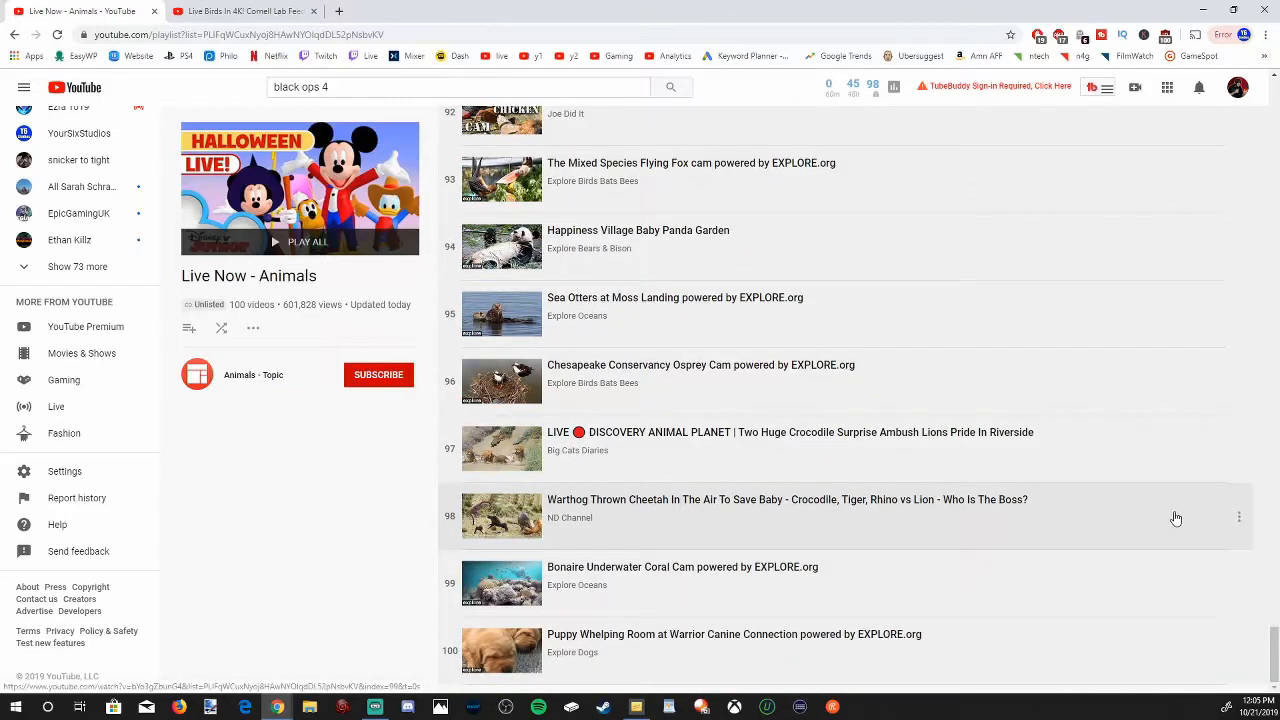
mouse_move(1266, 654)
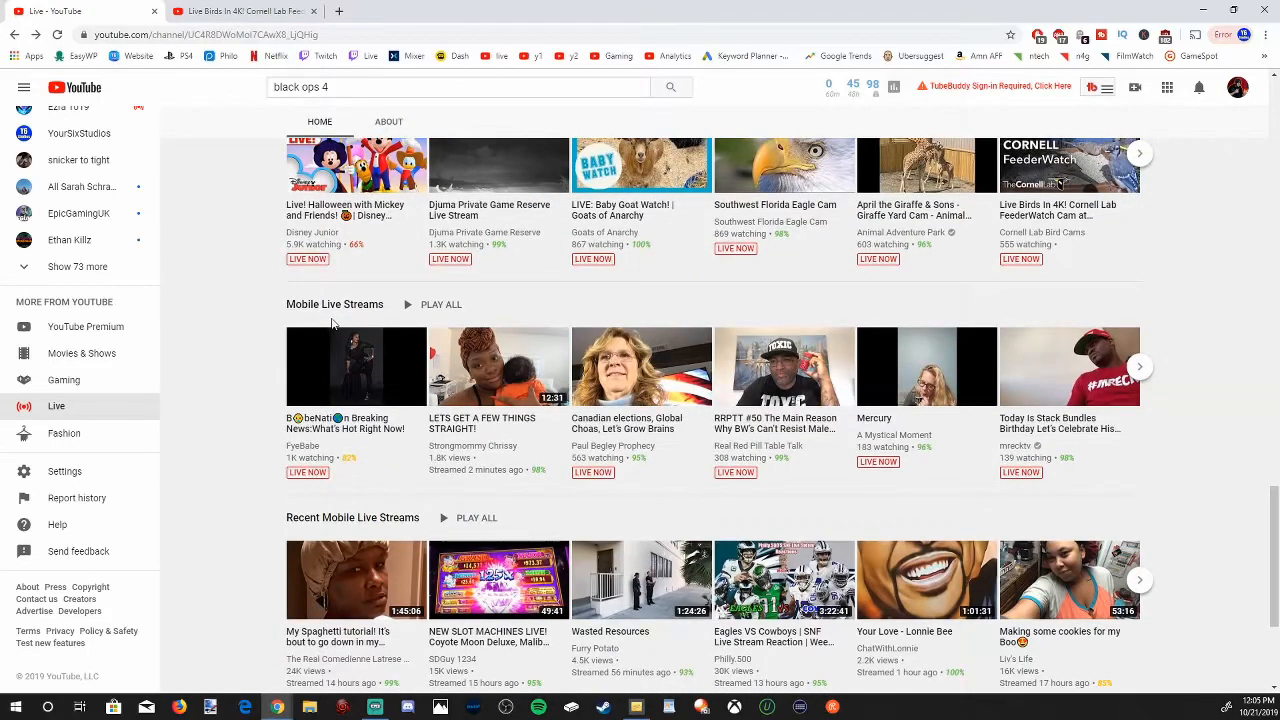
- Scroll to the Mobile, Recent Mobile and Webcam rows and page through more webcam live streams
scroll(down, 3)
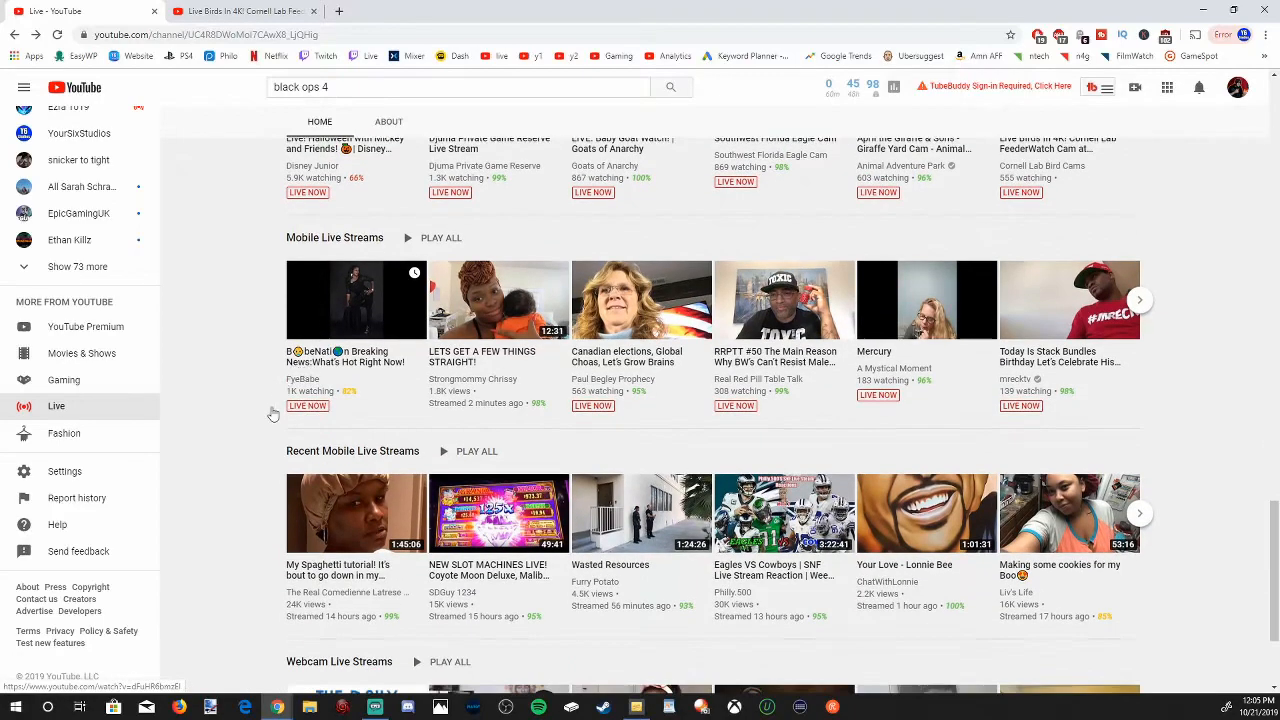
scroll(down, 3)
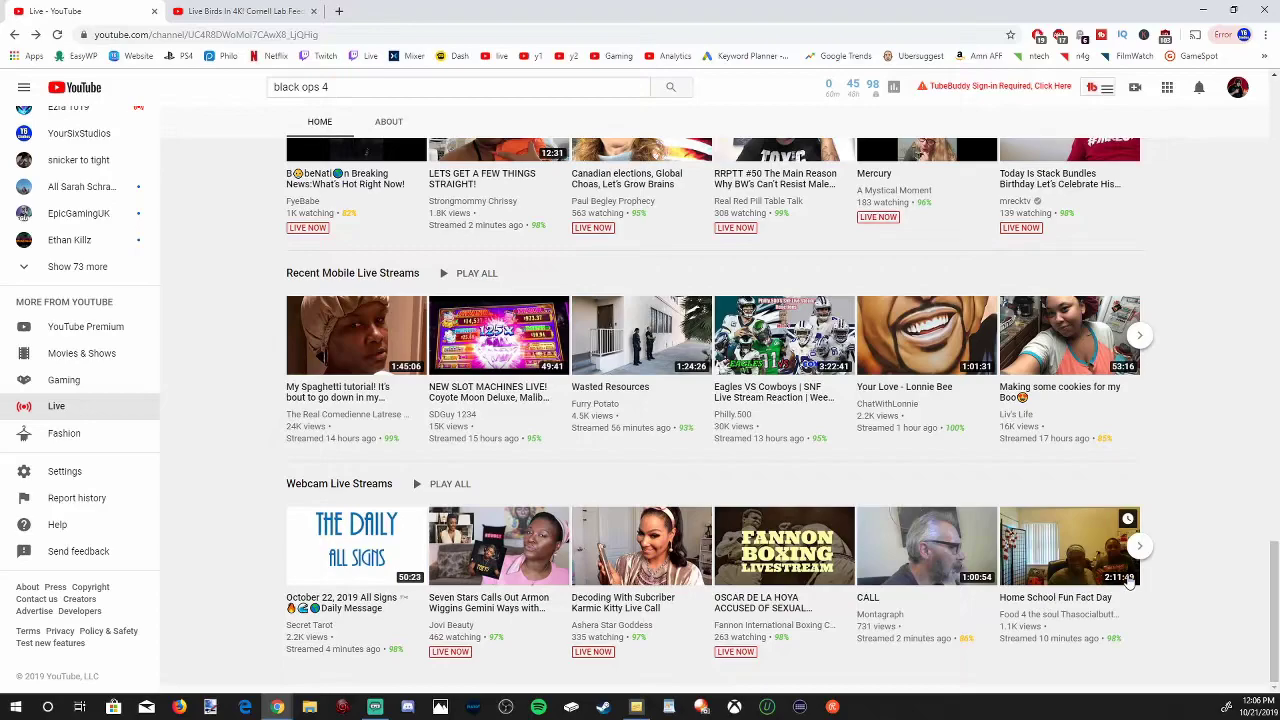
click(1140, 544)
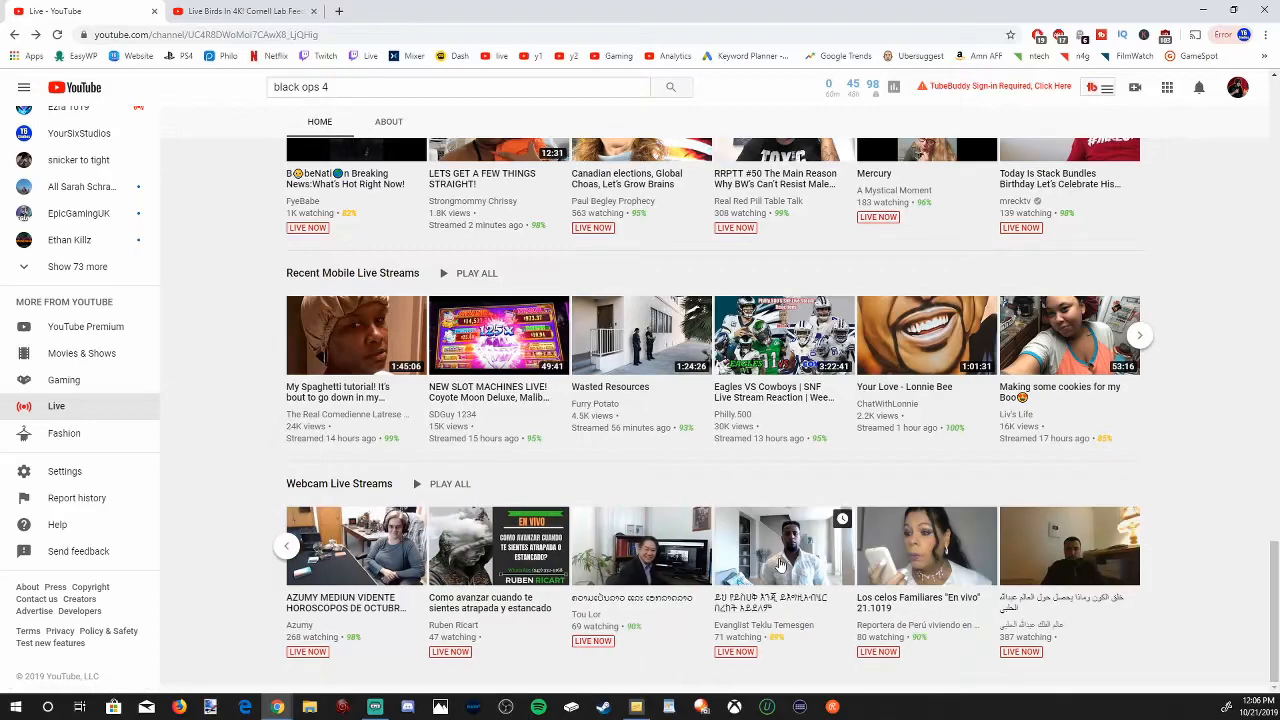
click(56, 406)
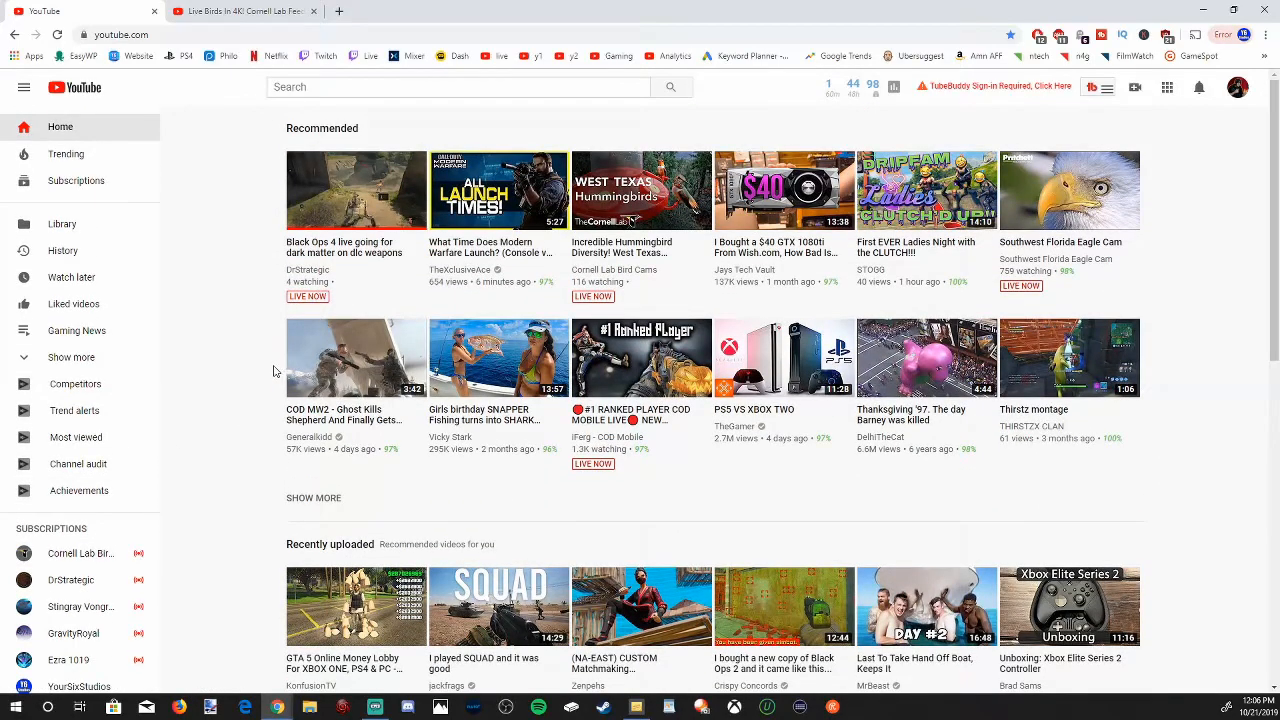
mouse_move(118, 188)
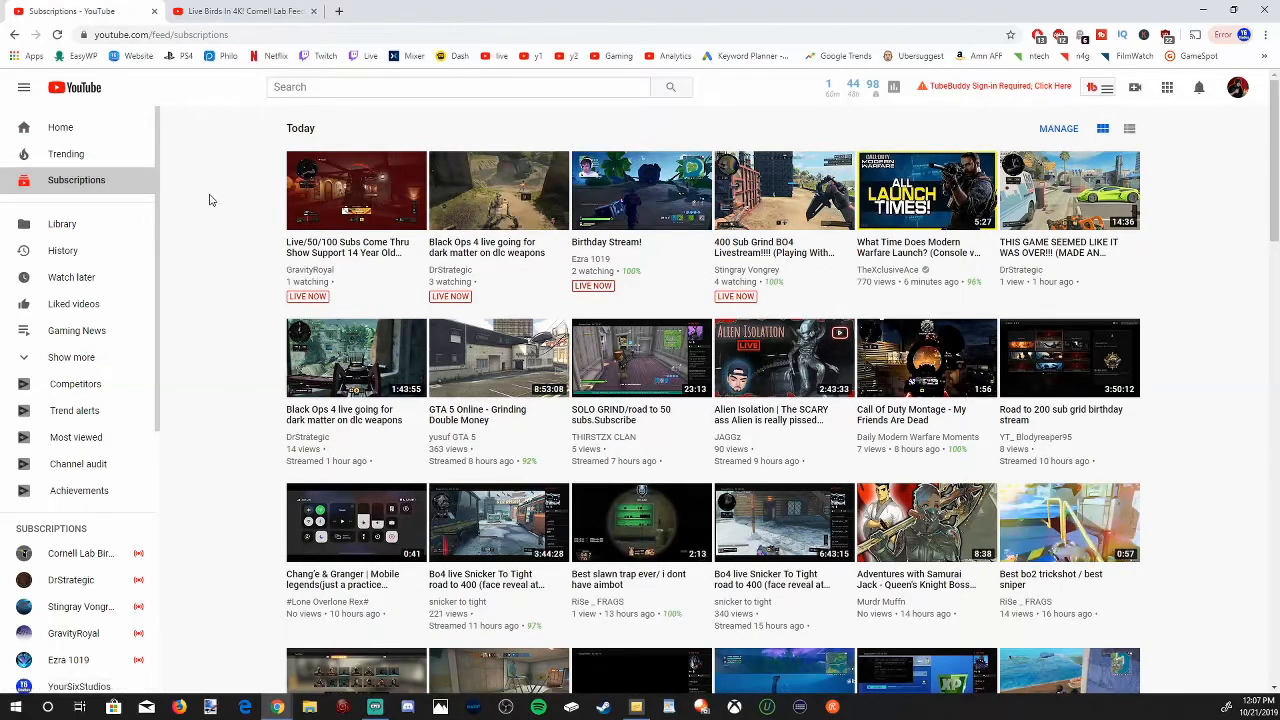
mouse_move(258, 214)
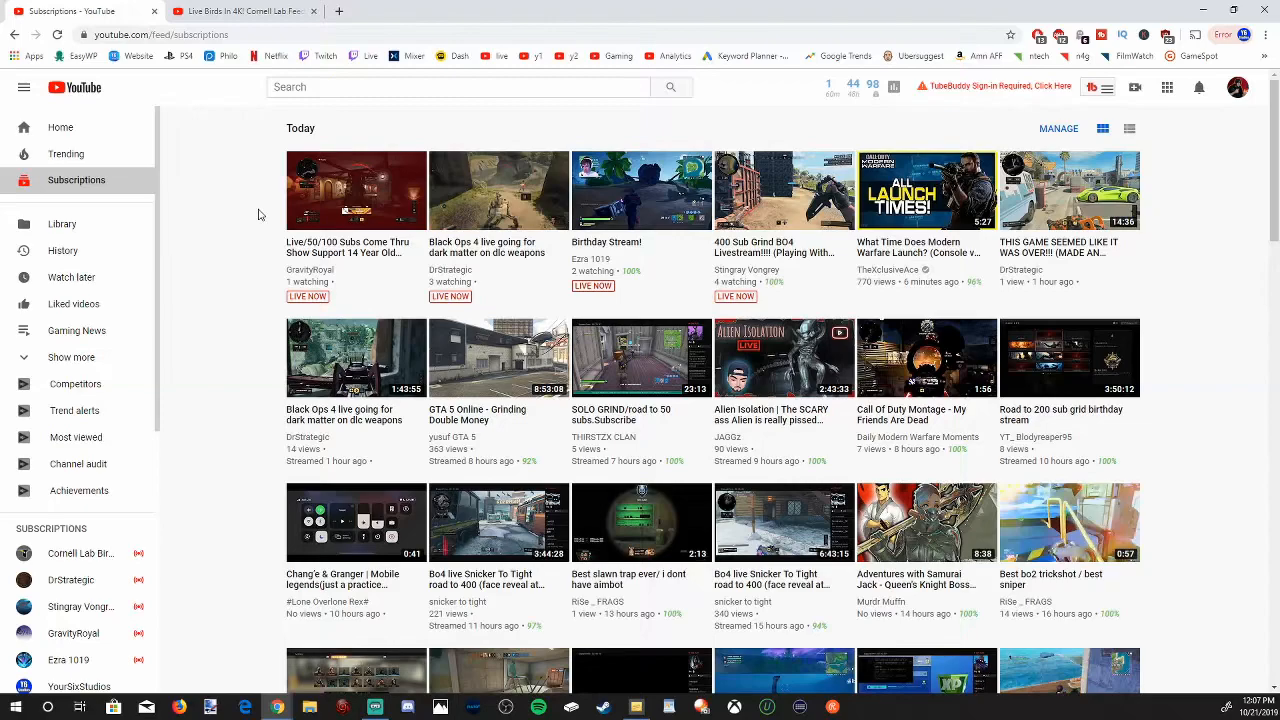
mouse_move(268, 242)
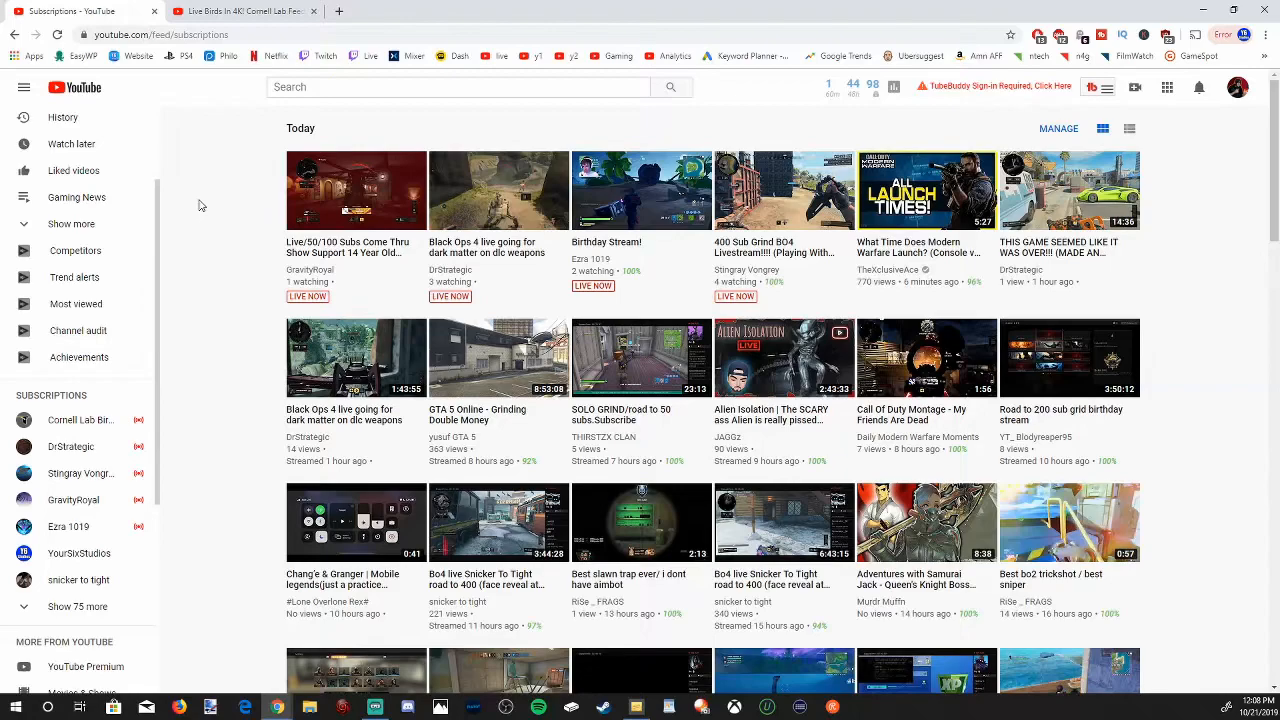
mouse_move(204, 256)
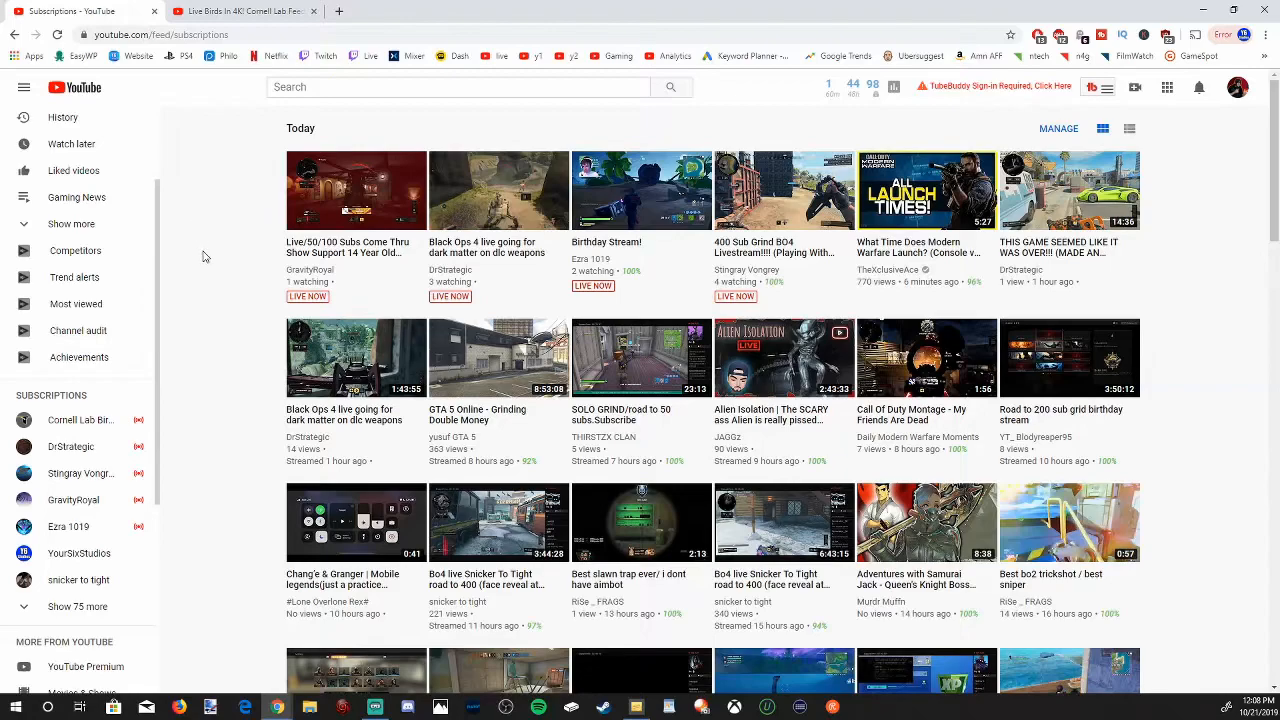
mouse_move(216, 288)
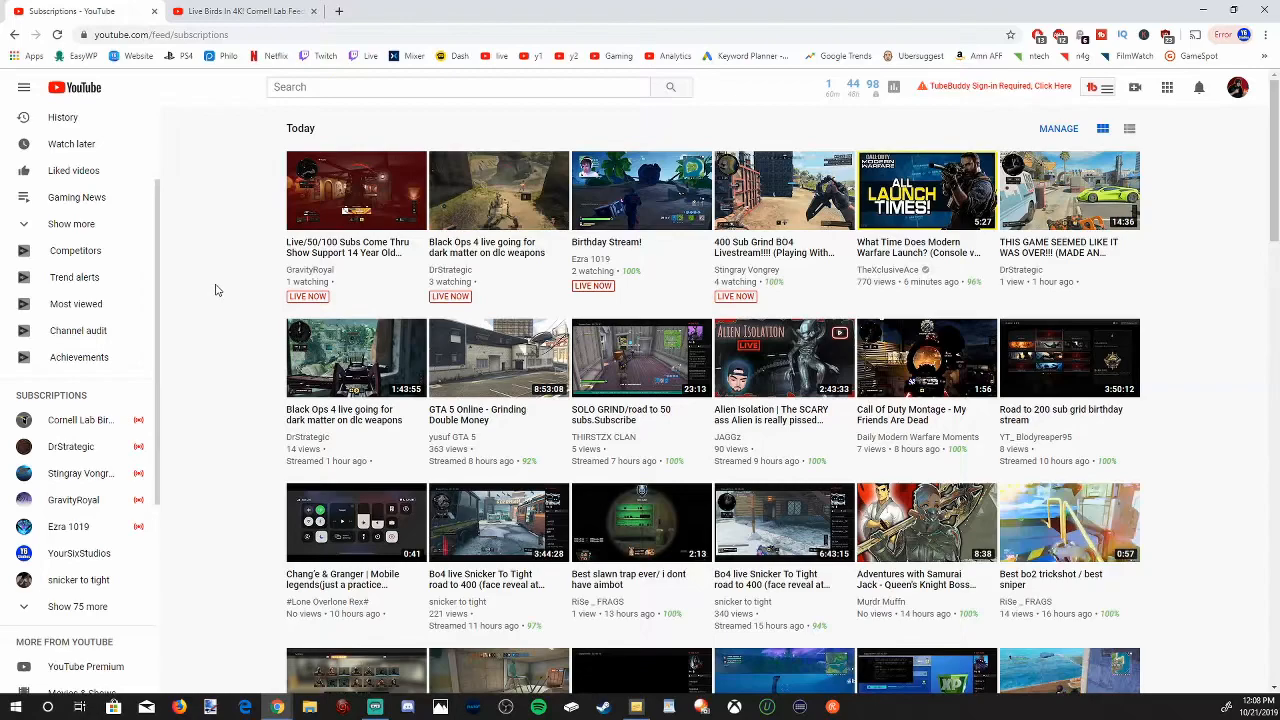
mouse_move(356, 190)
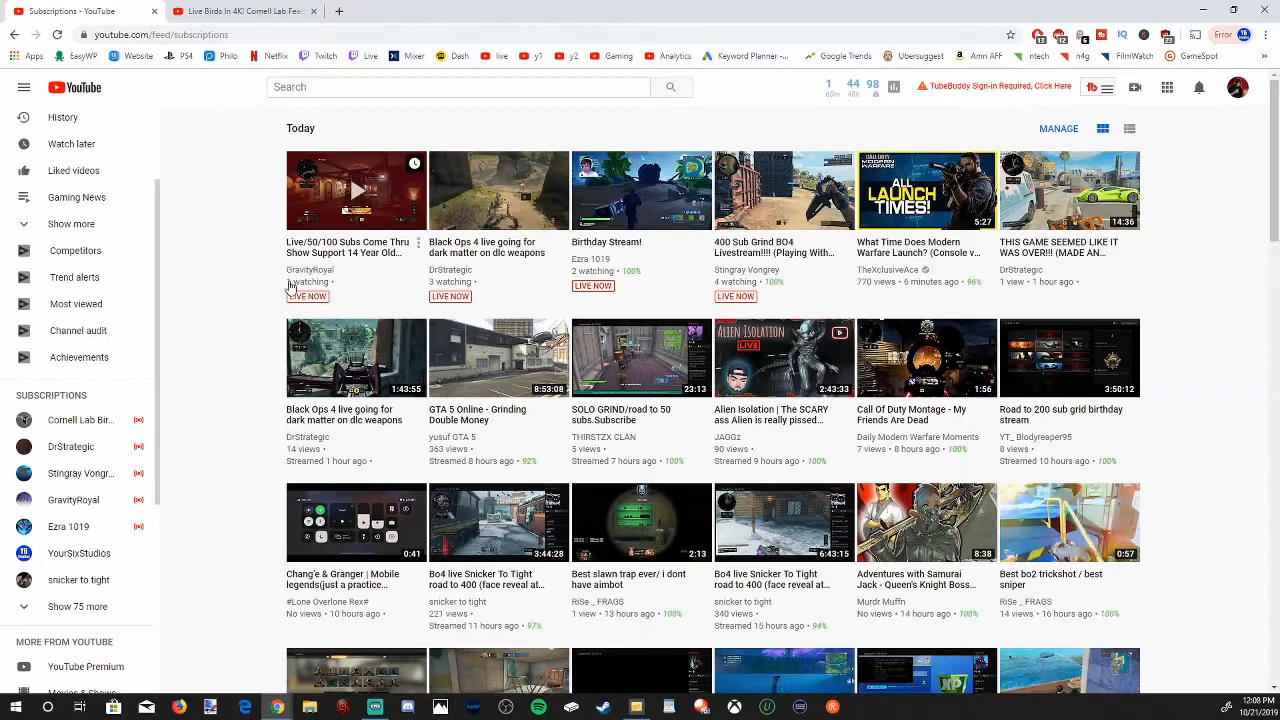